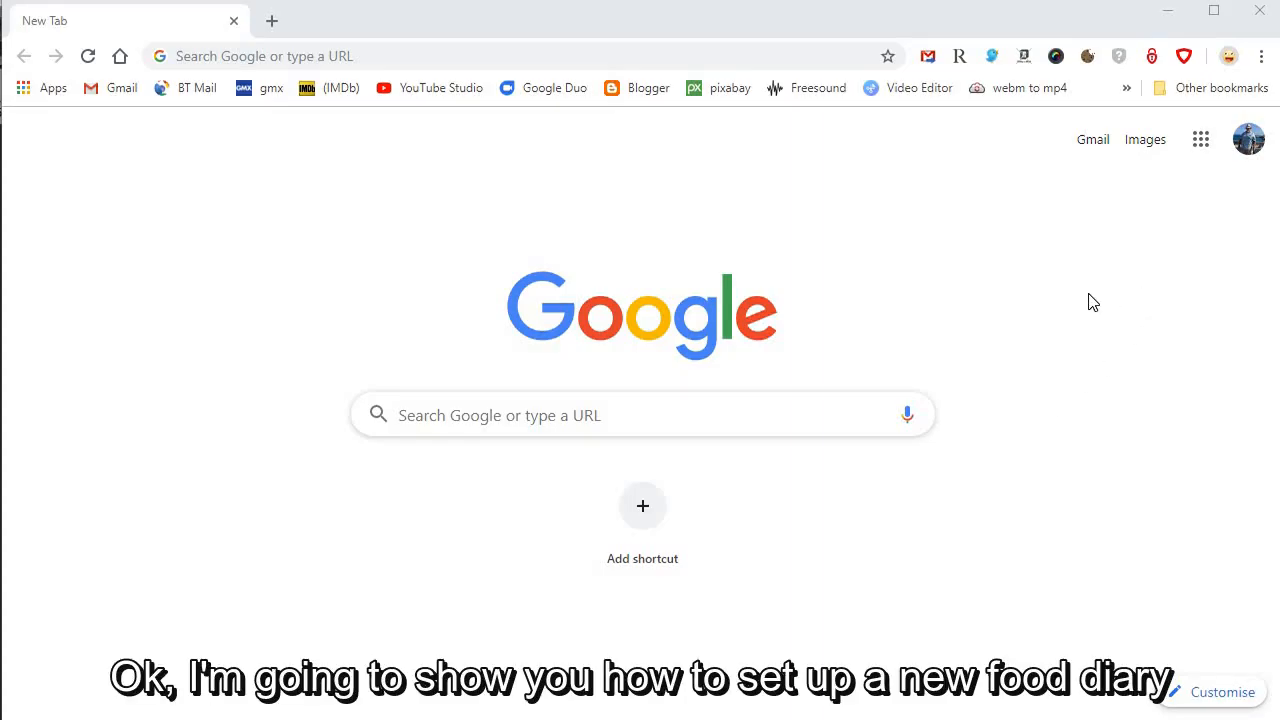
mouse_move(924, 196)
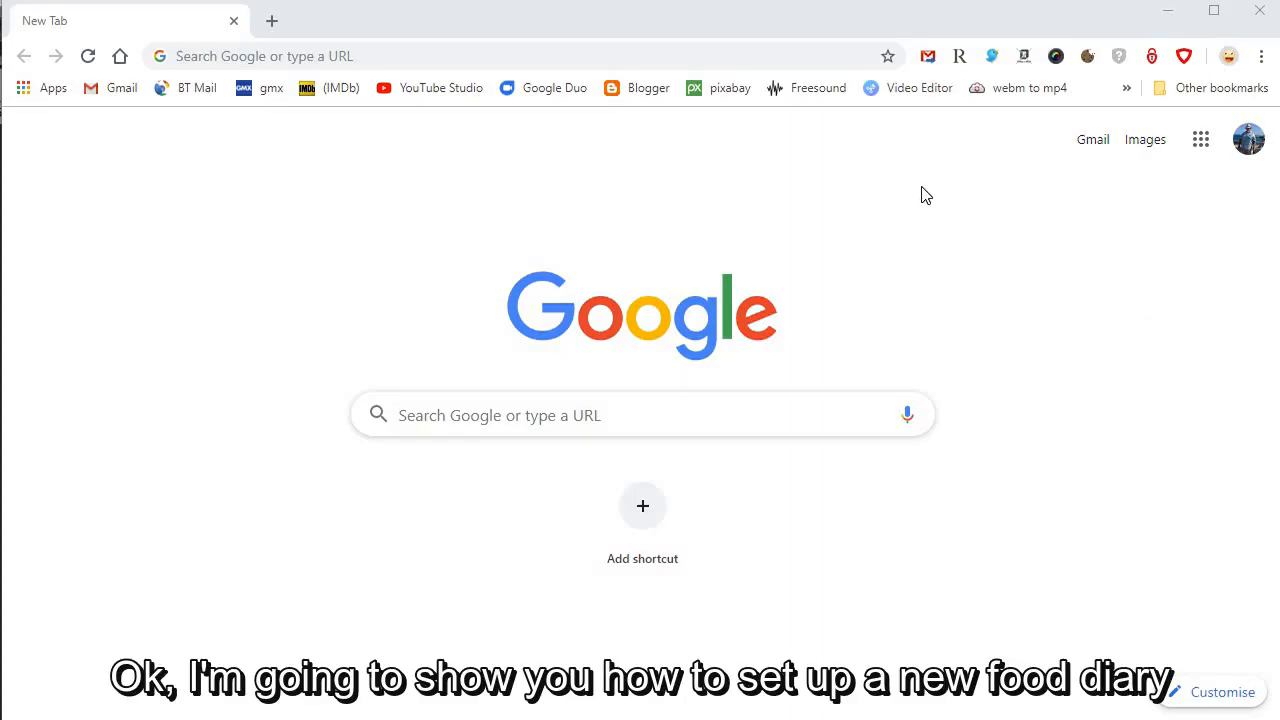
mouse_move(1058, 244)
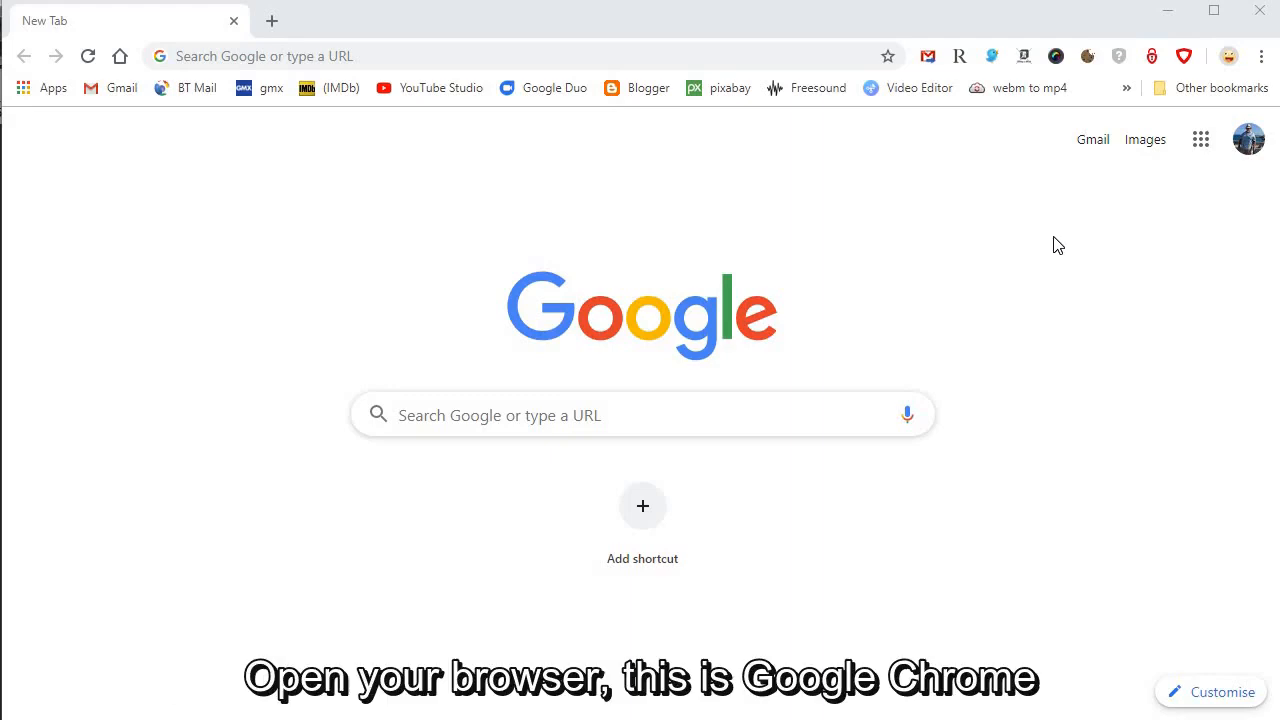
mouse_move(1230, 184)
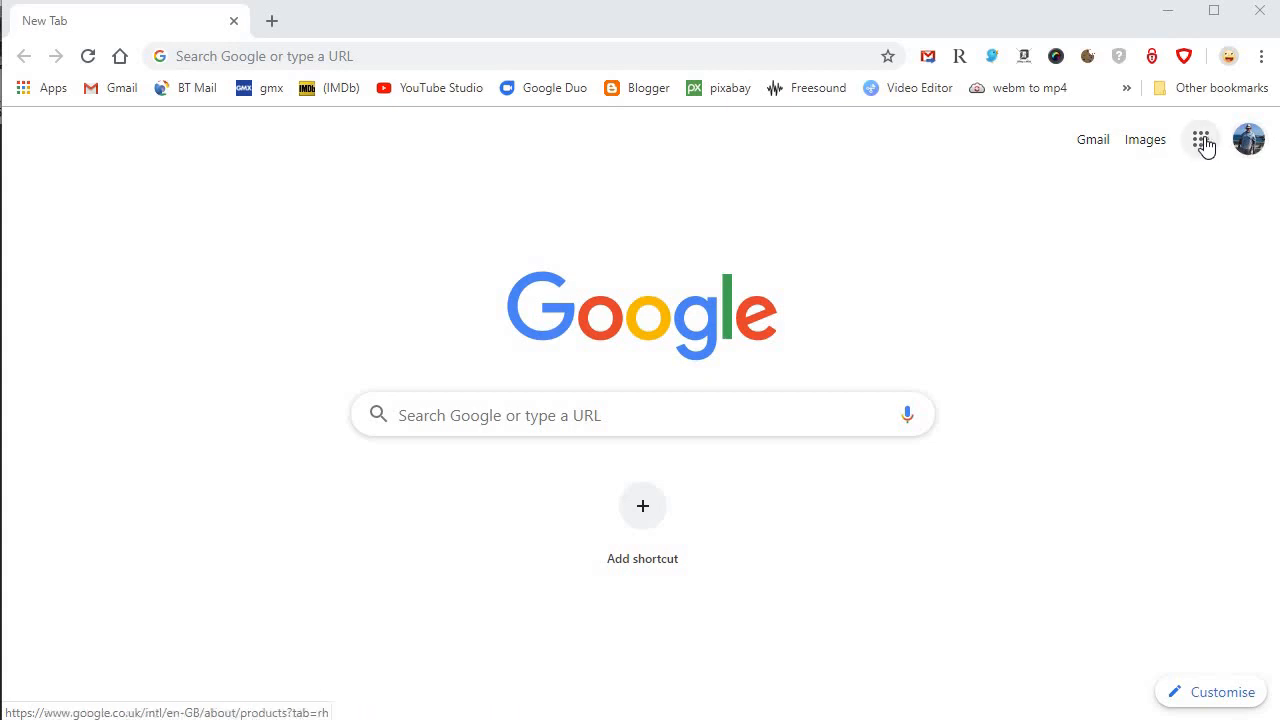
From the Google apps grid go to Drive and create a new blank Google Sheets spreadsheet.
left_click(1200, 140)
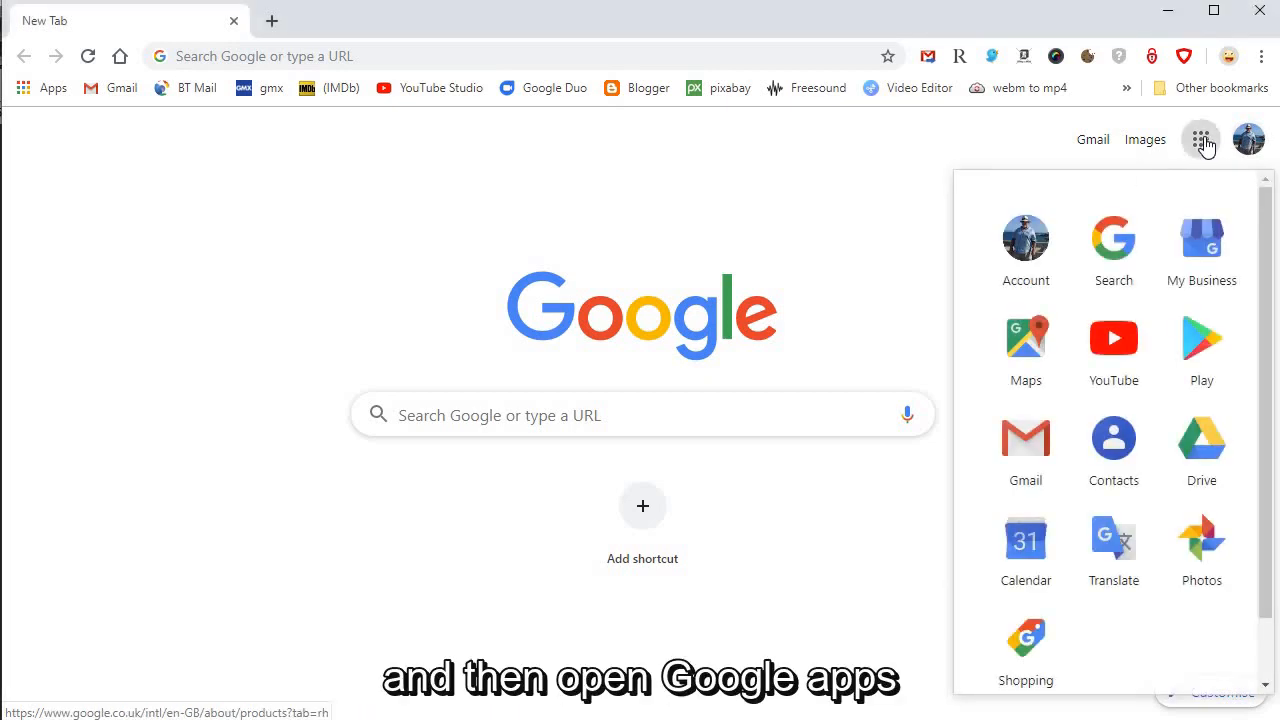
left_click(1200, 438)
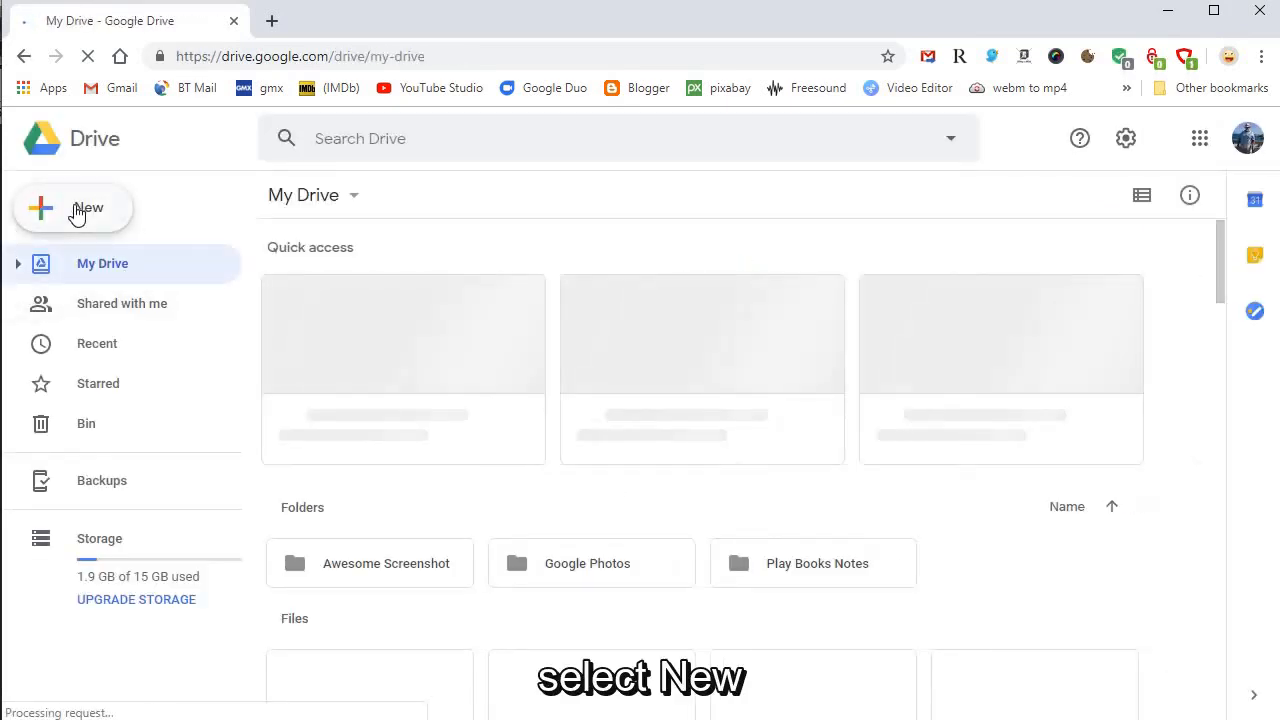
left_click(76, 208)
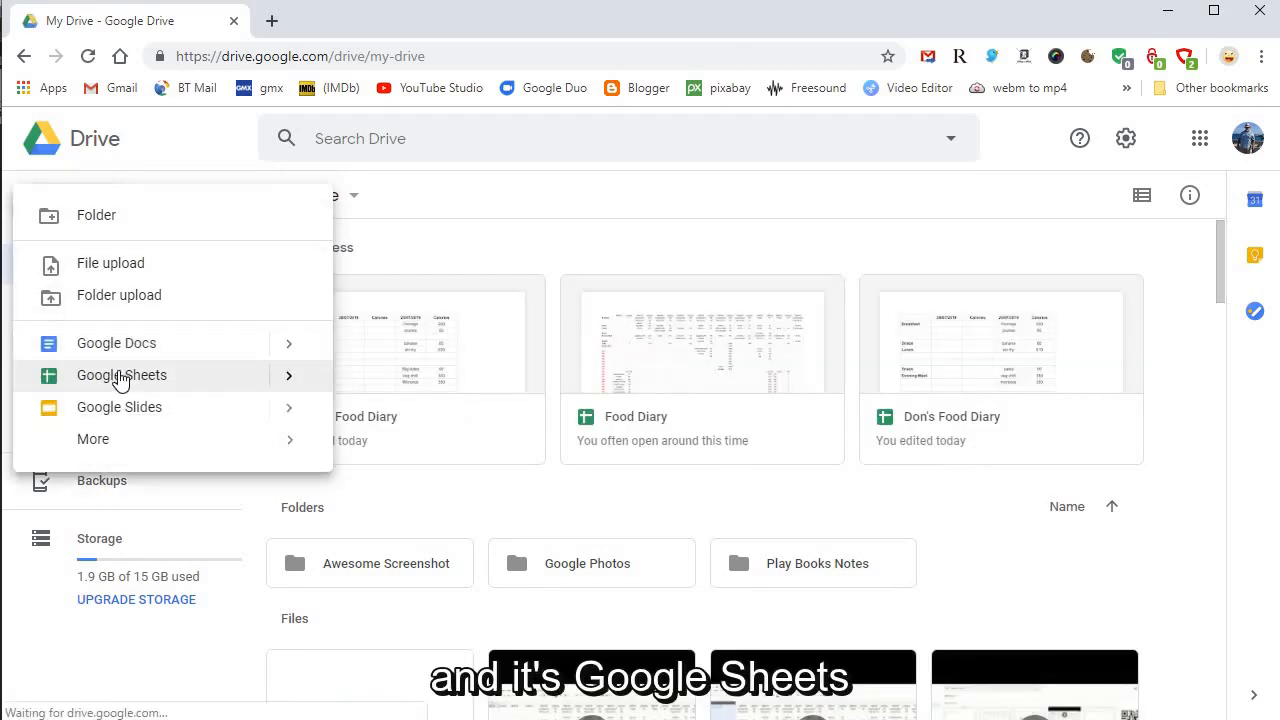
left_click(120, 376)
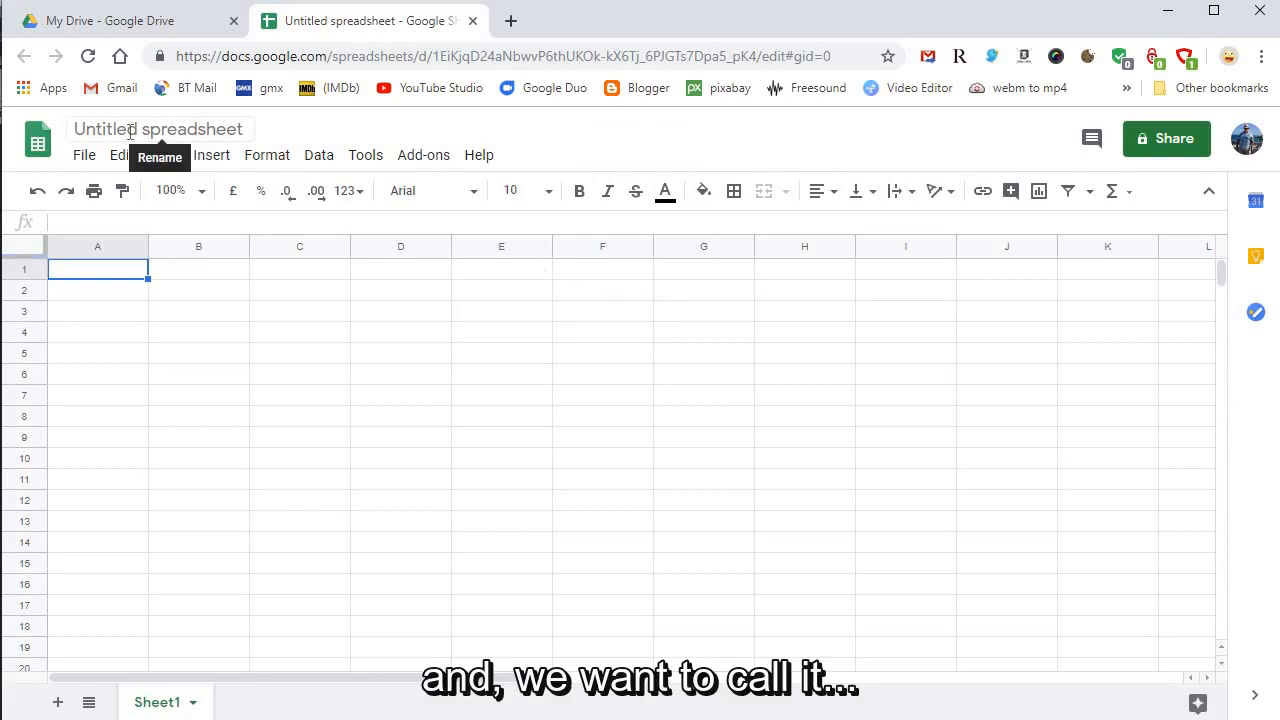
Rename the untitled spreadsheet to 'Food diary2'.
left_click(156, 128)
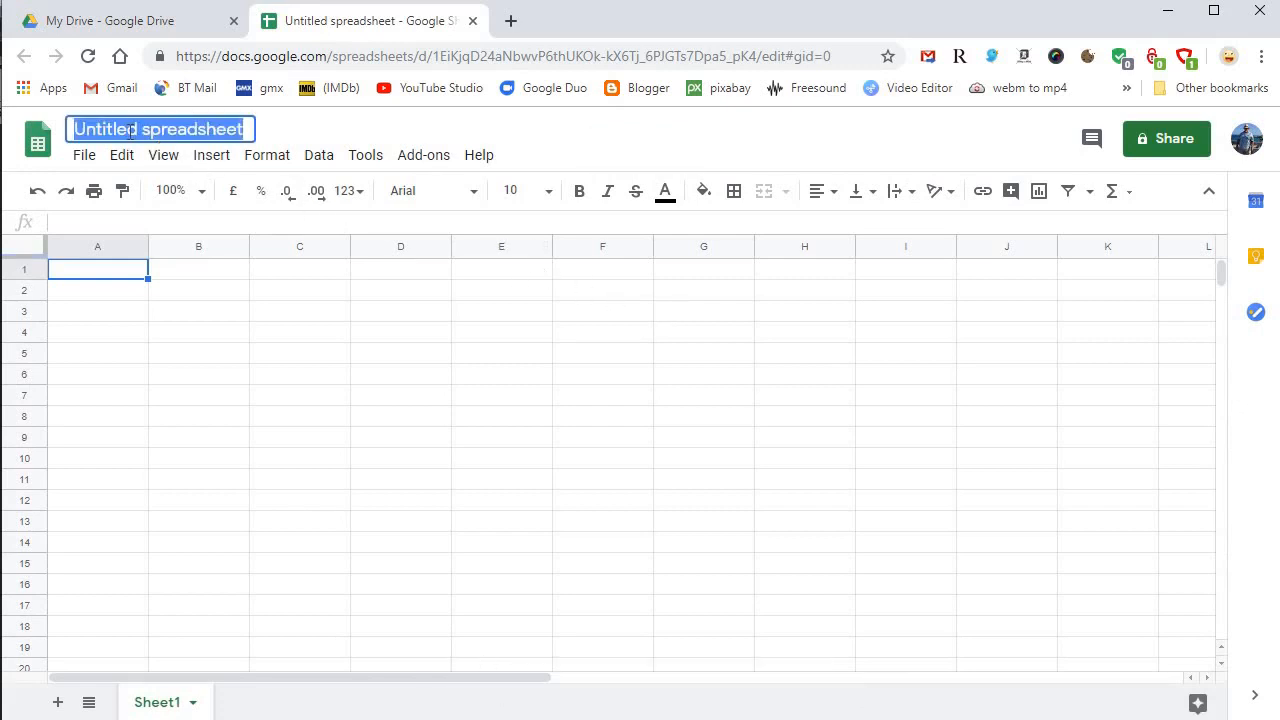
type("Food diary")
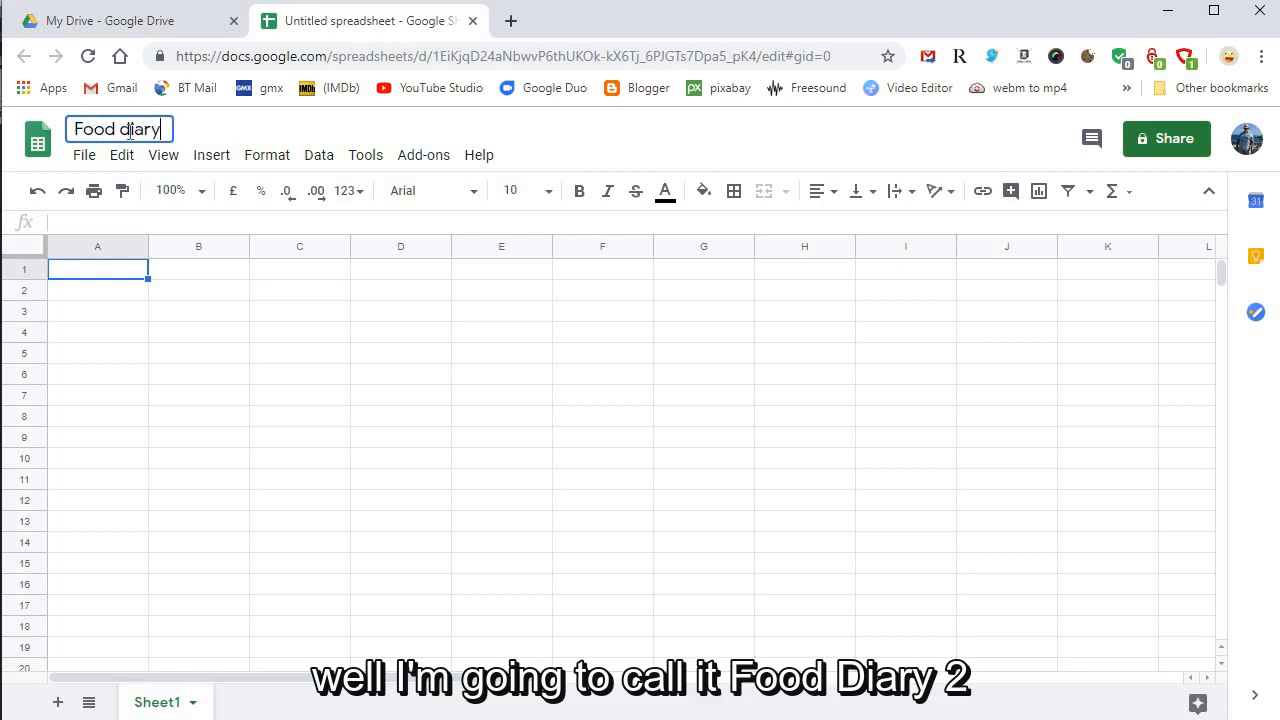
type("2")
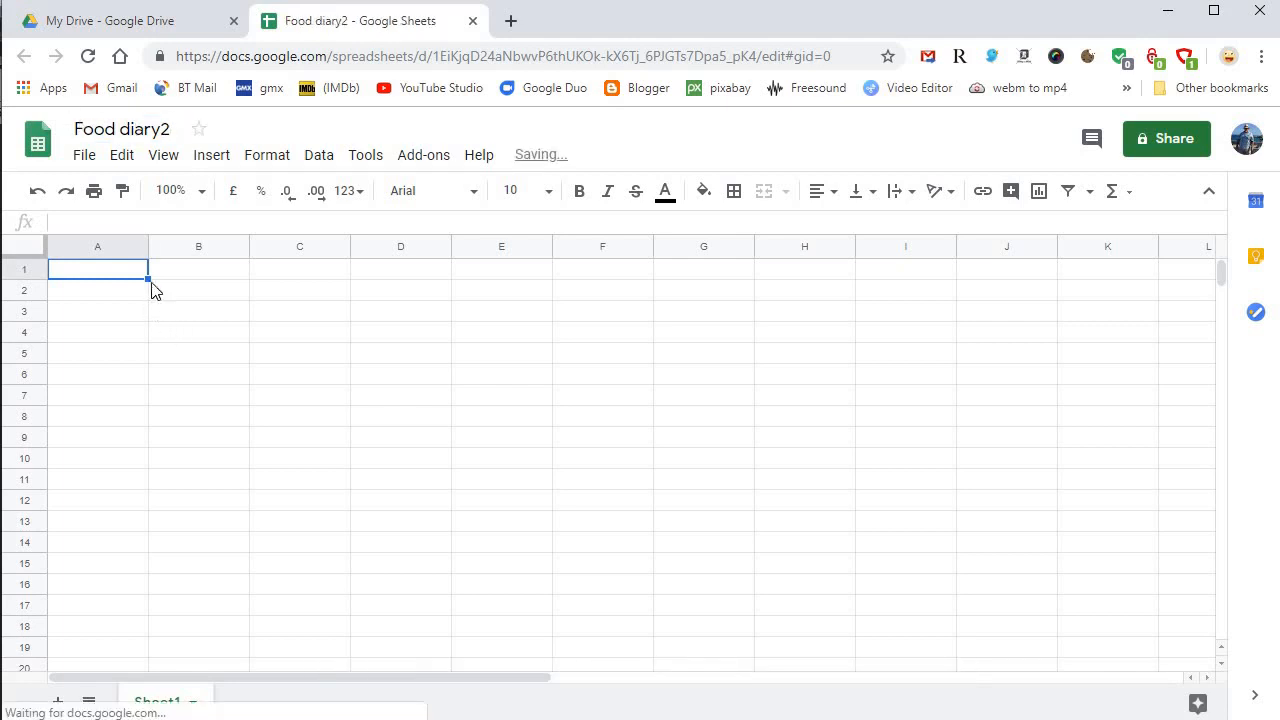
Enter the headings 28/07/2019 in B1 and Calories in C1, then move to A2.
left_click(198, 268)
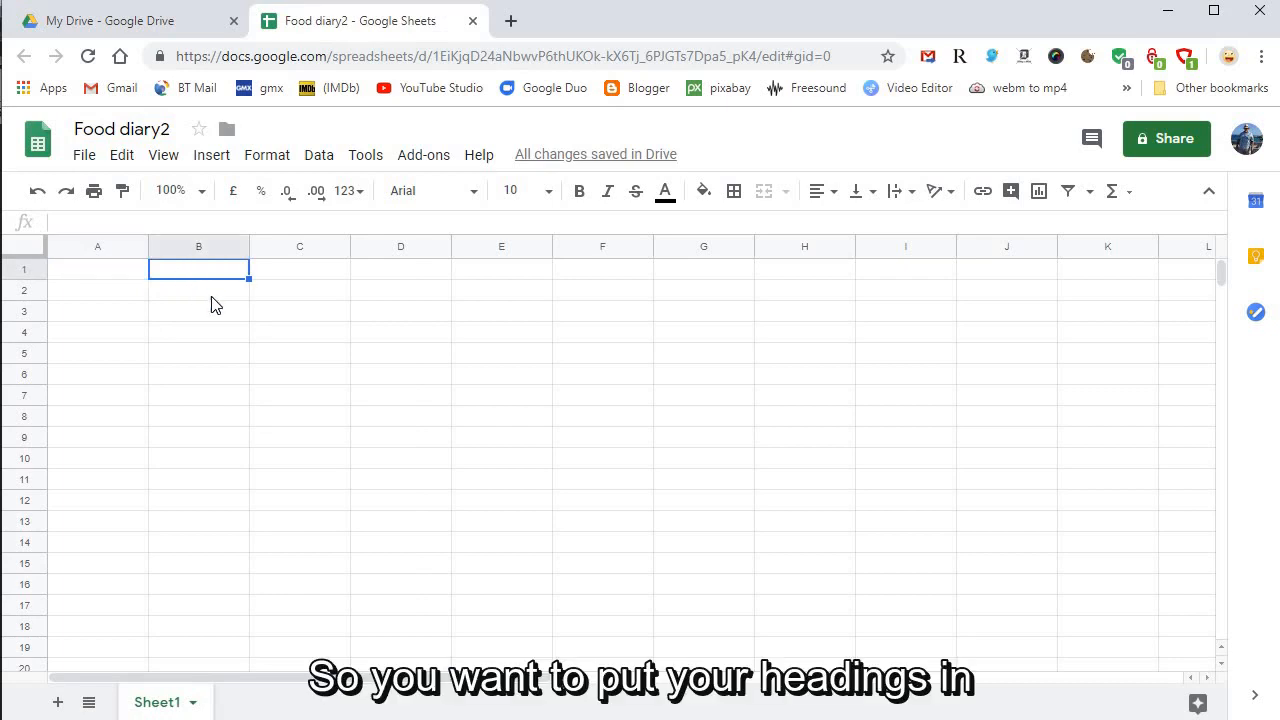
mouse_move(228, 364)
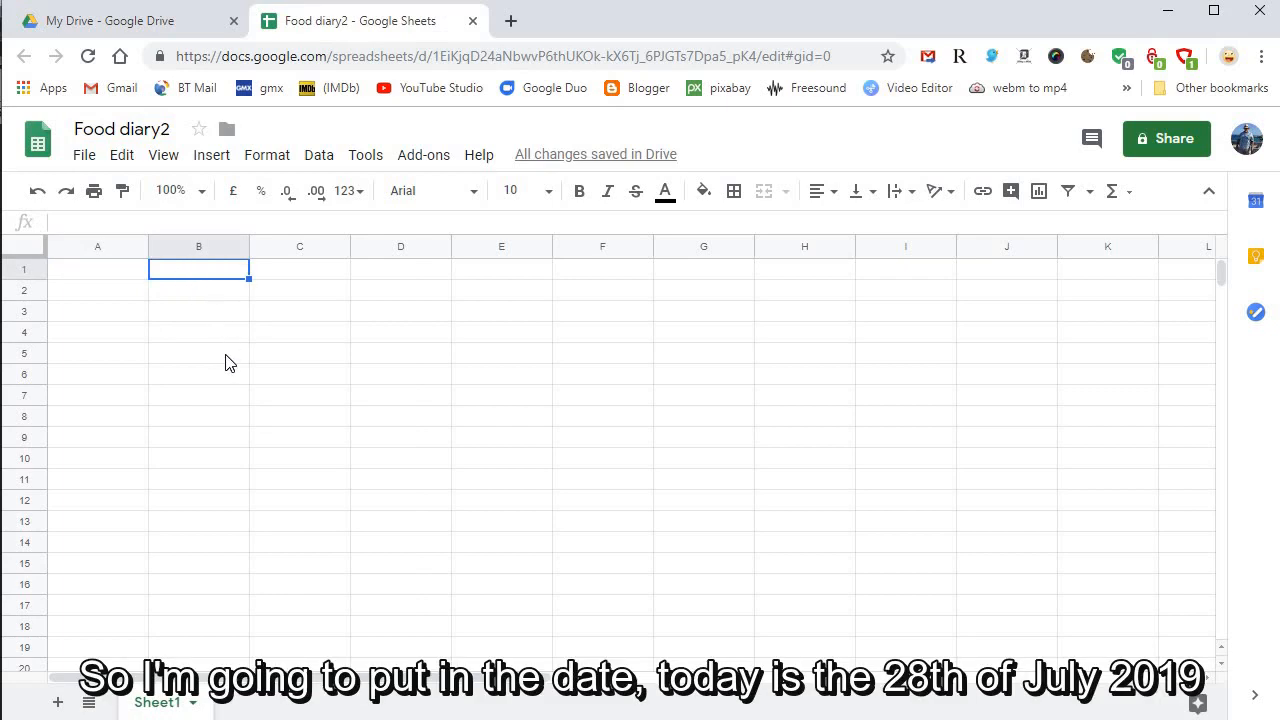
type("28/07/2019")
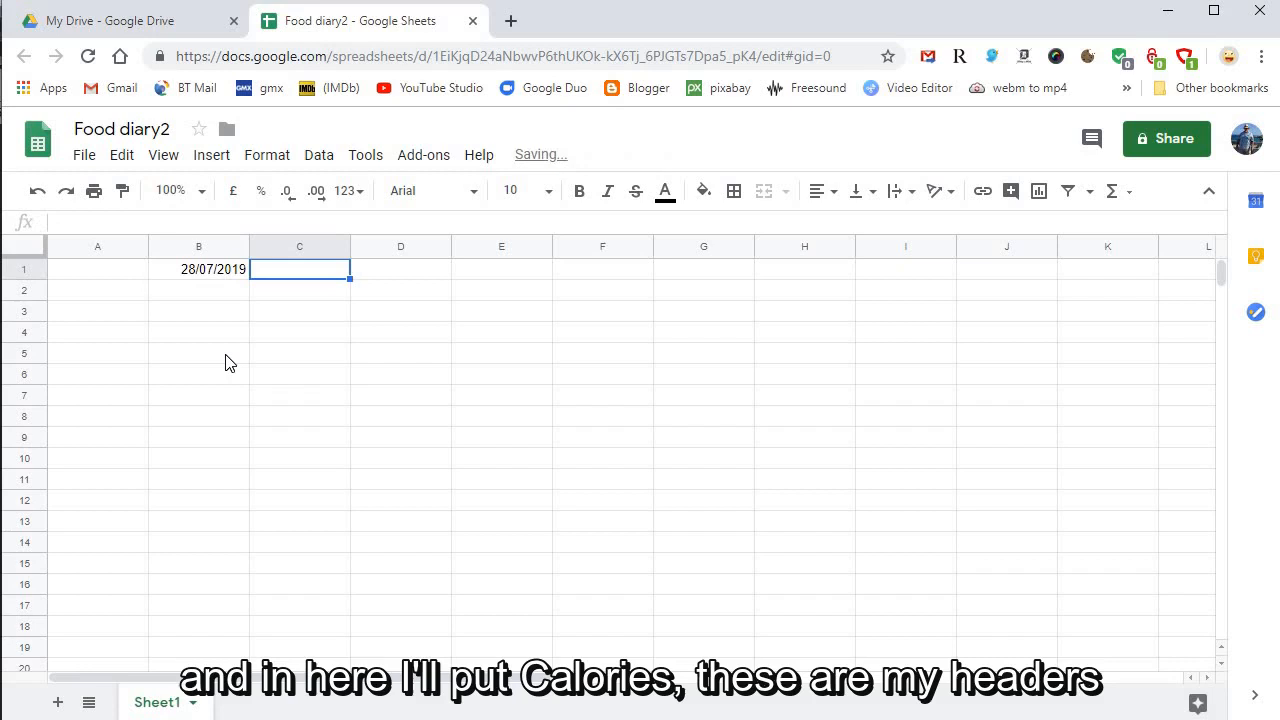
type("Calories")
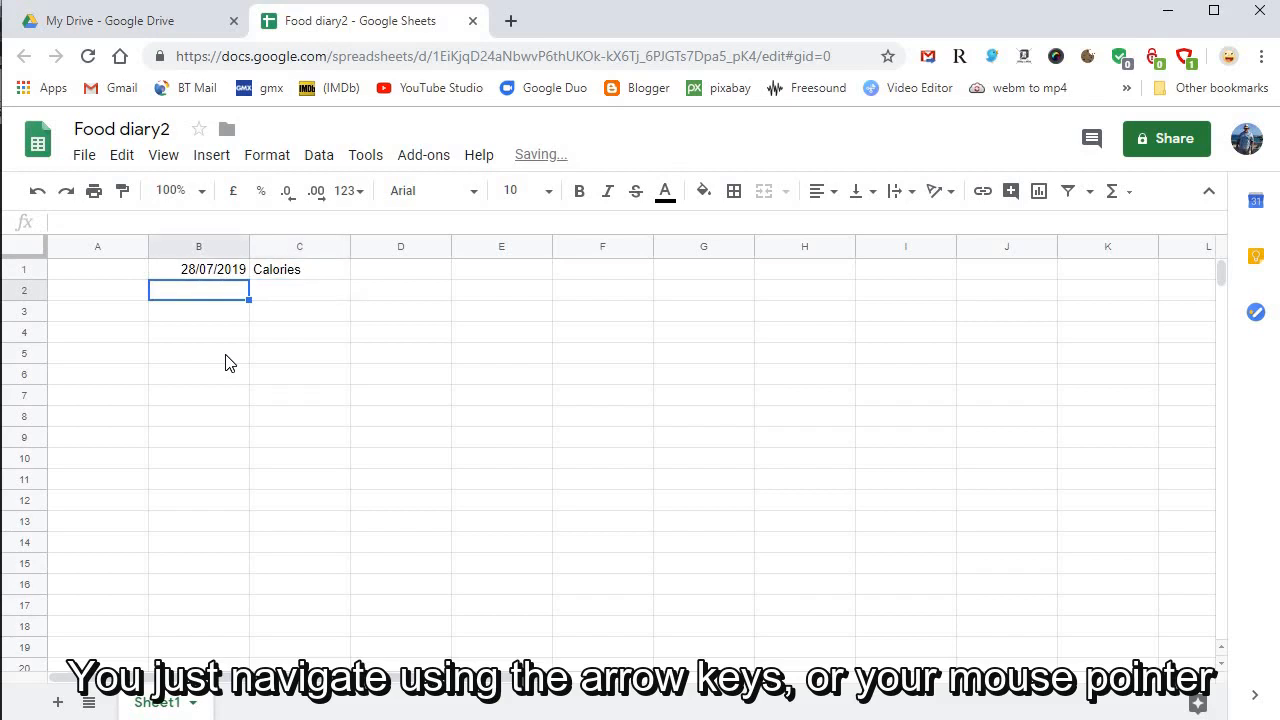
key("left")
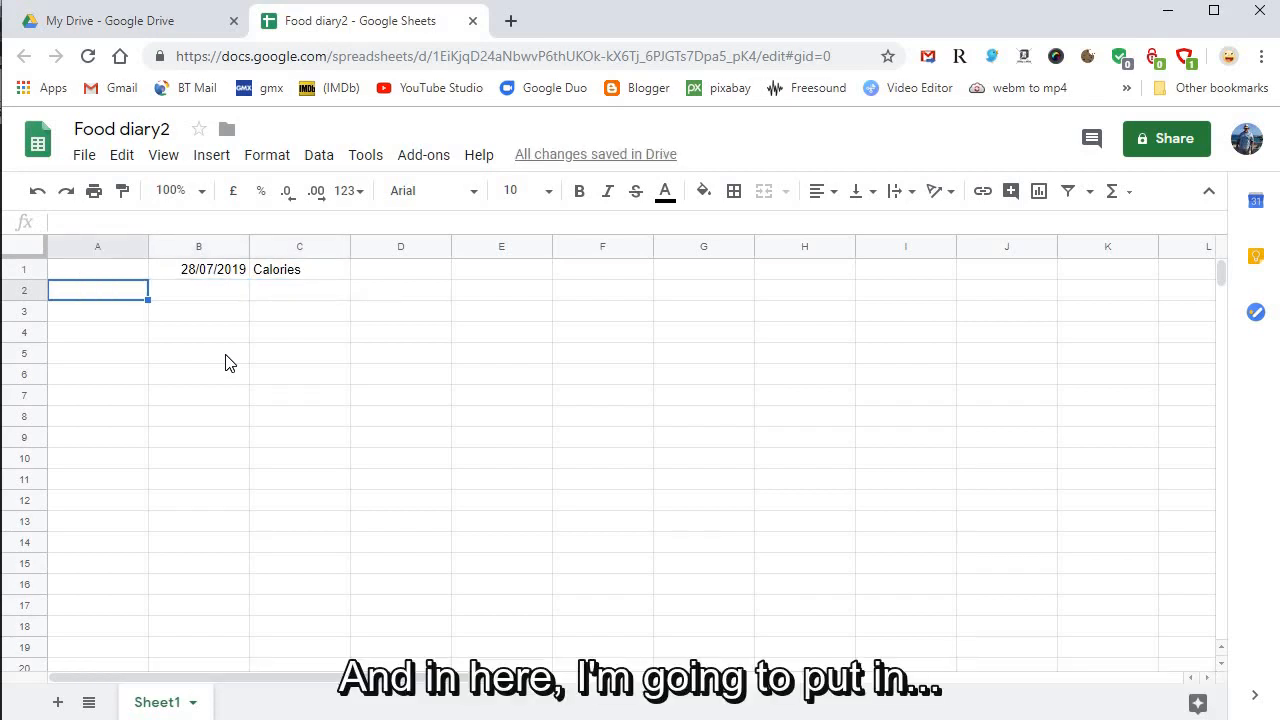
Enter the meal names Breakfast, Snack, Lunch and Snack down column A.
type("B")
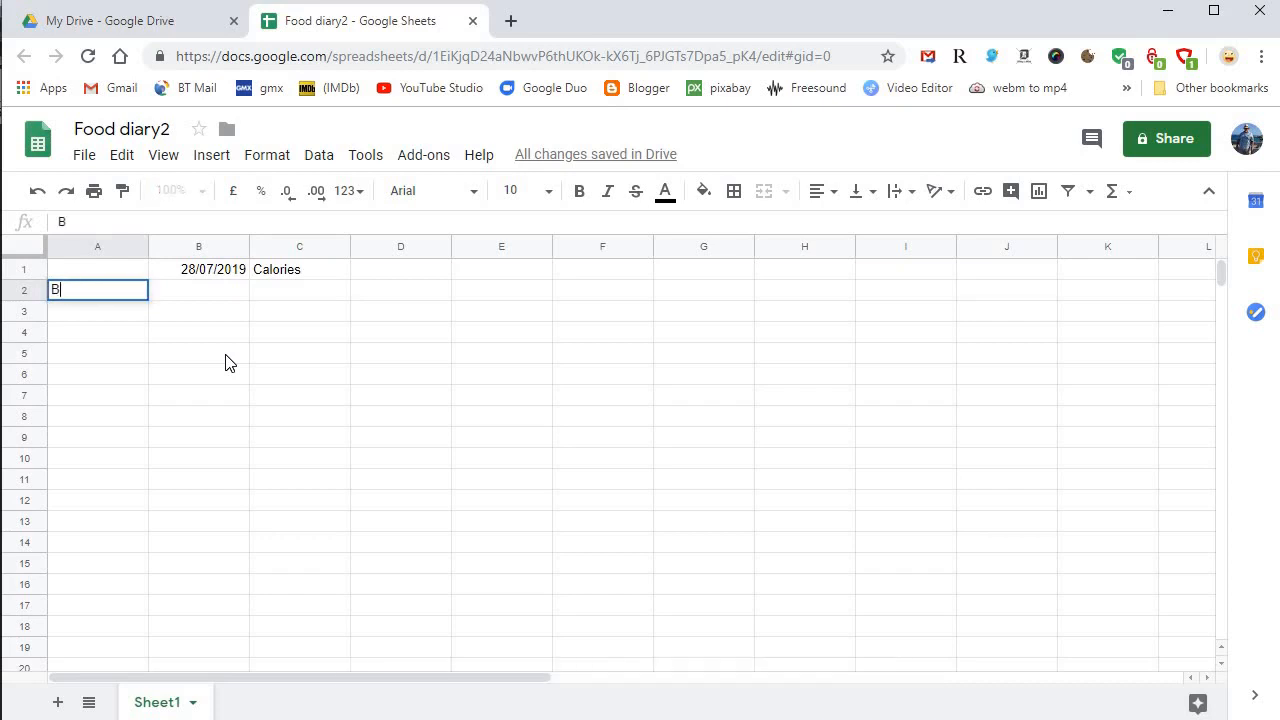
type("reakfast")
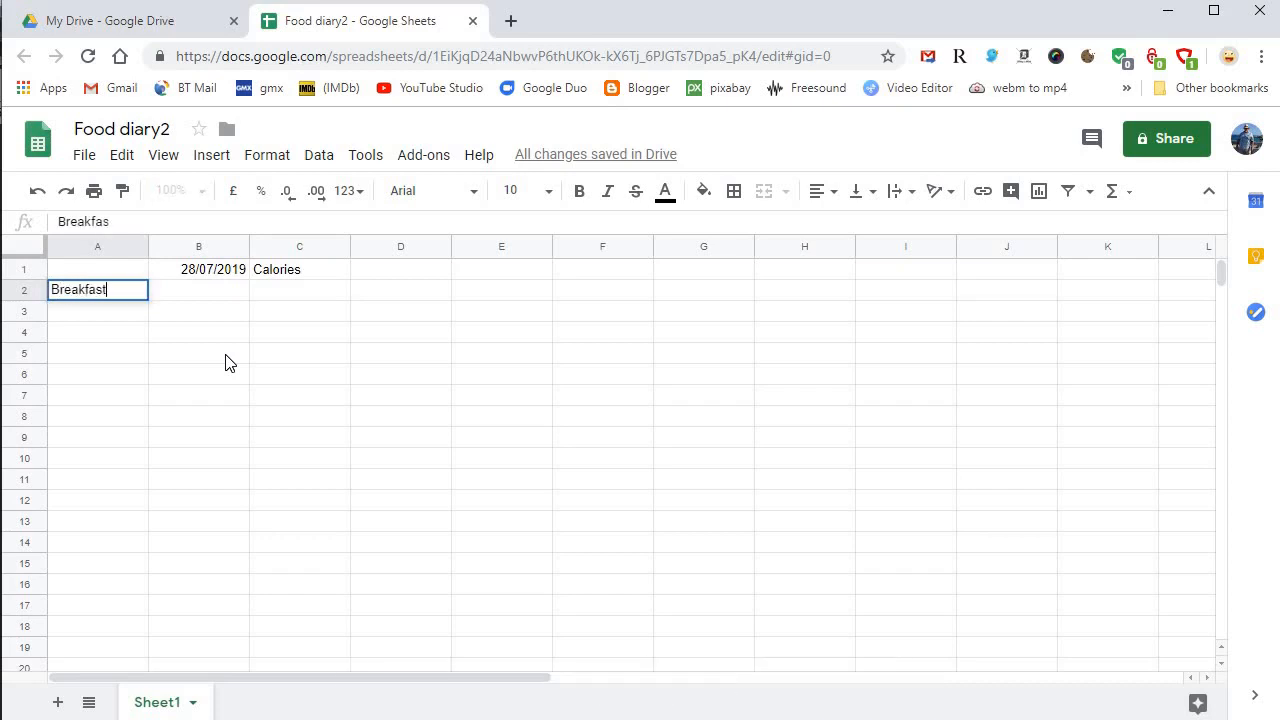
left_click(96, 352)
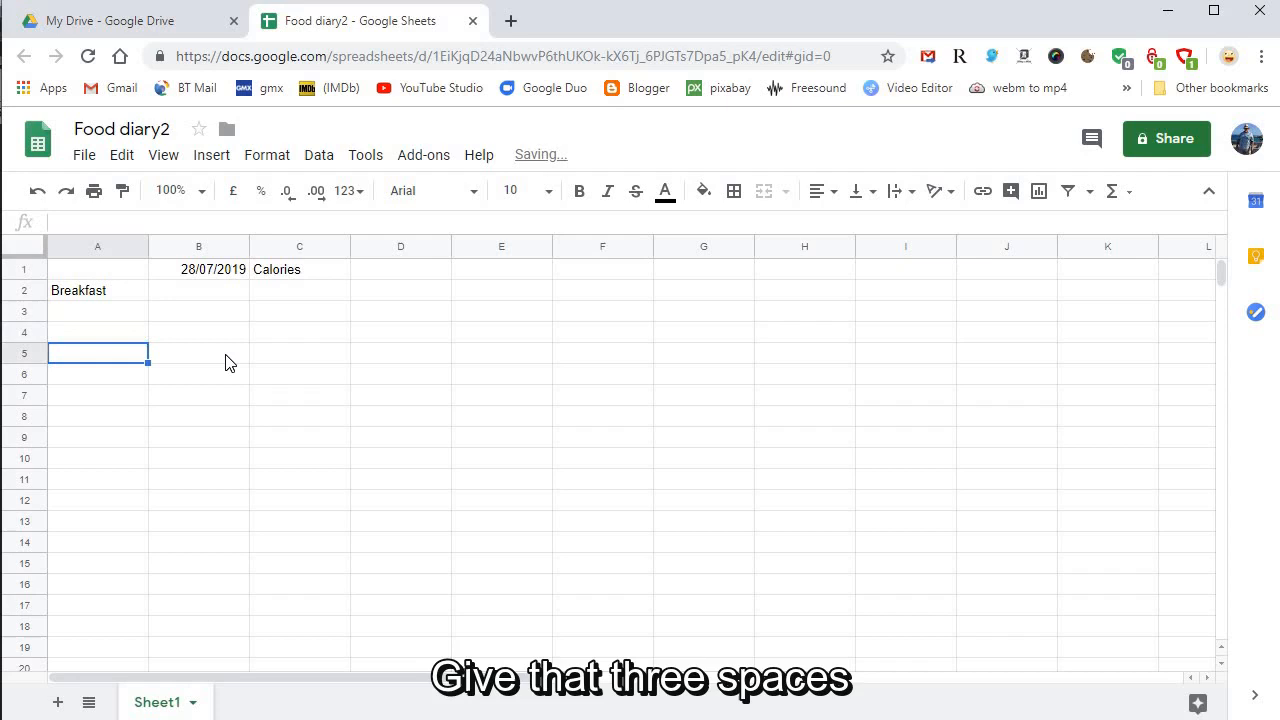
type("S")
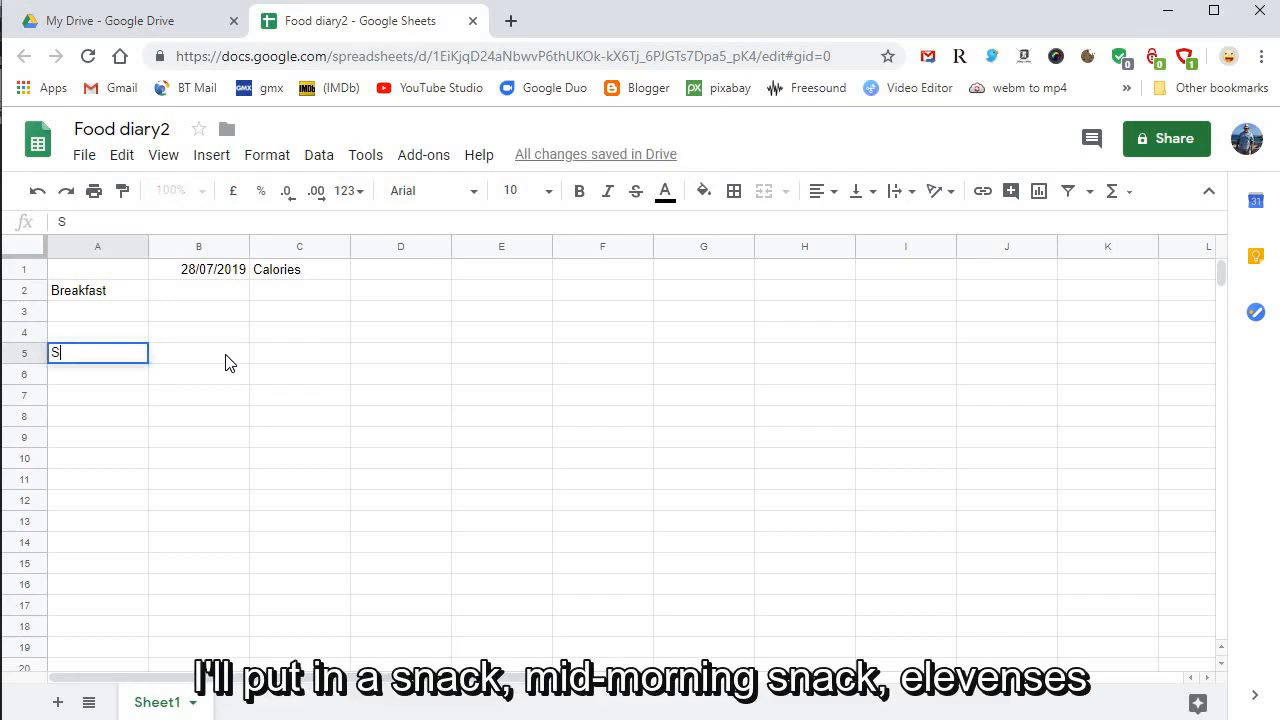
type("nack")
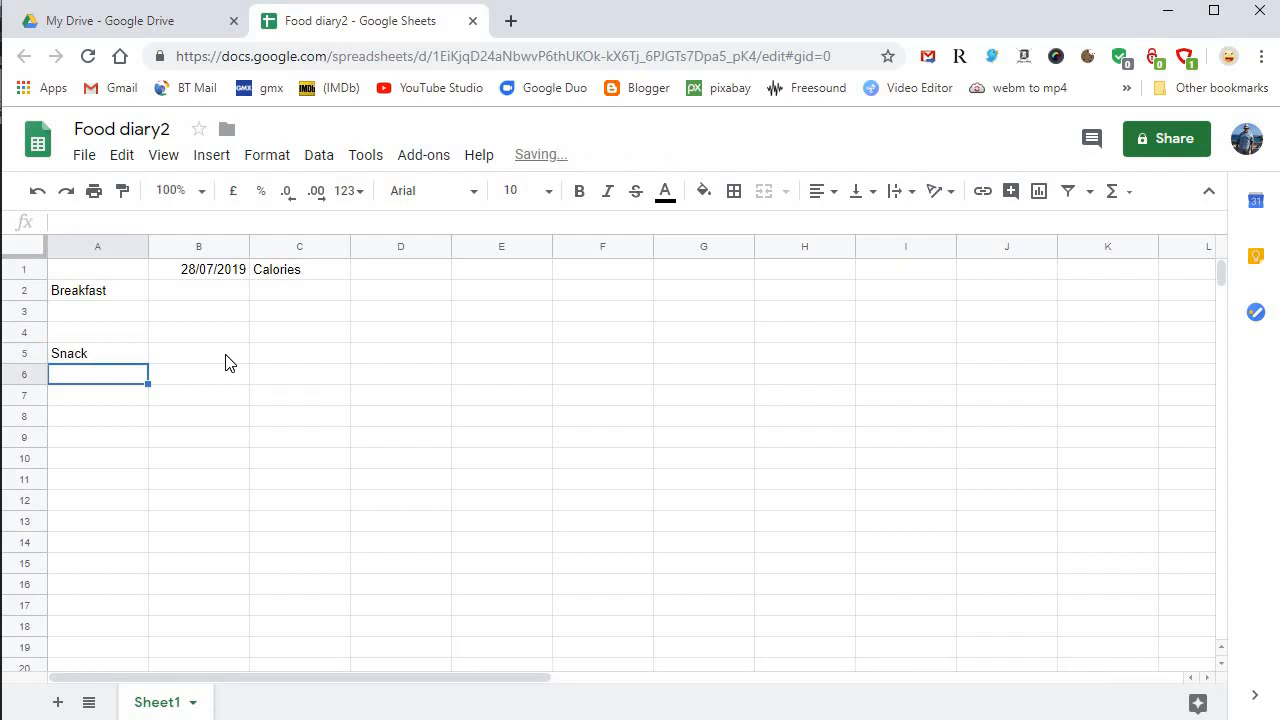
type("Lunch")
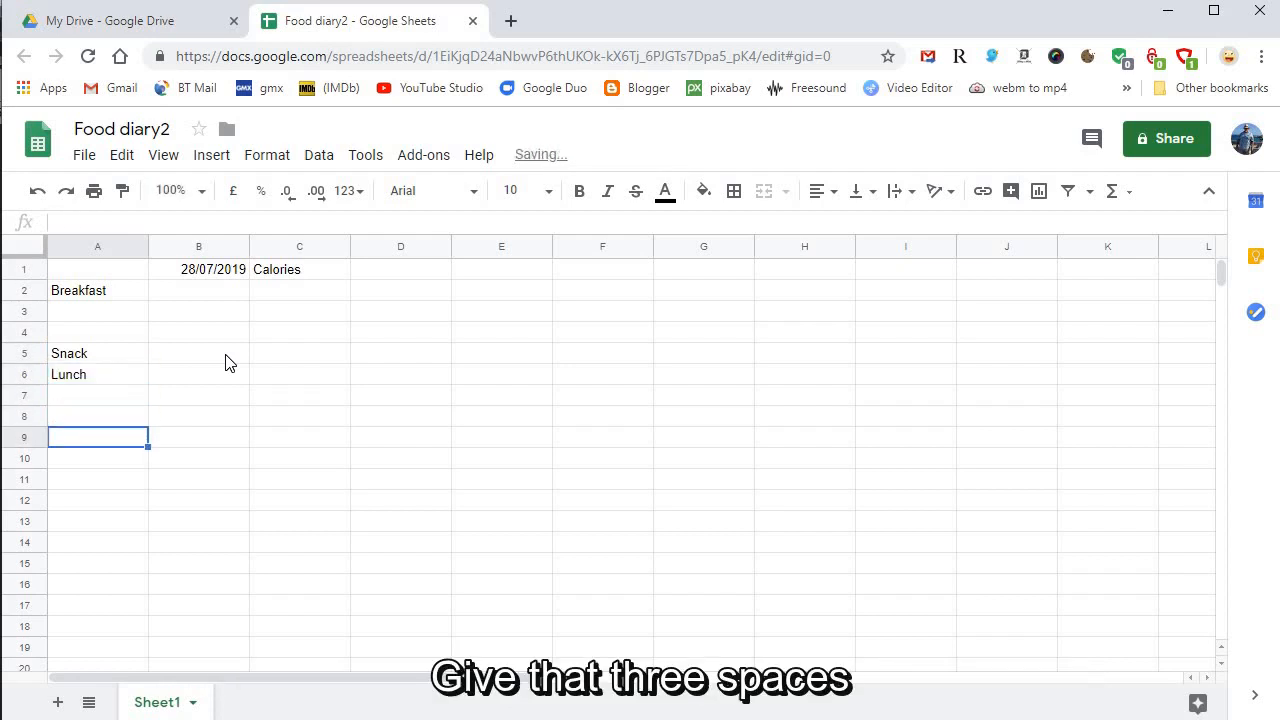
type("Snack")
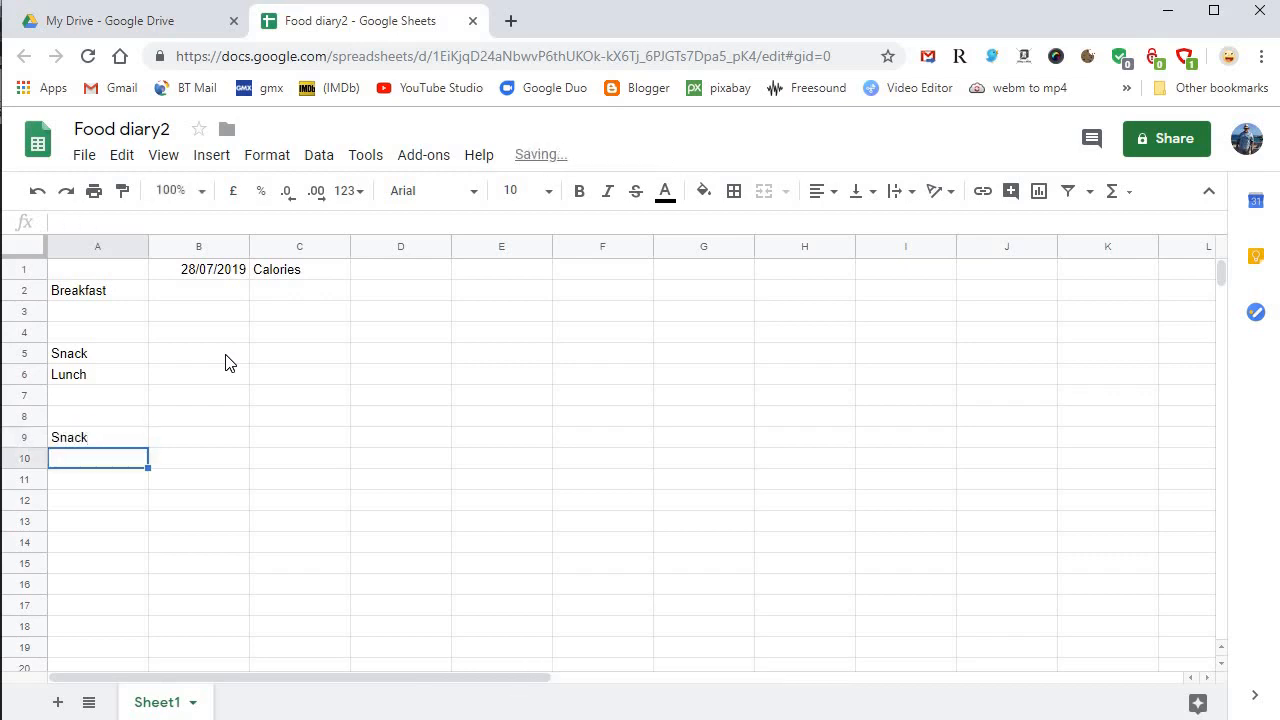
Add Evening meal, Supper and a Total row below them in column A.
type("Evening")
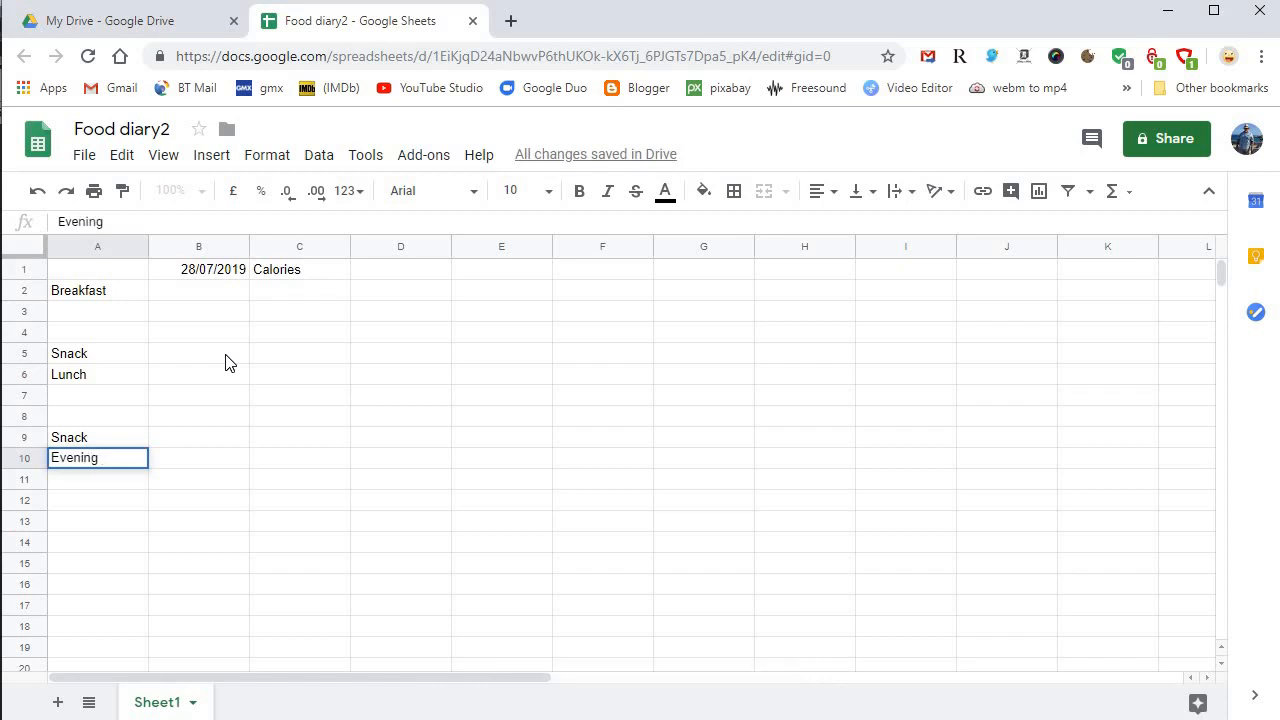
type("meal")
left_click(98, 522)
type("S")
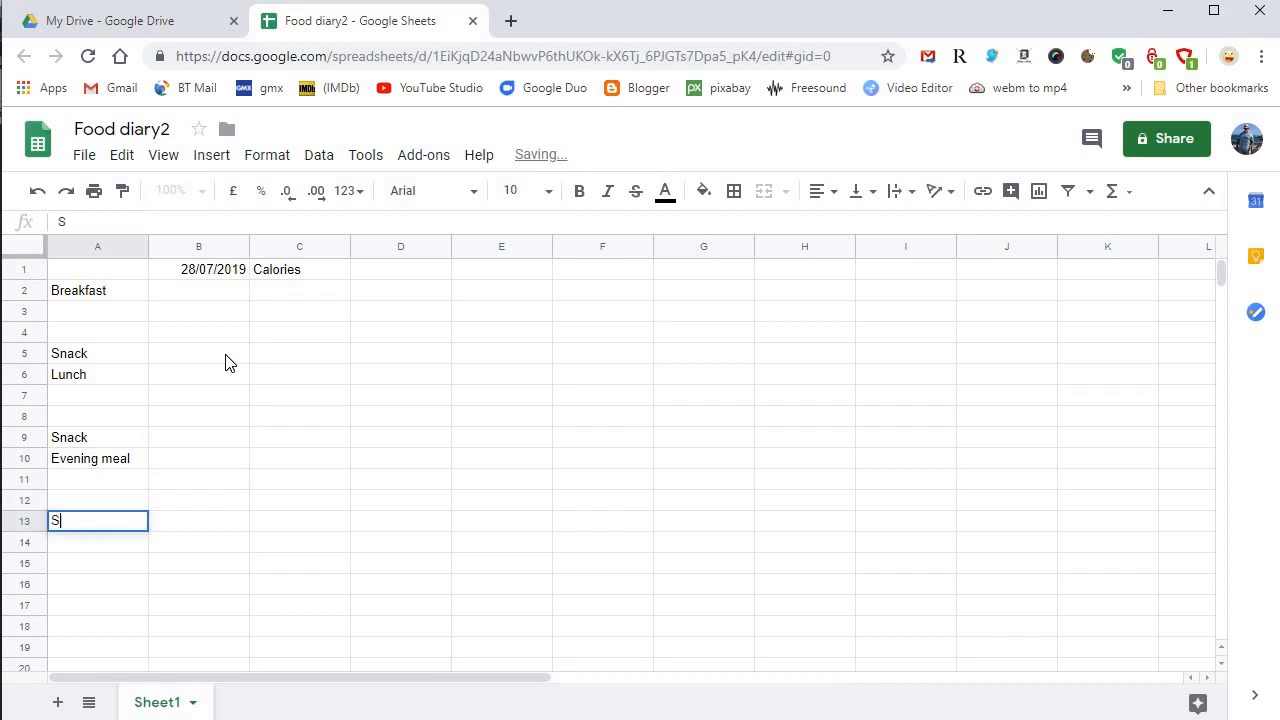
type("upper")
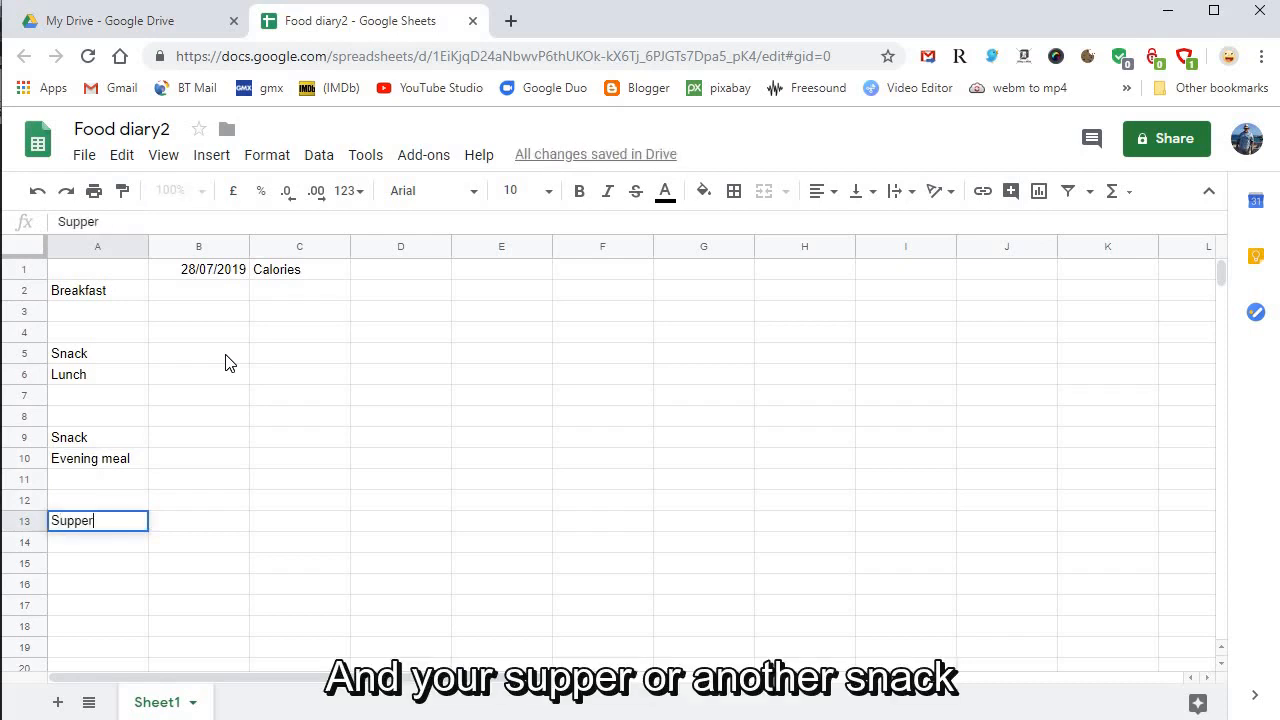
key("enter")
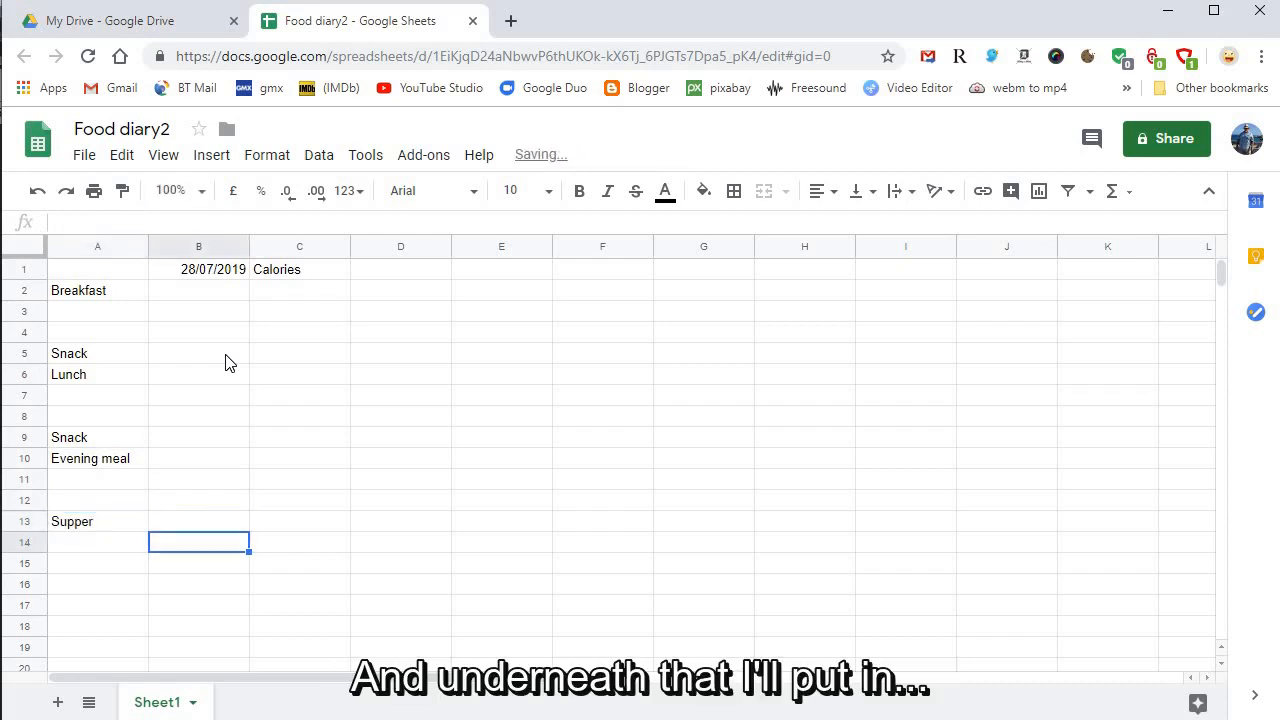
type("T")
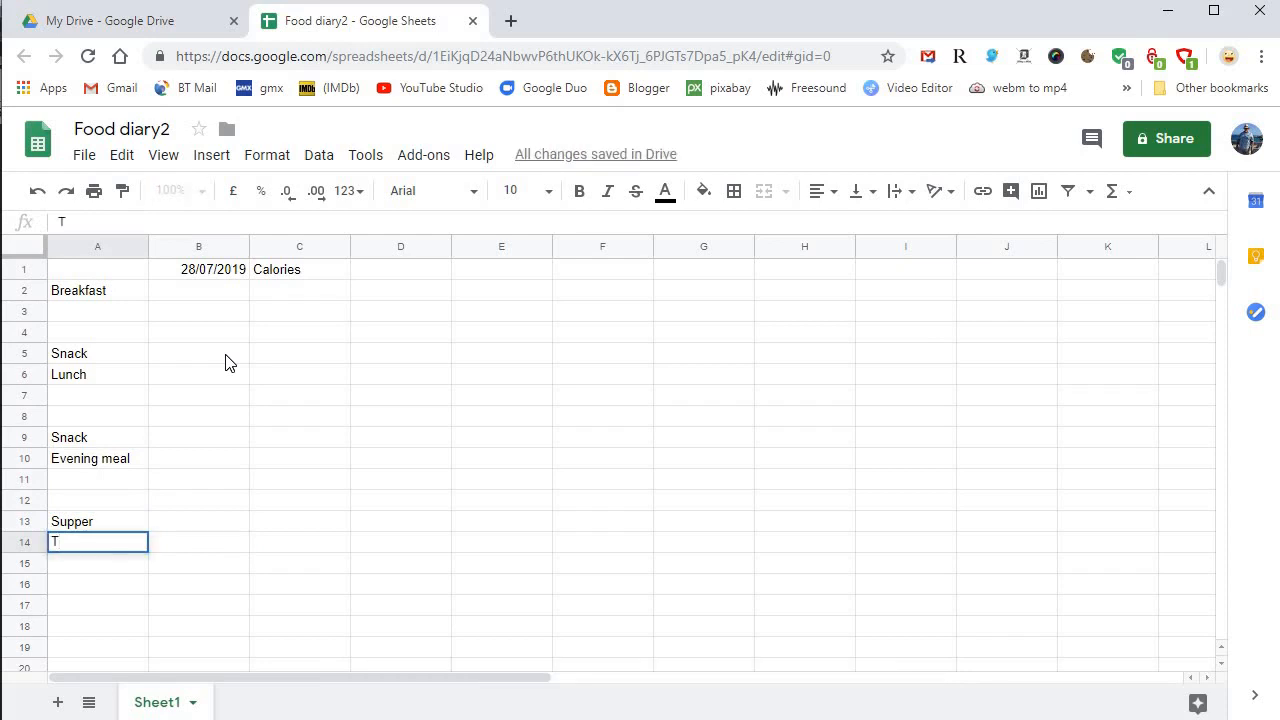
type("otal")
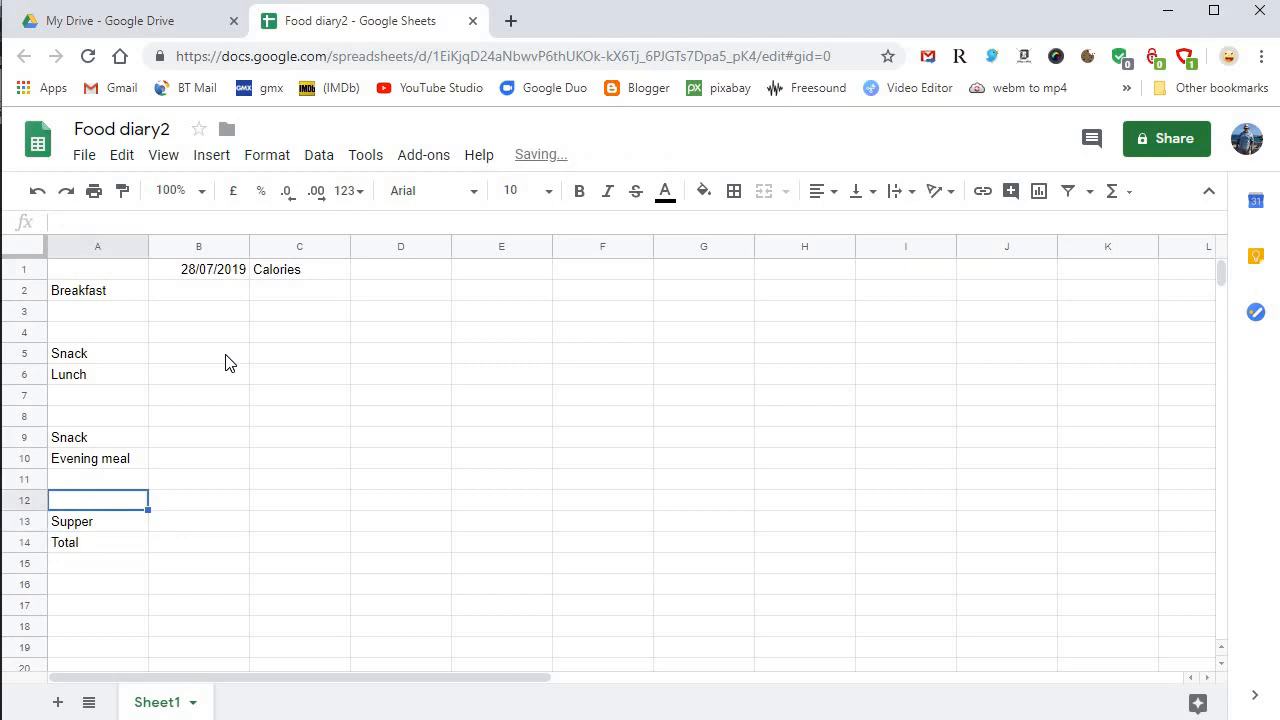
left_click(96, 290)
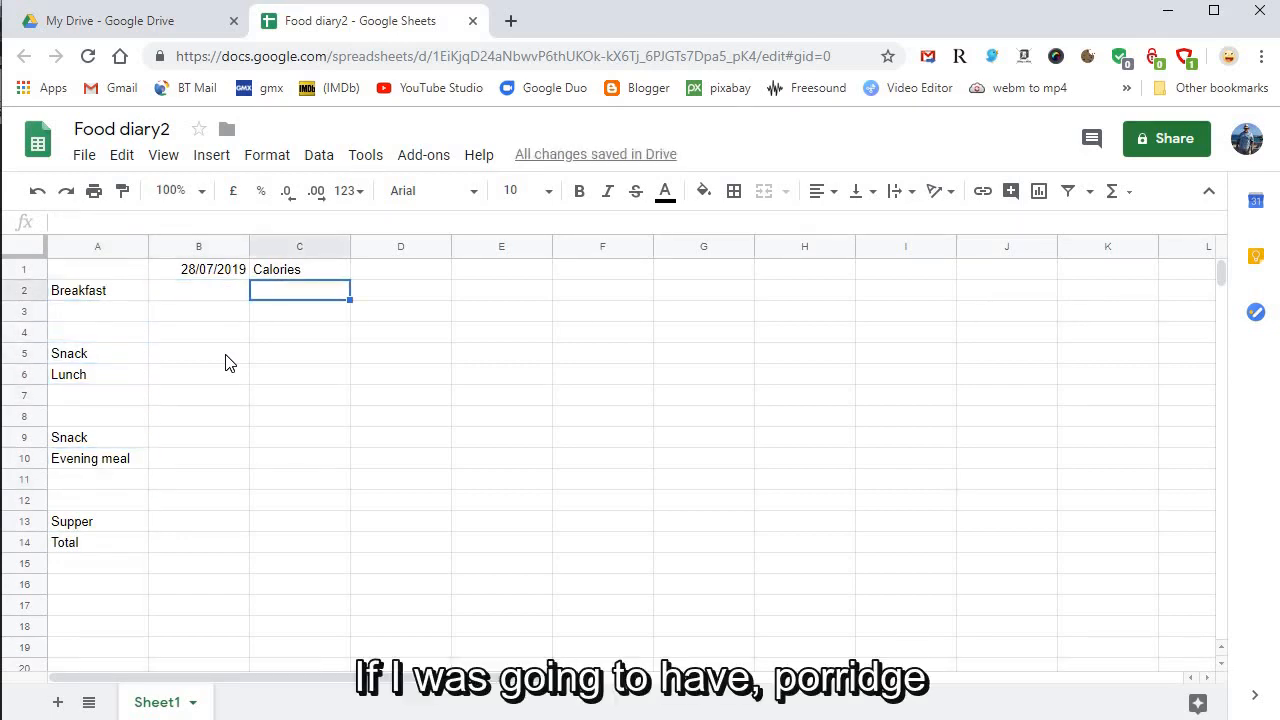
Enter Porridge 200, Prunes 90, Banana 85 and stir-fry 520 beside breakfast, snack and lunch.
left_click(198, 290)
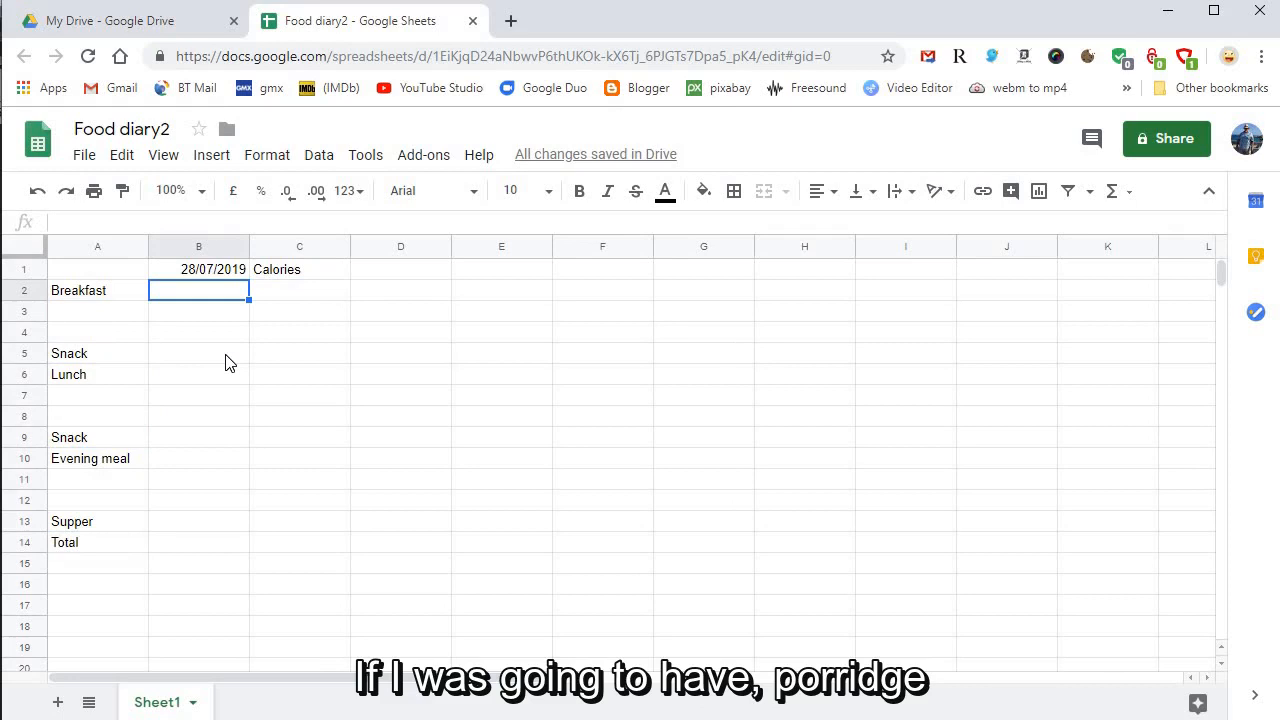
type("Porridge")
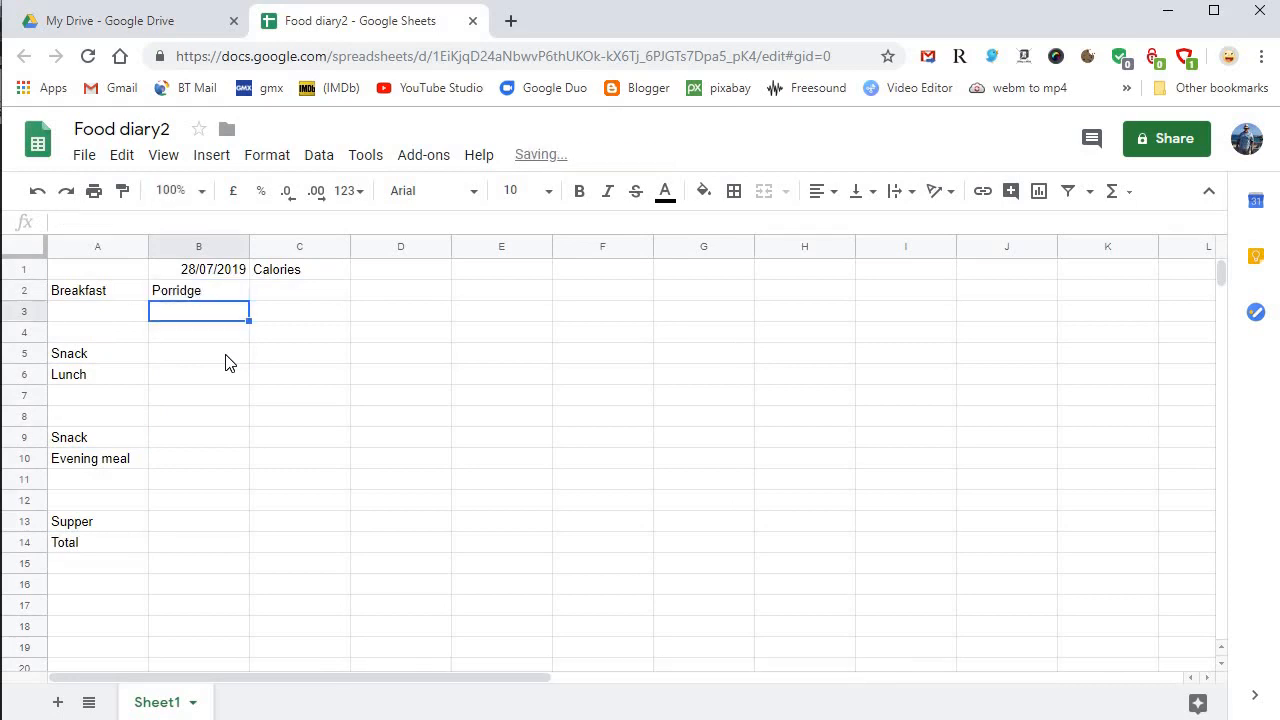
type("Prunes")
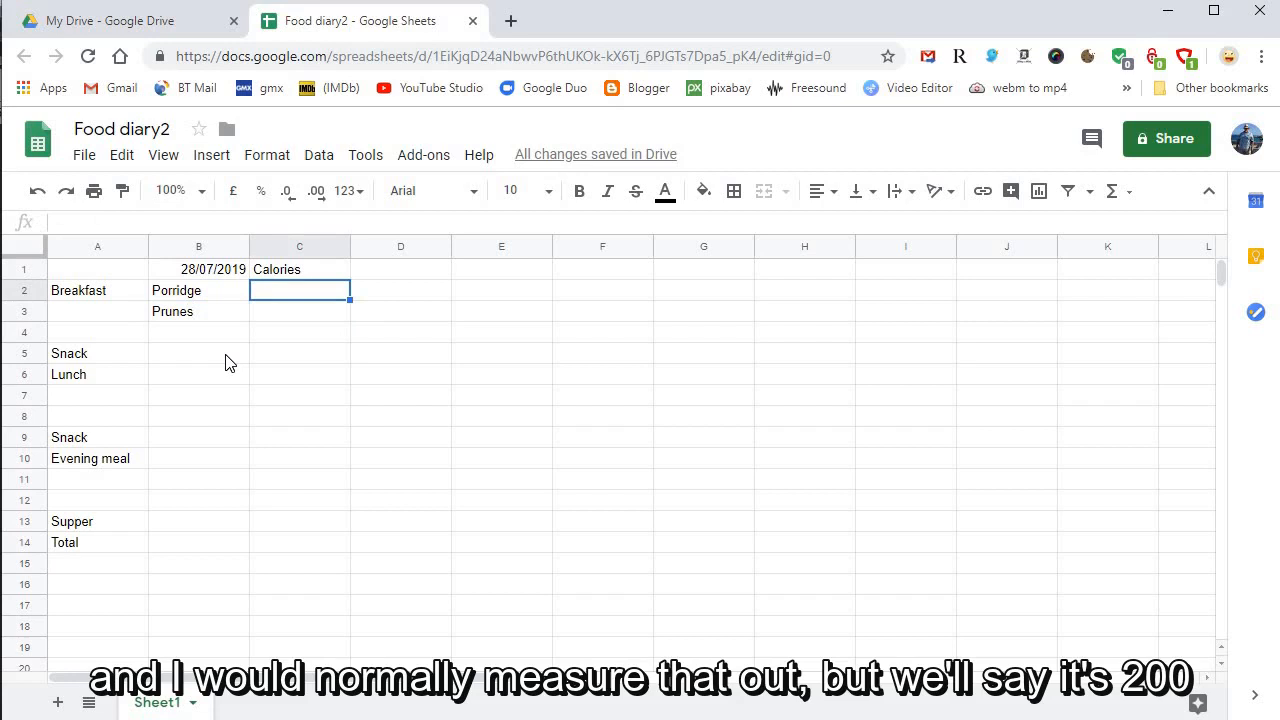
type("2")
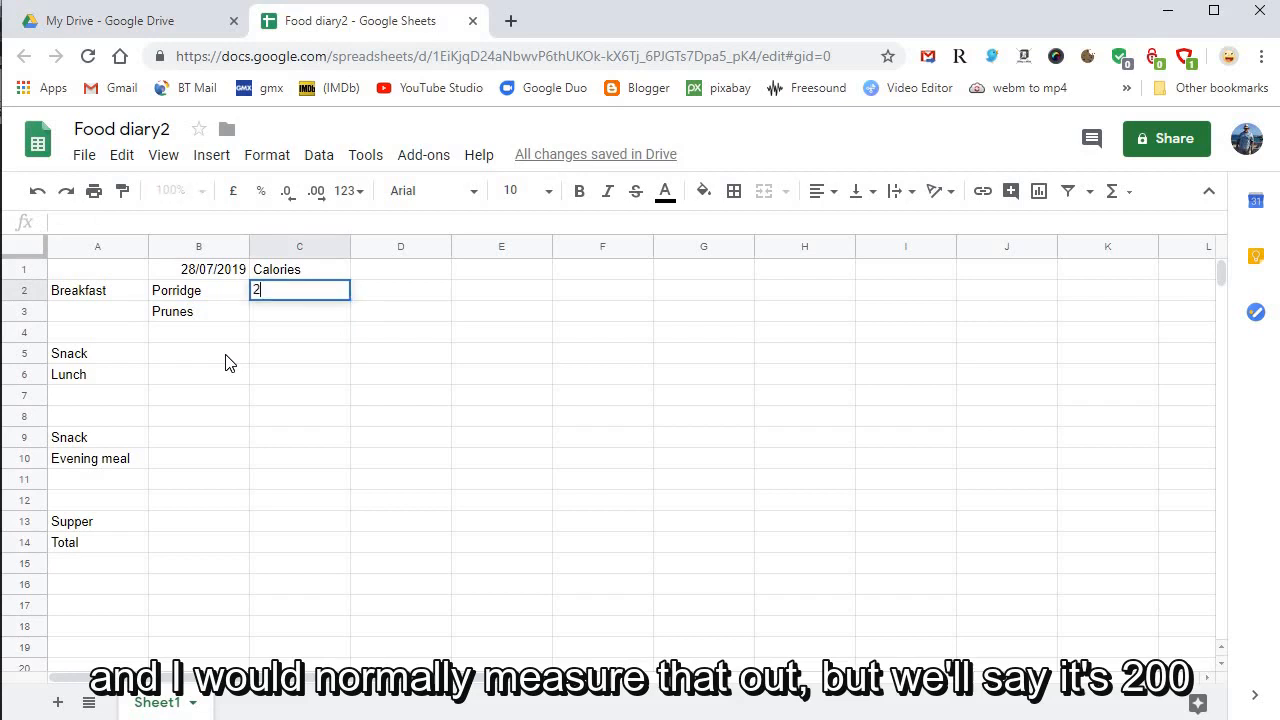
type("200")
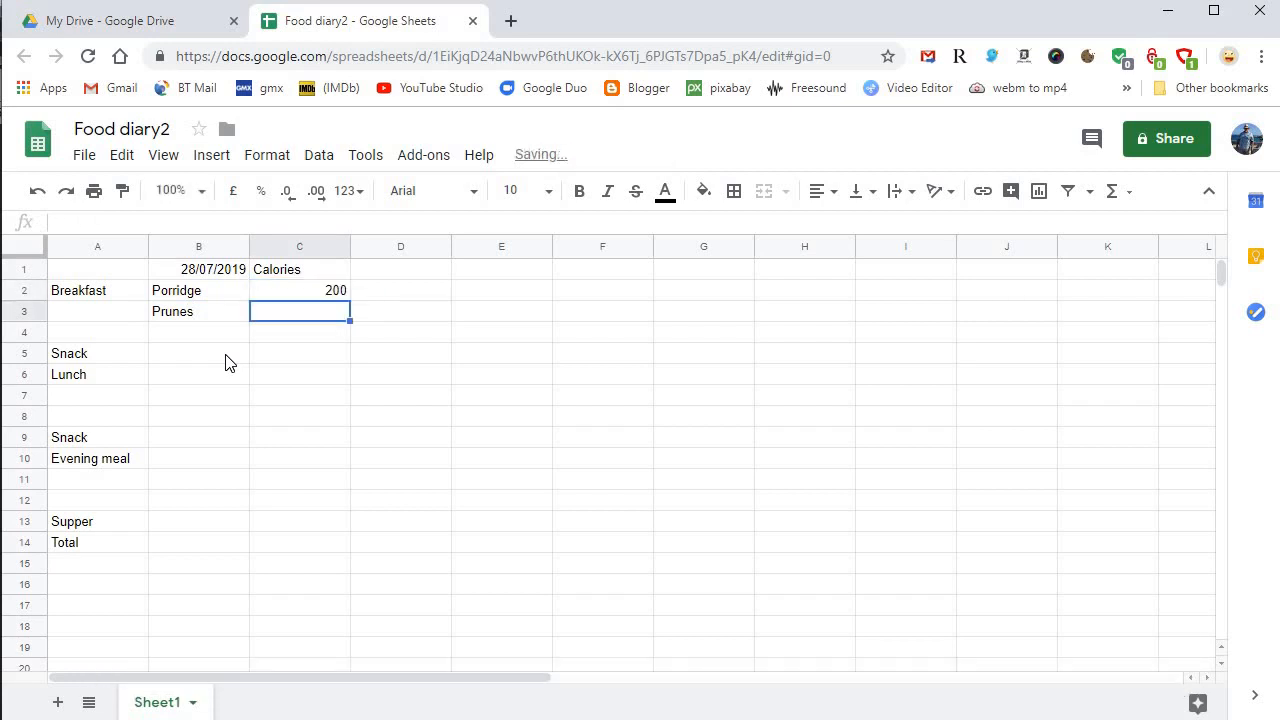
type("90")
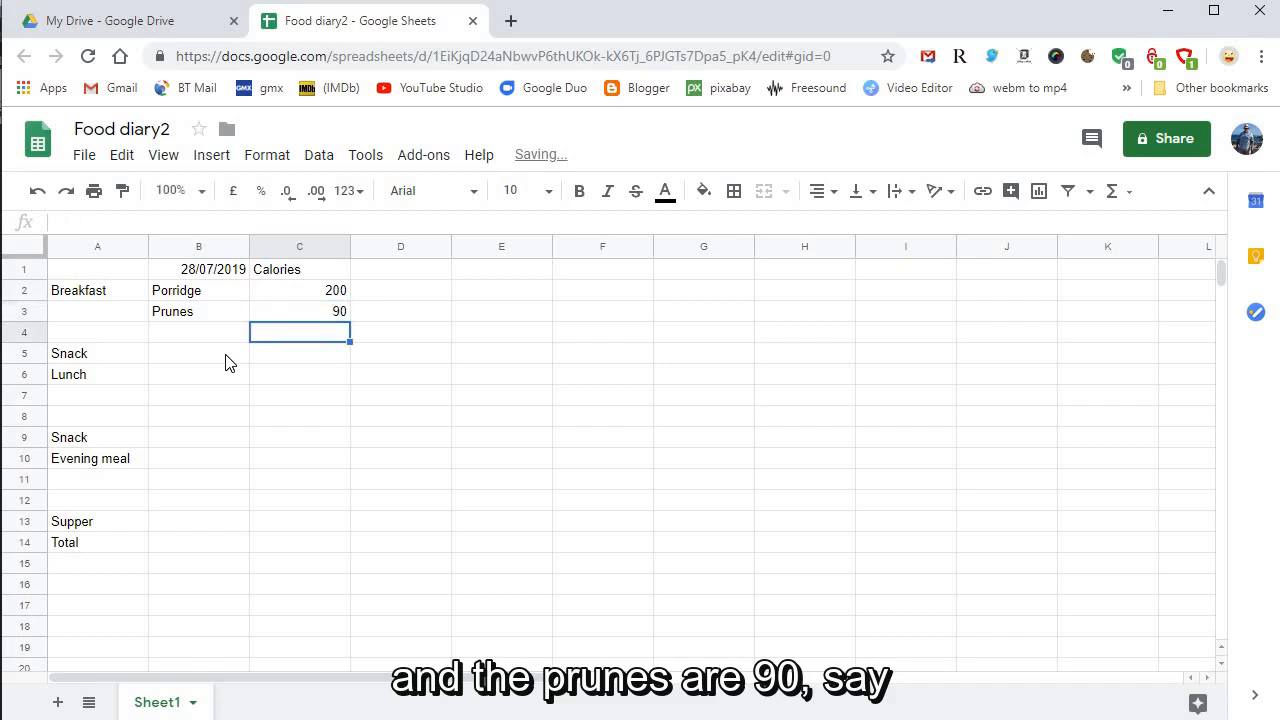
left_click(198, 352)
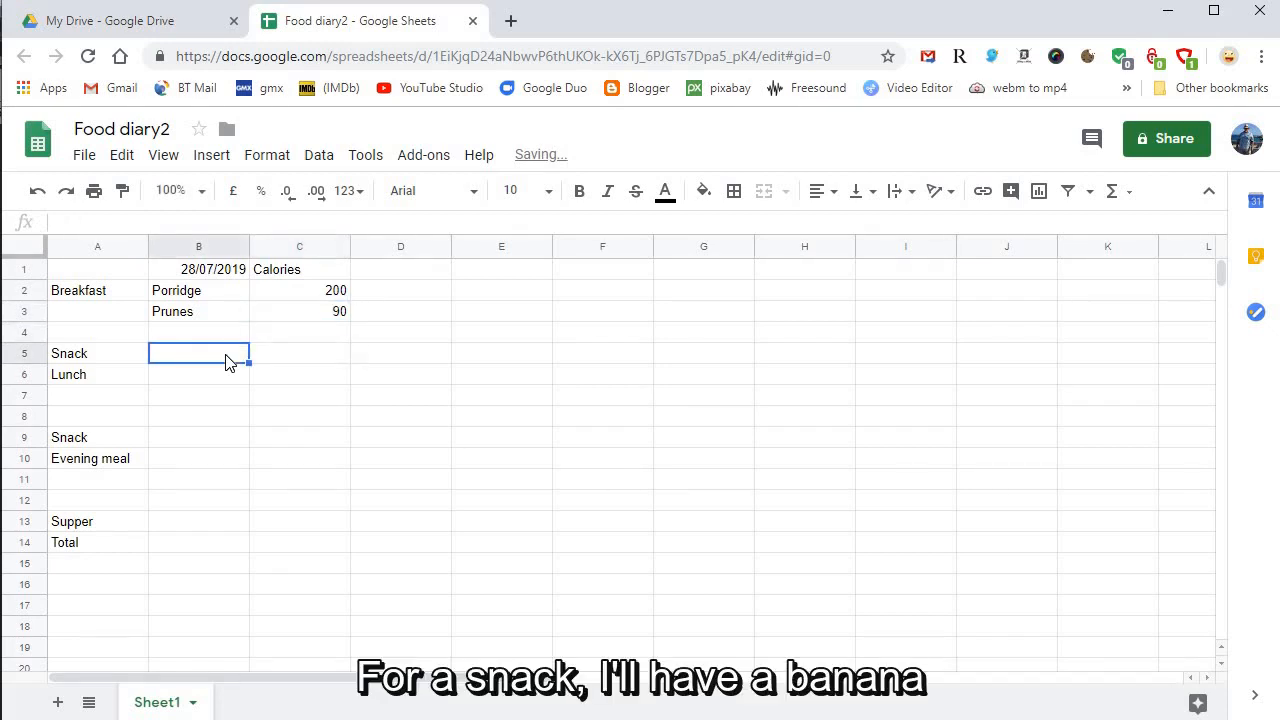
type("Banana")
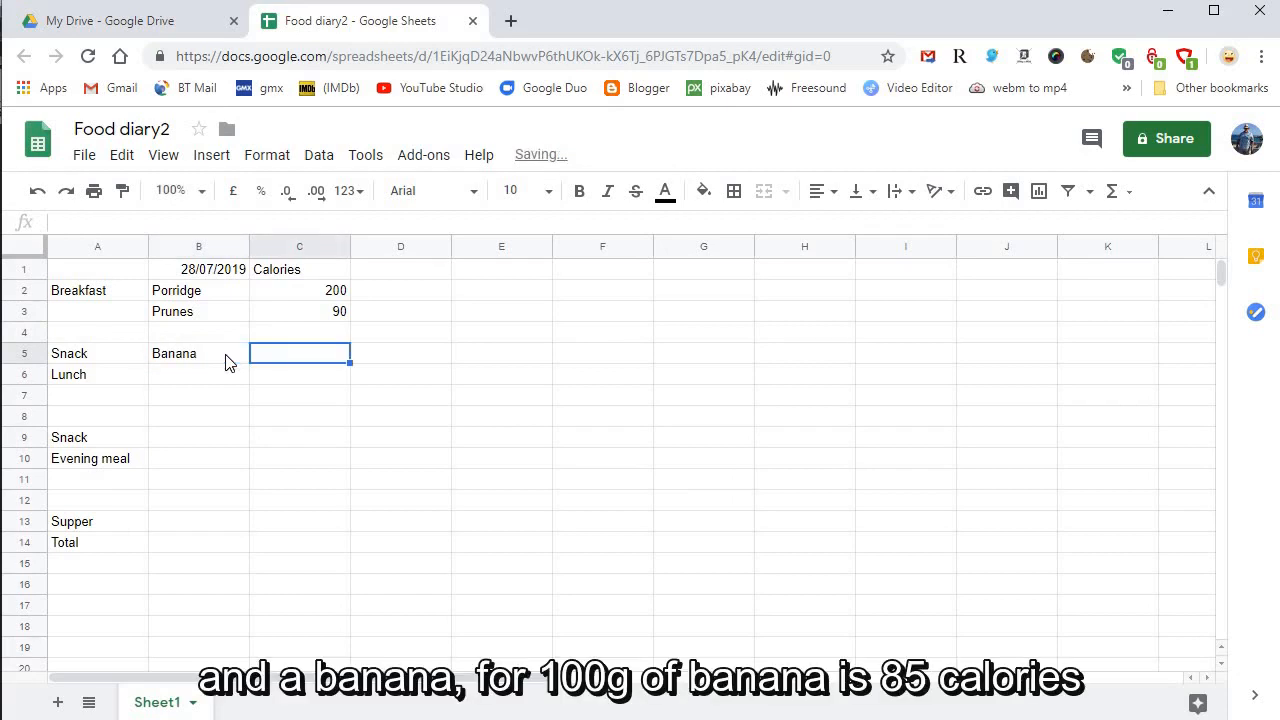
type("8")
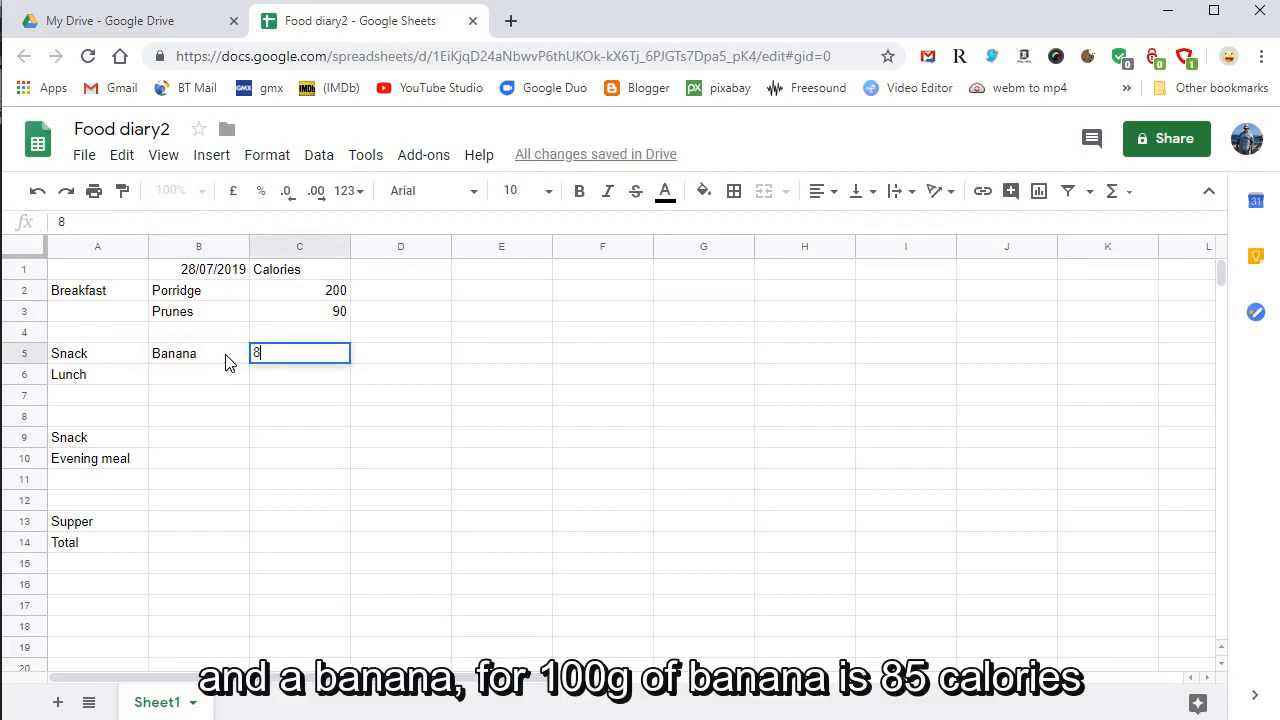
type("85")
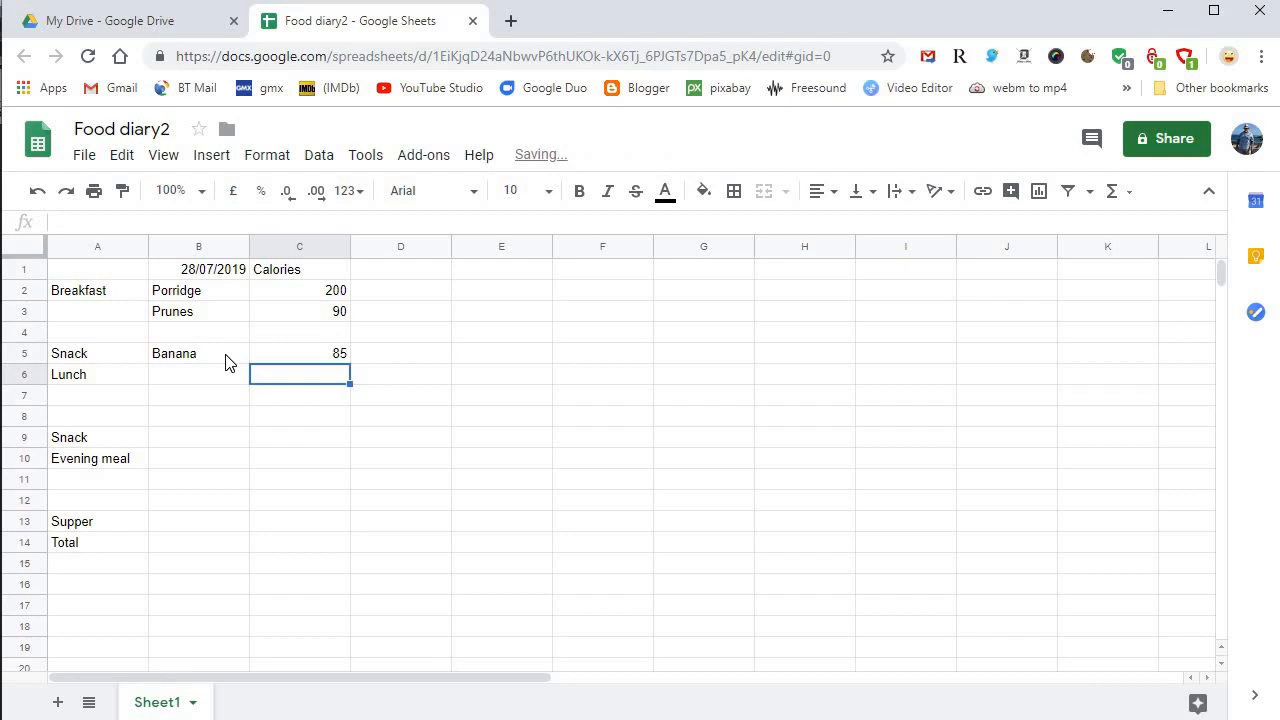
type("stir-fry")
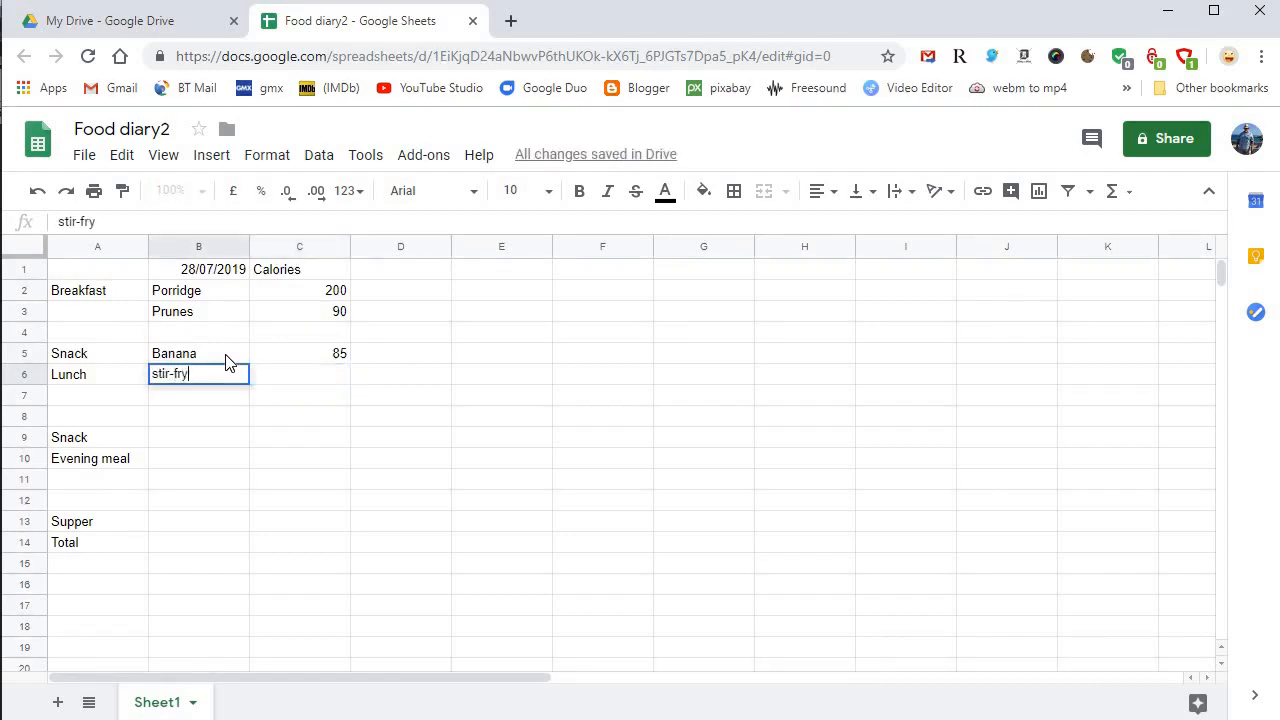
type("520")
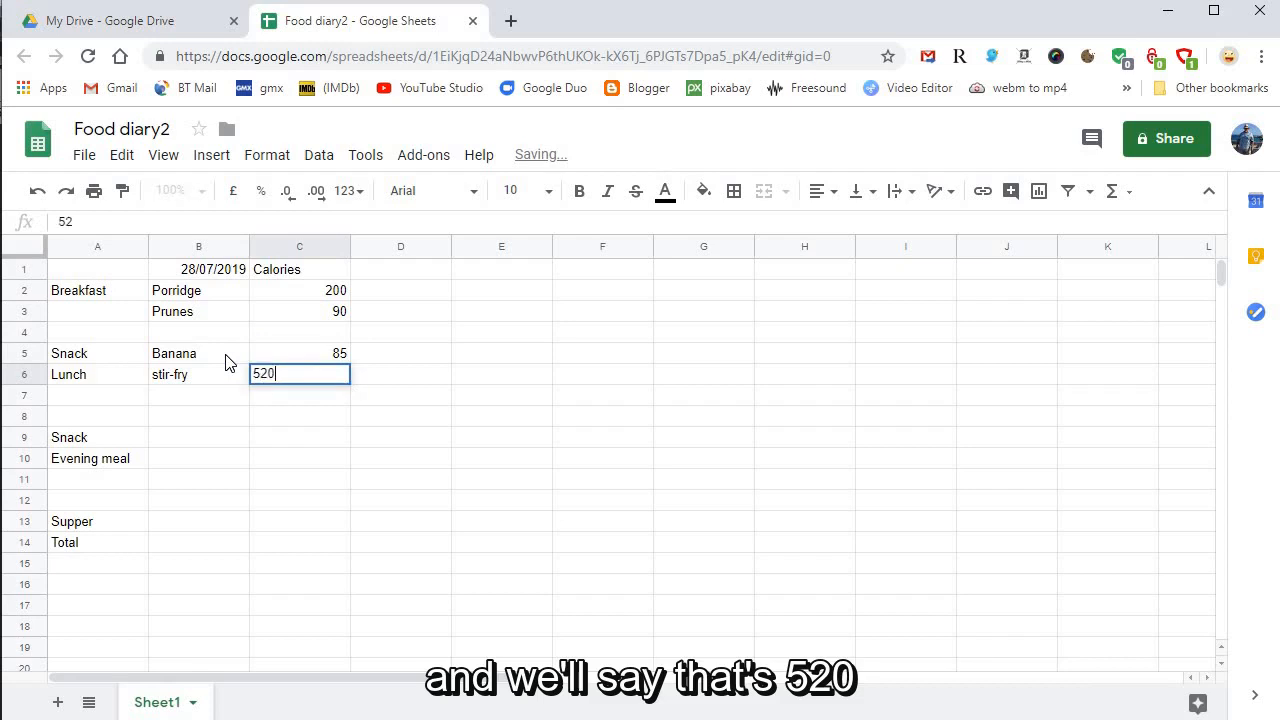
key("enter")
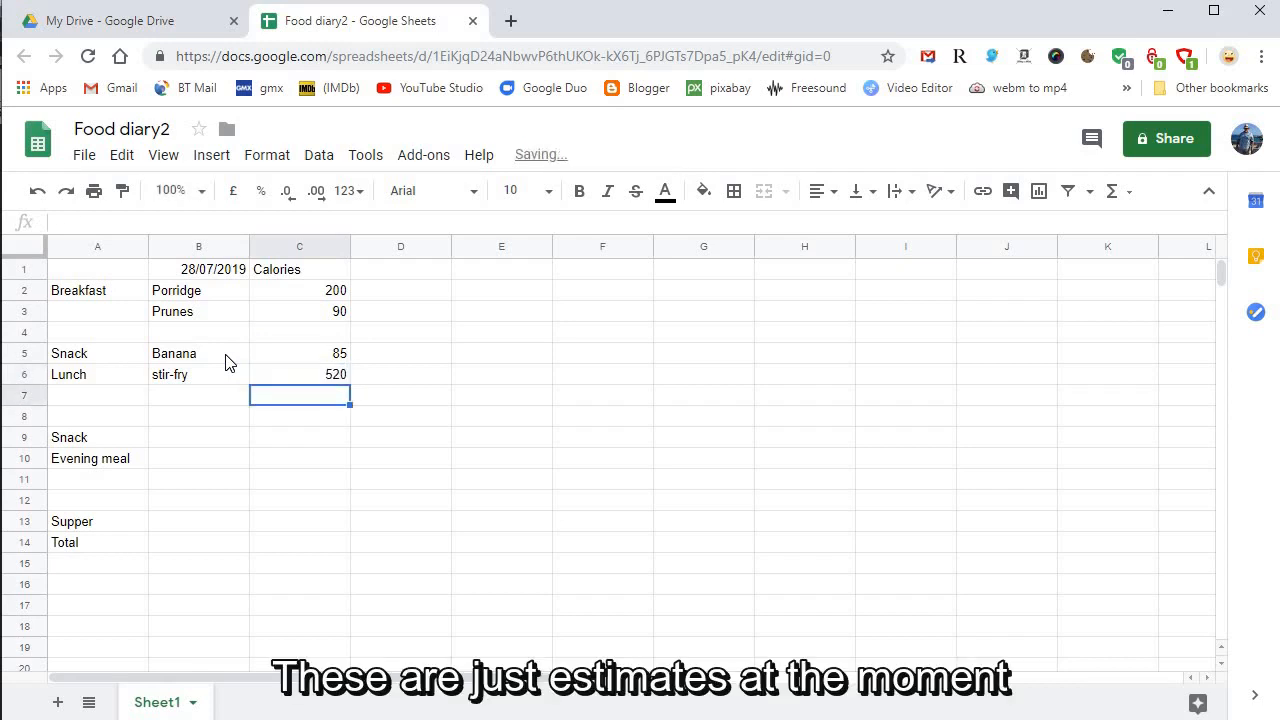
Enter 30g dates 90, Veg chilli 320, Microrice 350 and Apple 75 for the remaining meals.
left_click(198, 436)
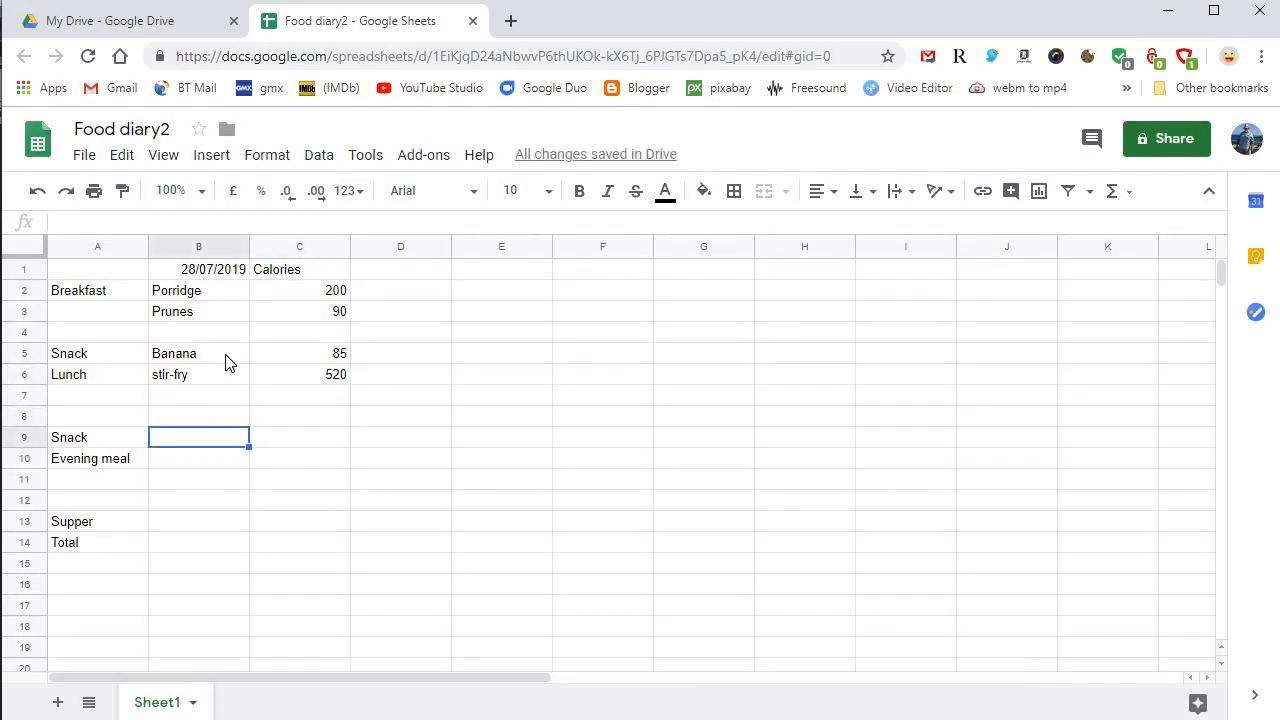
type("30g dates")
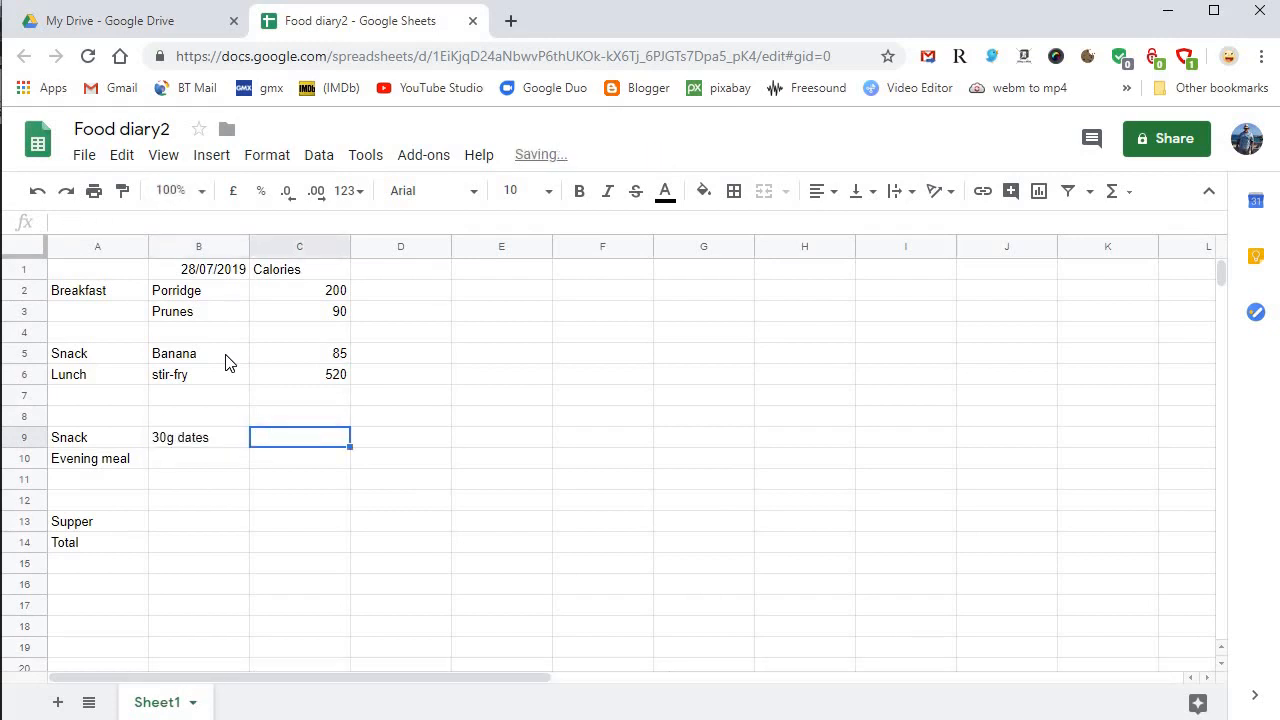
type("90")
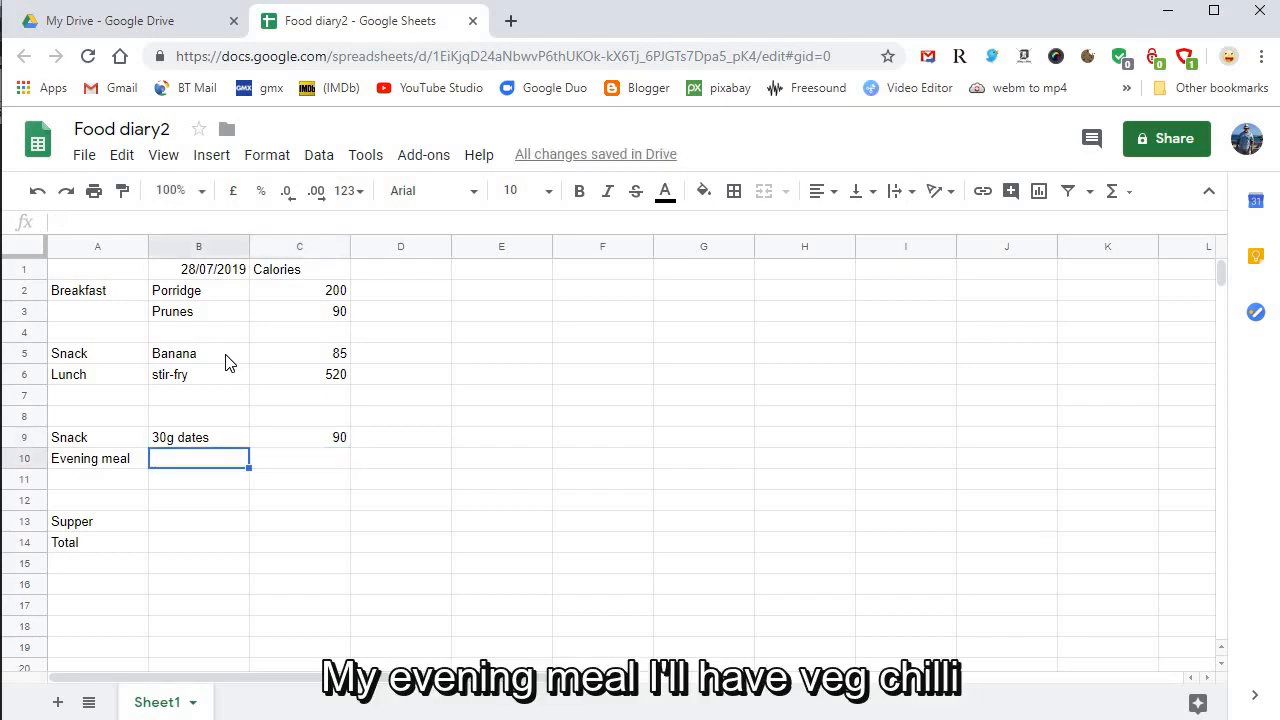
type("Veg chilli")
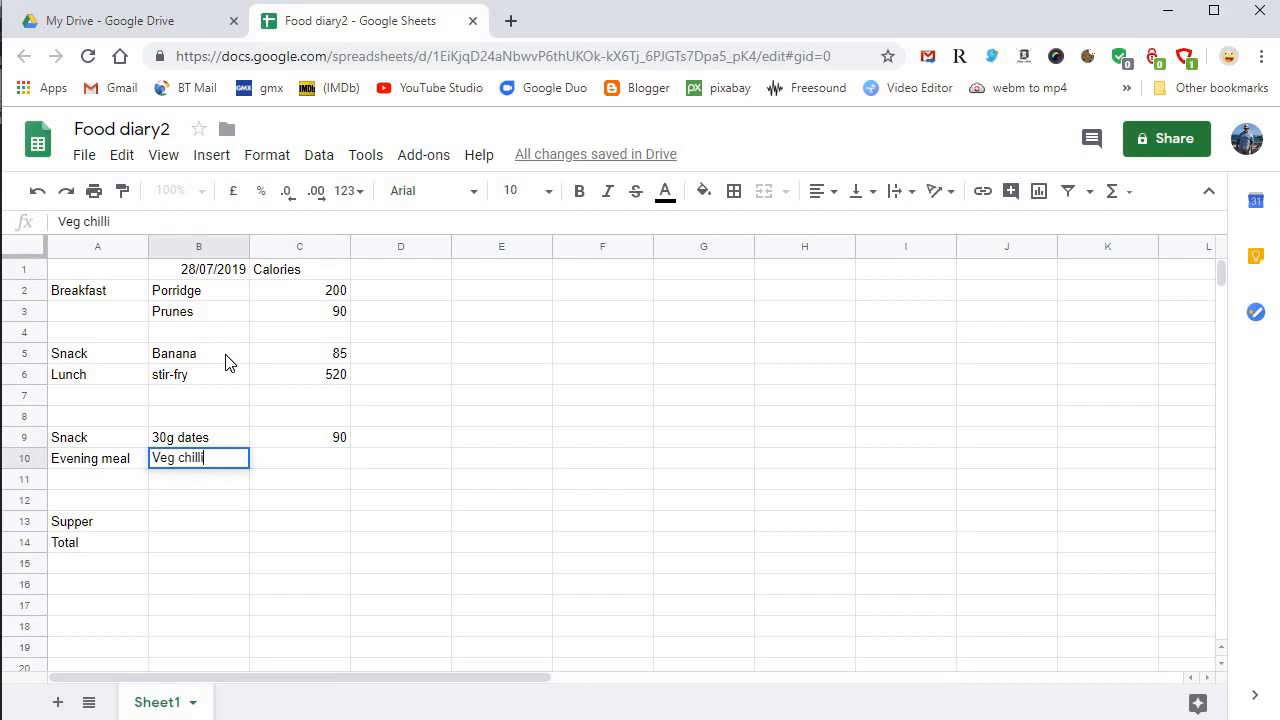
type("Micro")
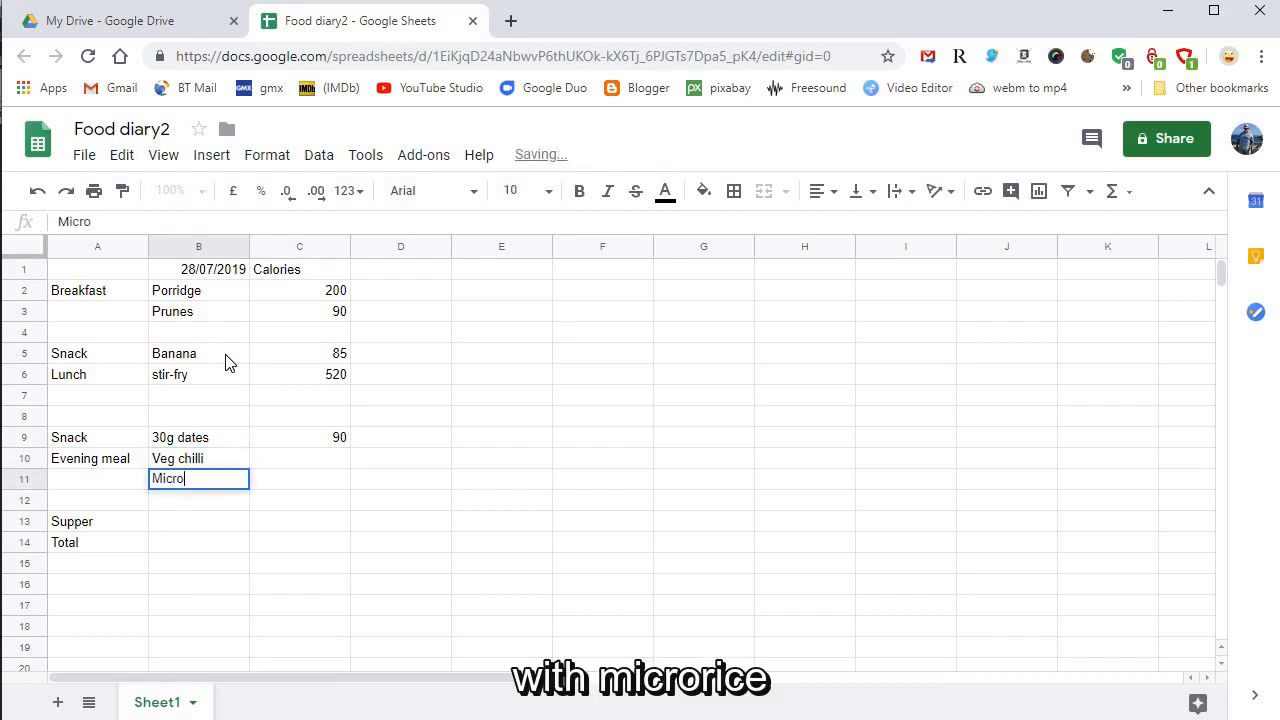
type("rice")
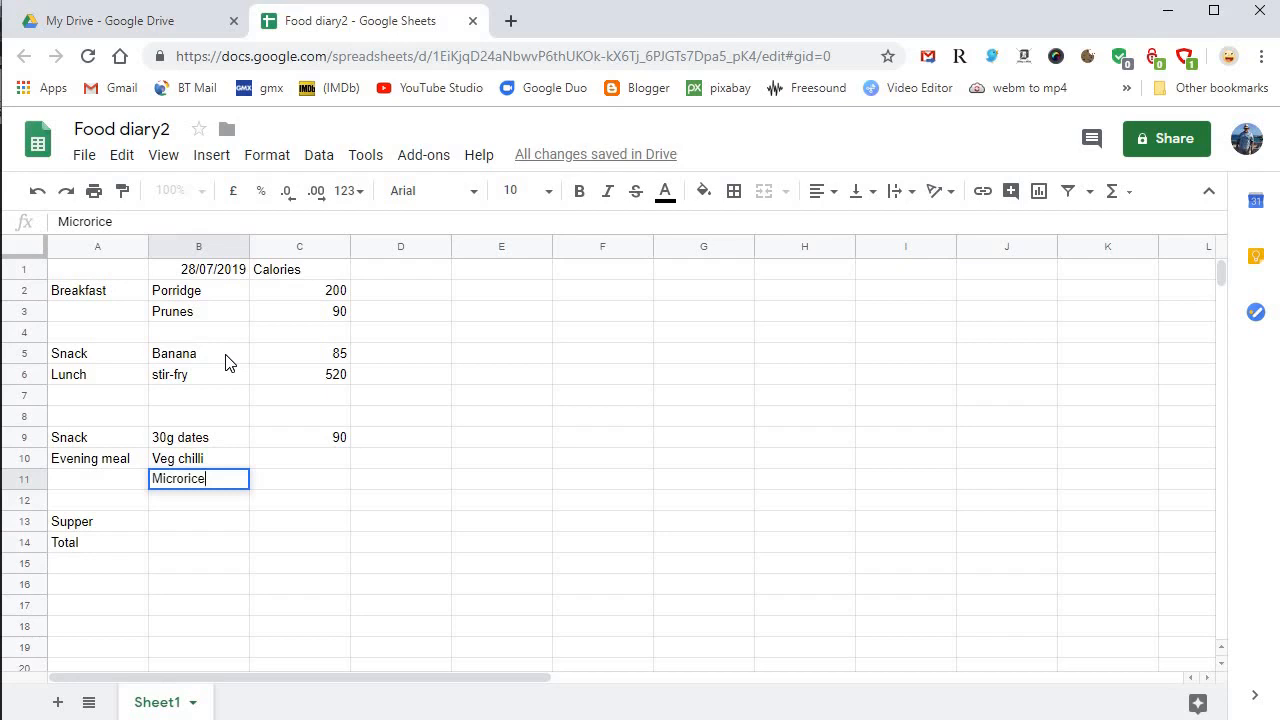
left_click(300, 458)
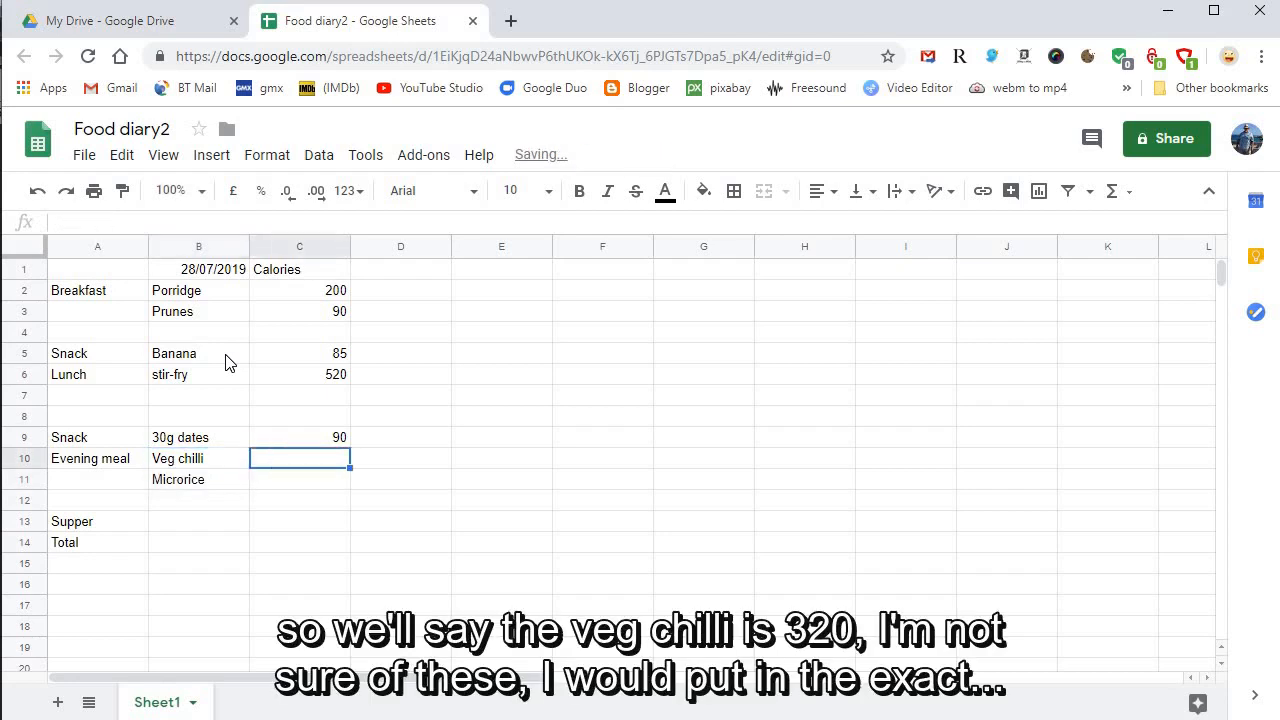
type("320")
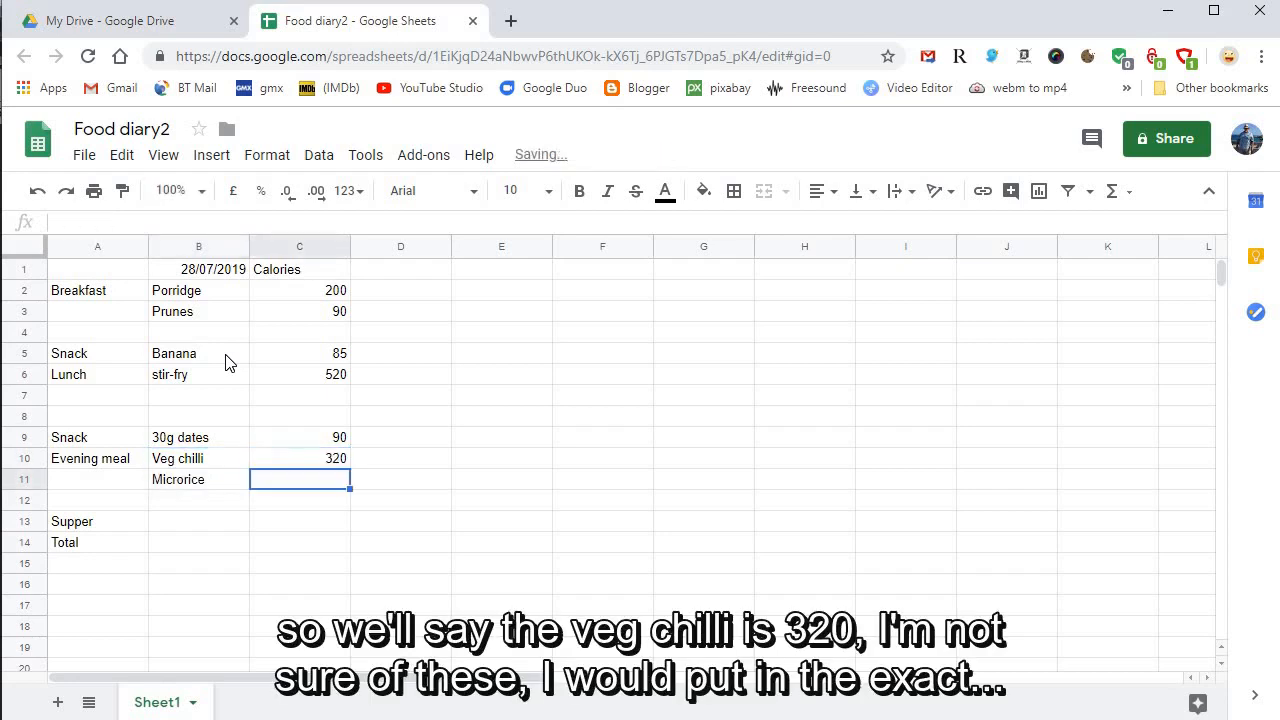
type("3")
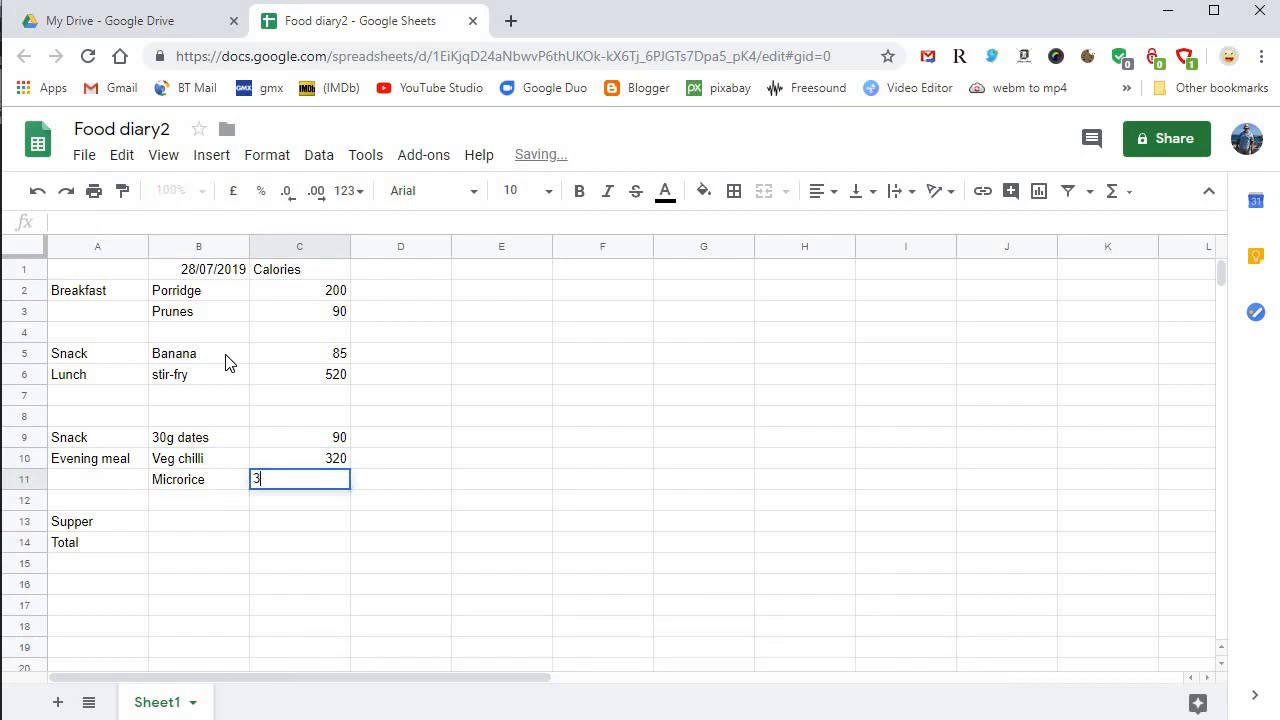
type("50")
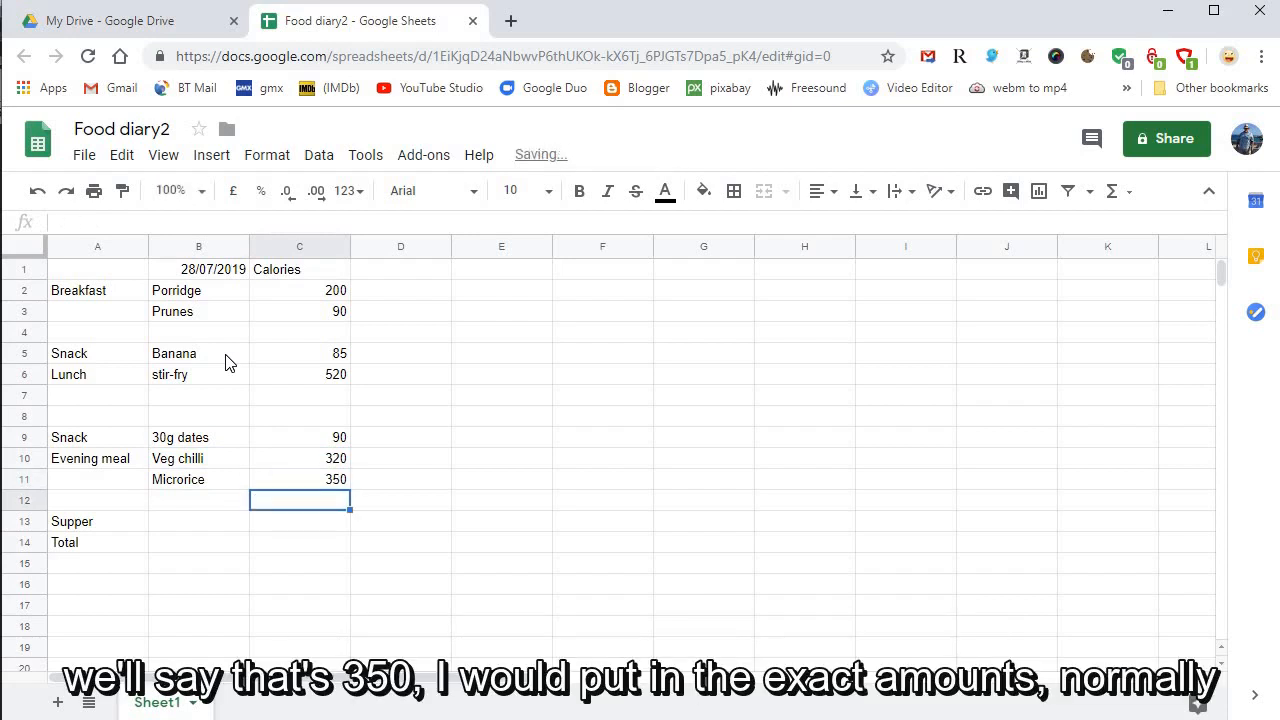
left_click(198, 520)
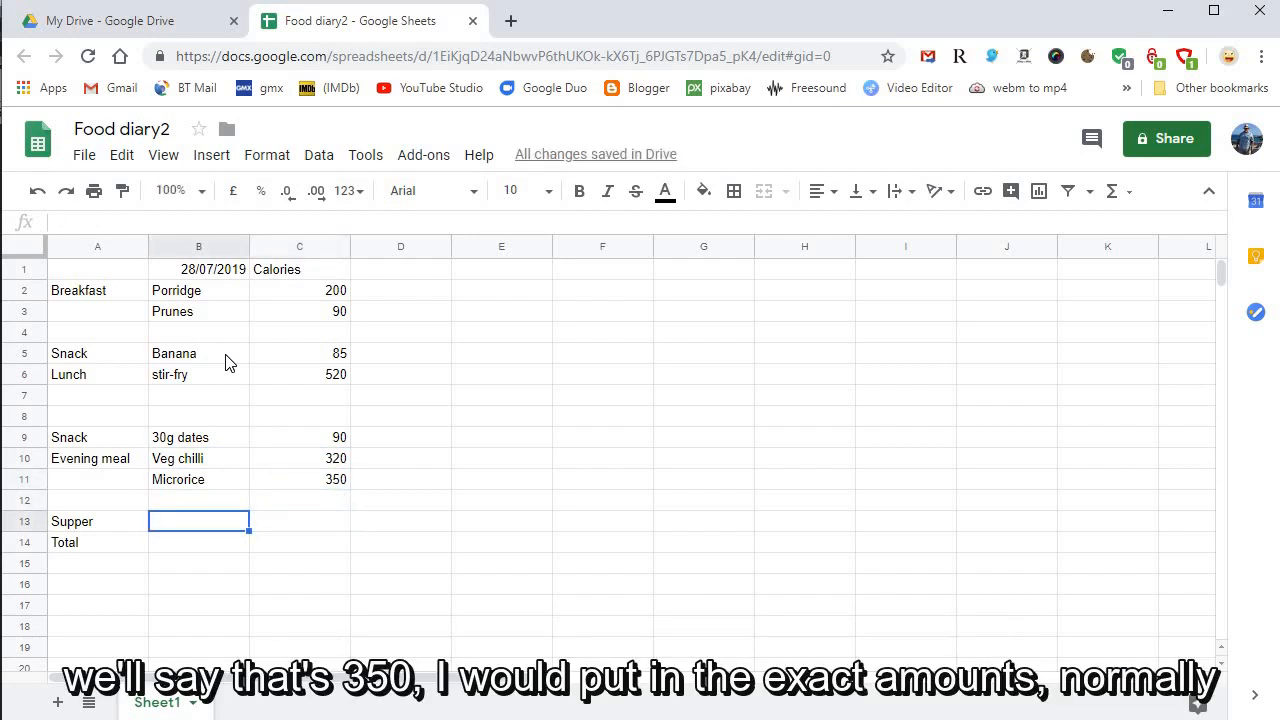
type("Apple")
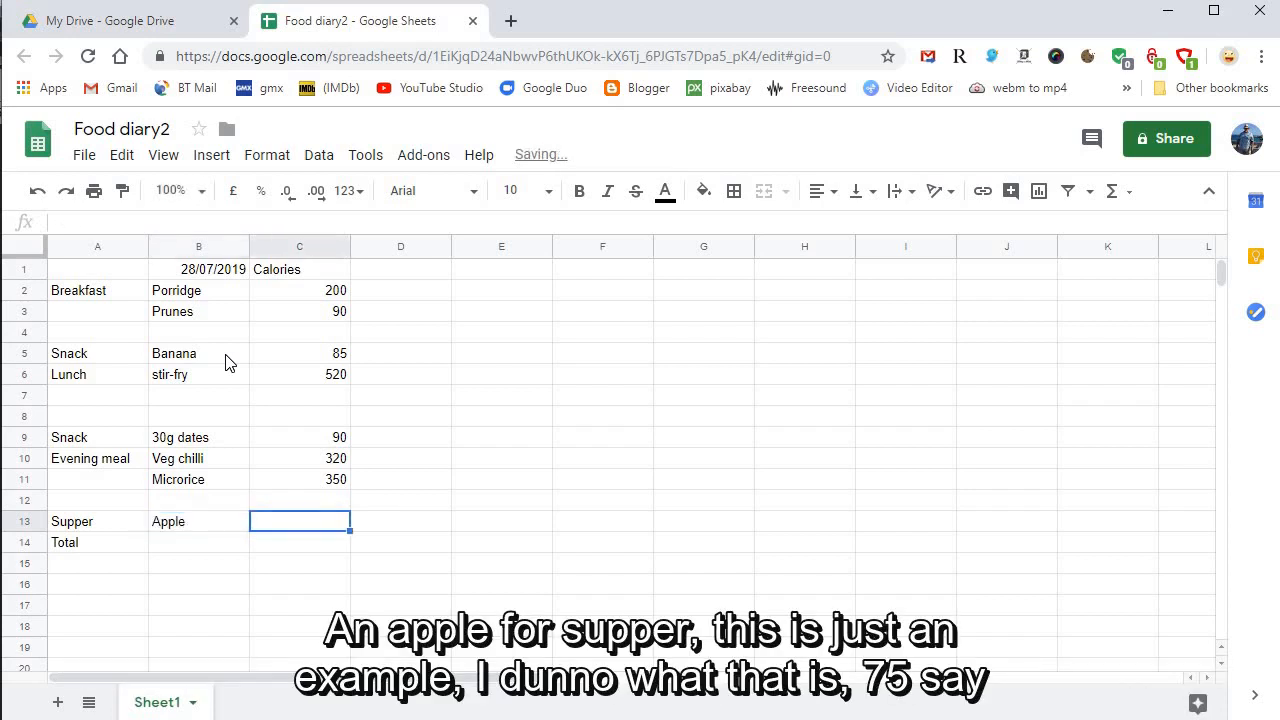
type("75")
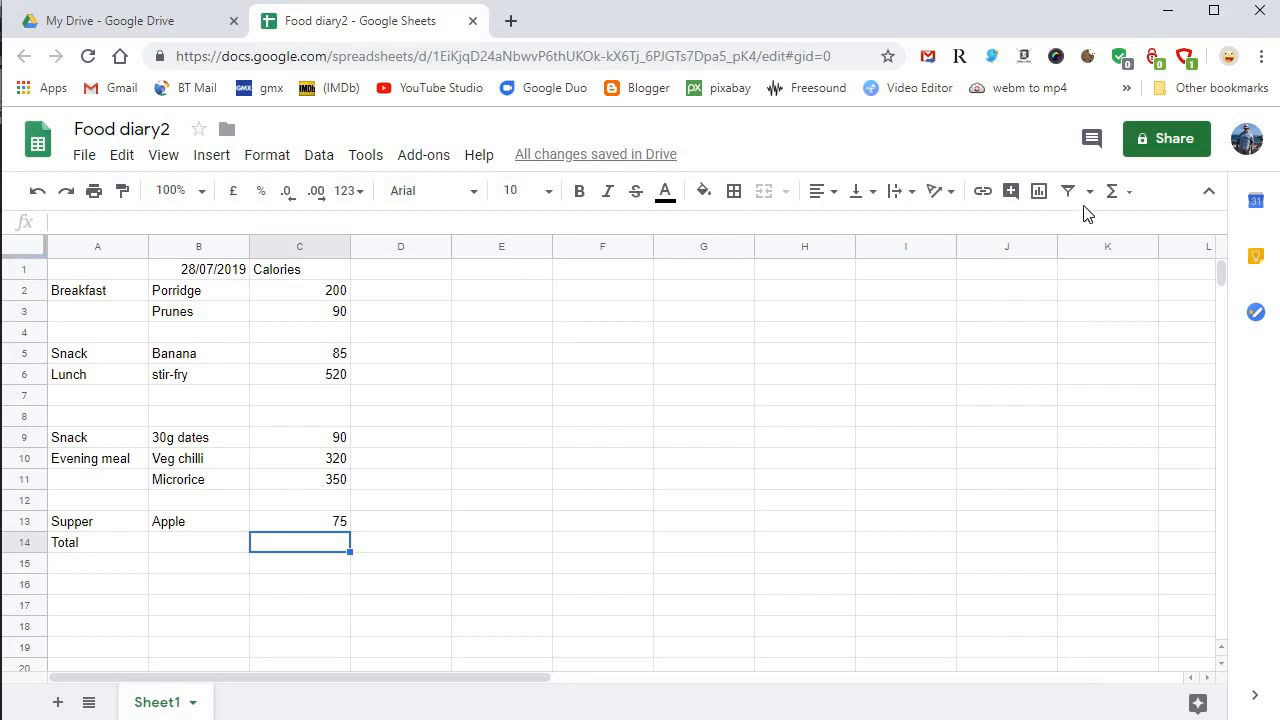
mouse_move(1112, 192)
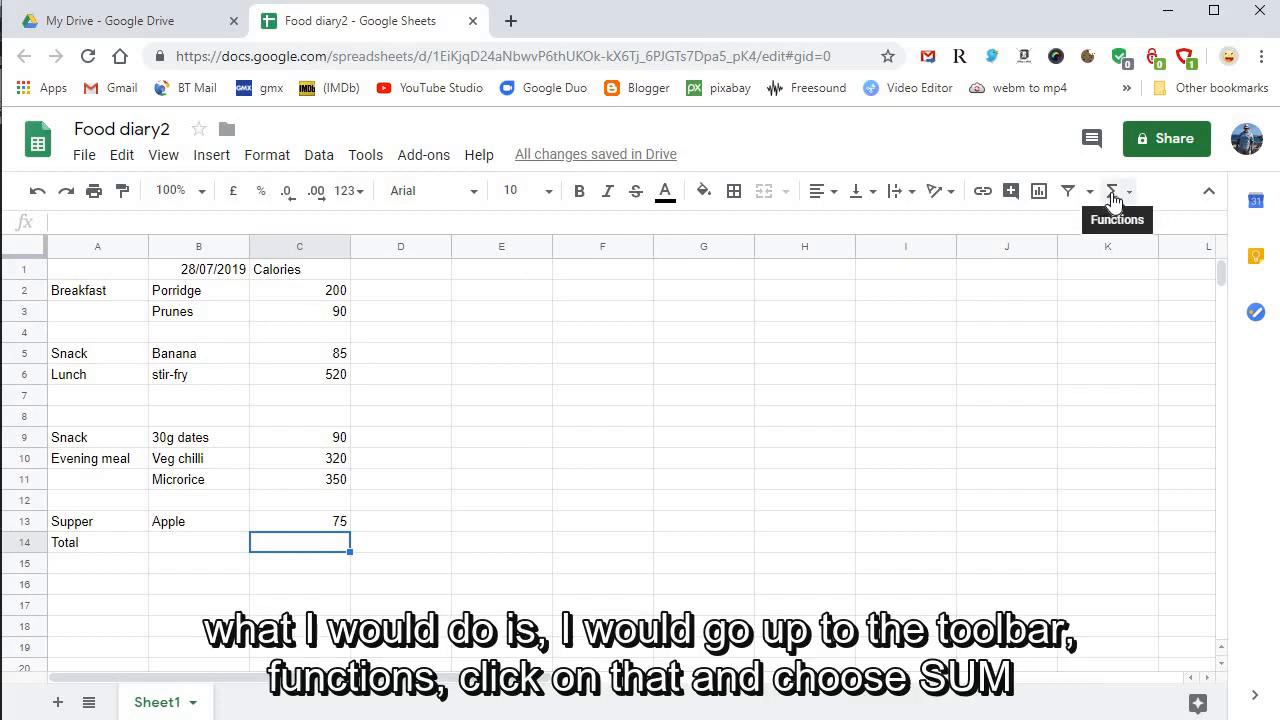
Total the calories C2:C13 in C14 with a SUM formula, giving 1730.
left_click(1112, 192)
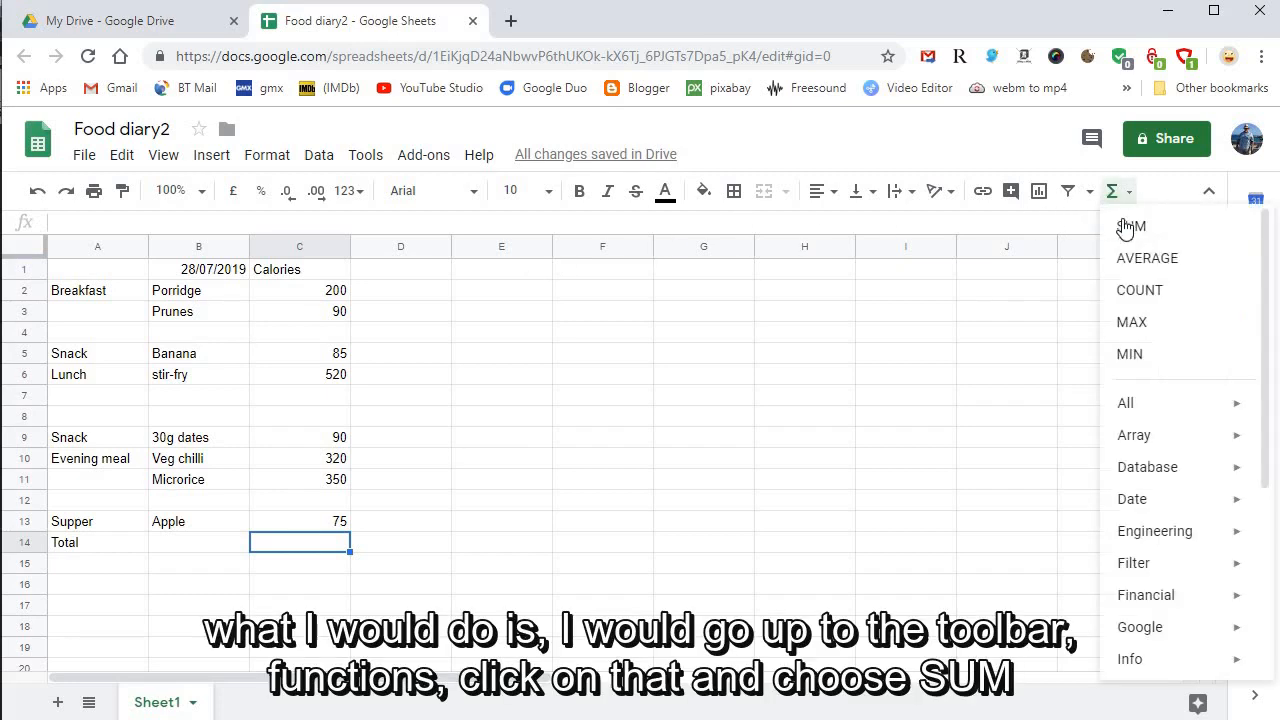
left_click(1130, 226)
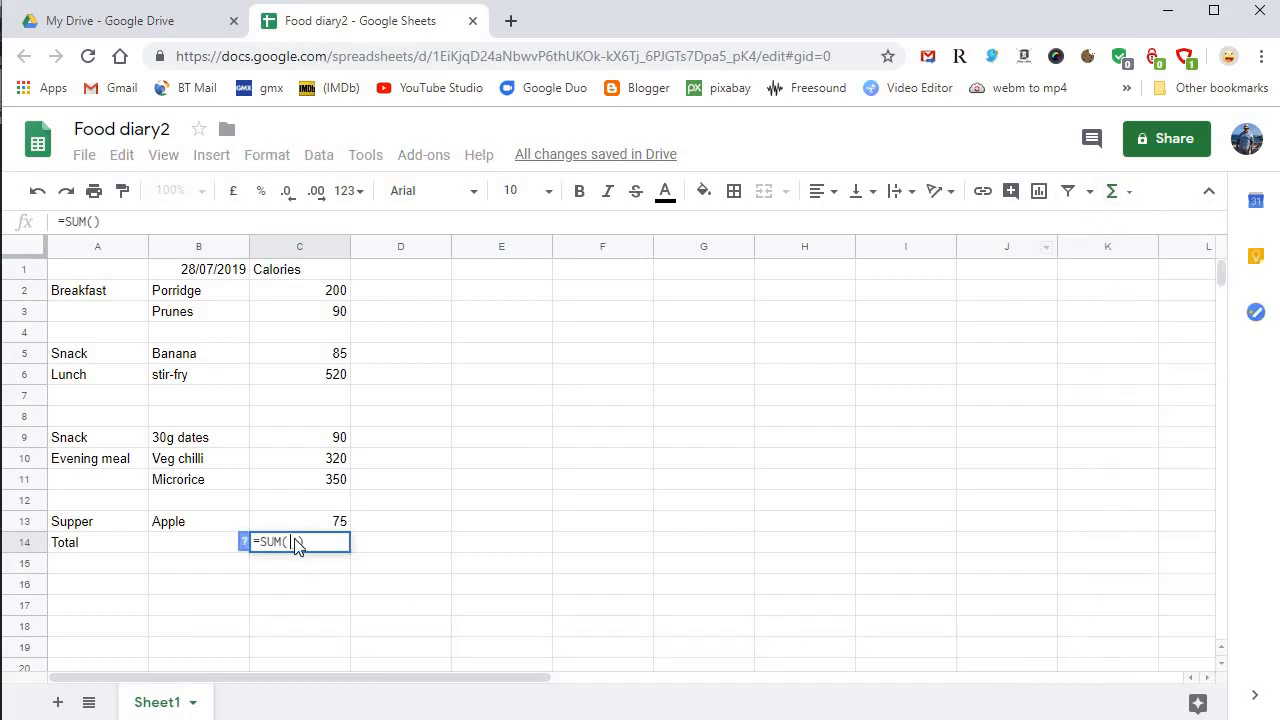
mouse_move(456, 512)
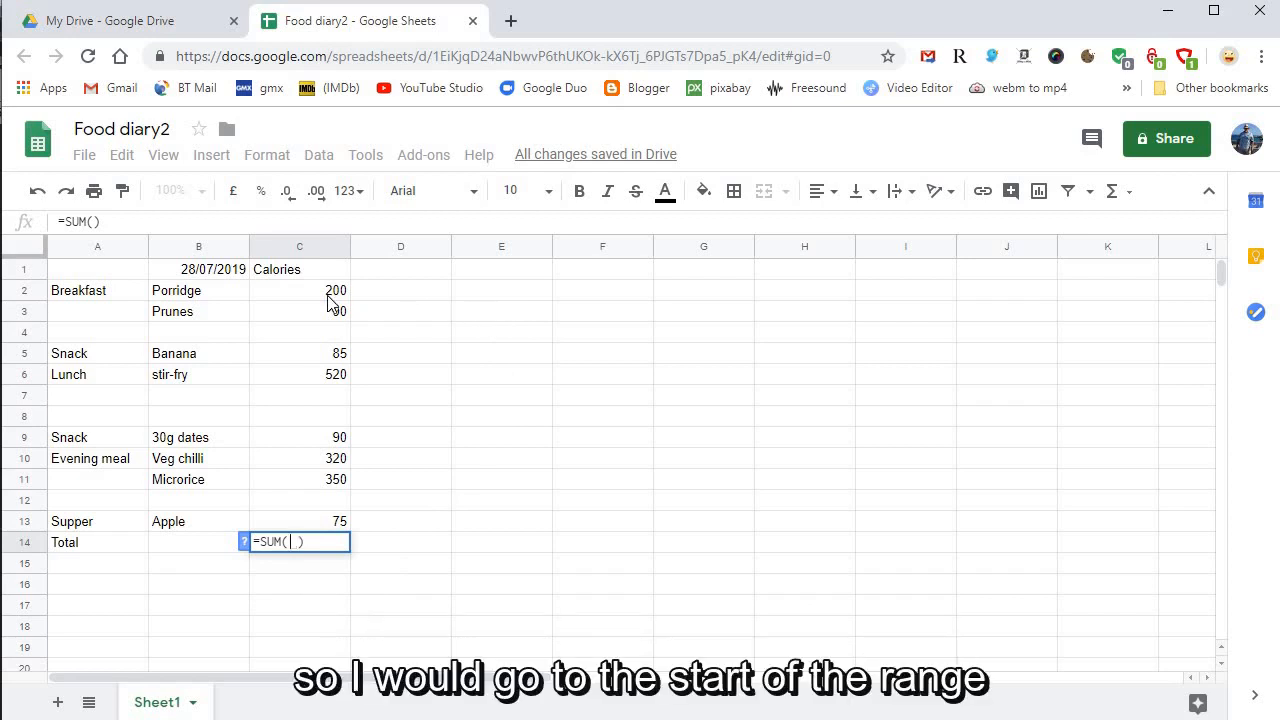
left_click(300, 290)
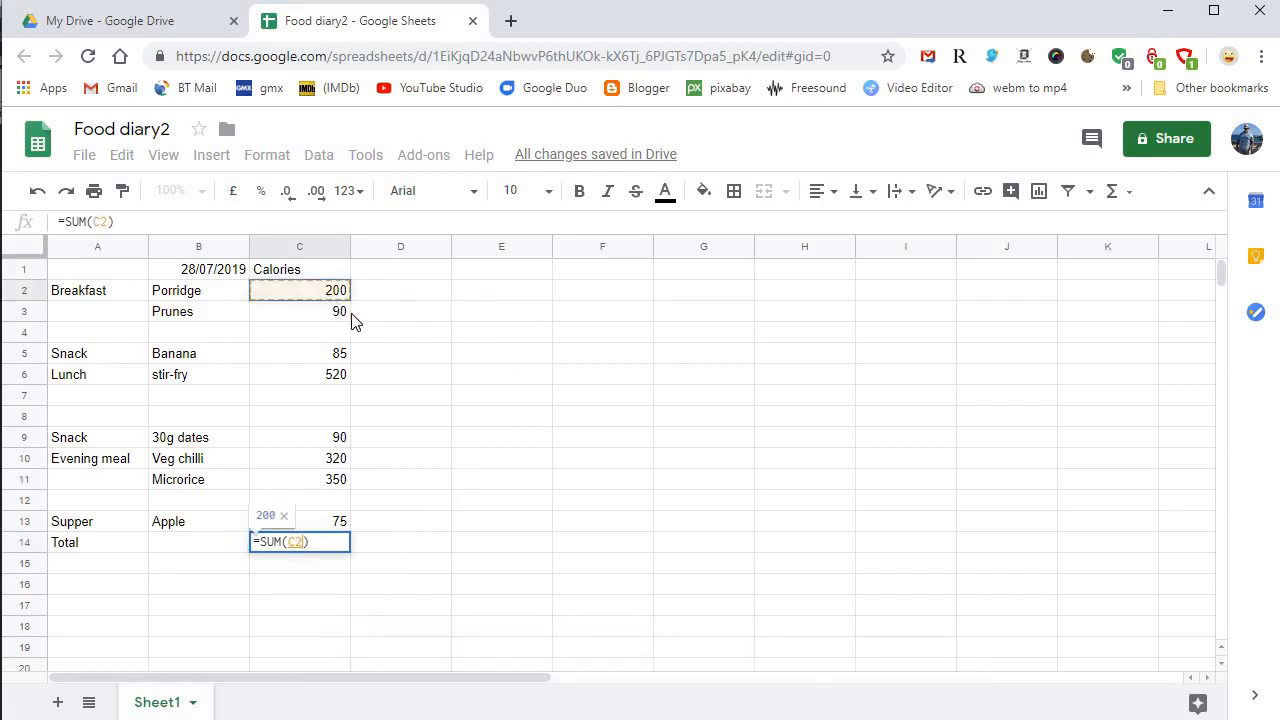
key("shift+down")
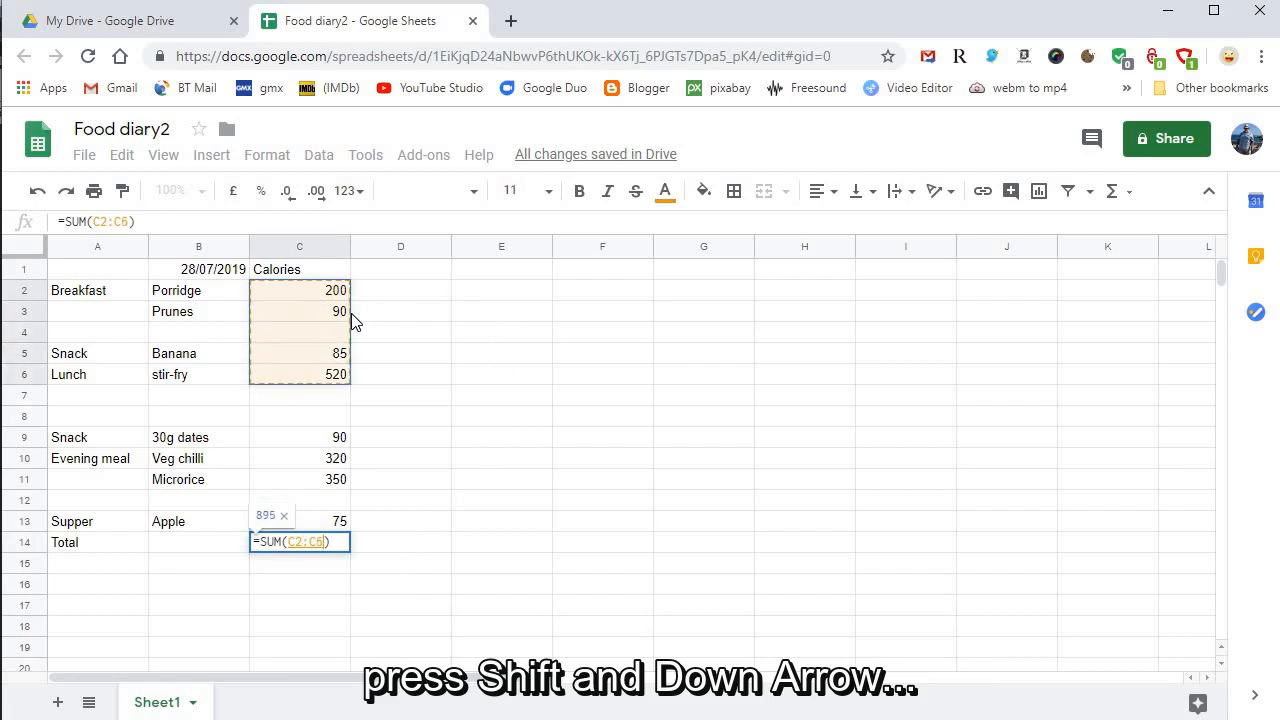
key("shift+Down")
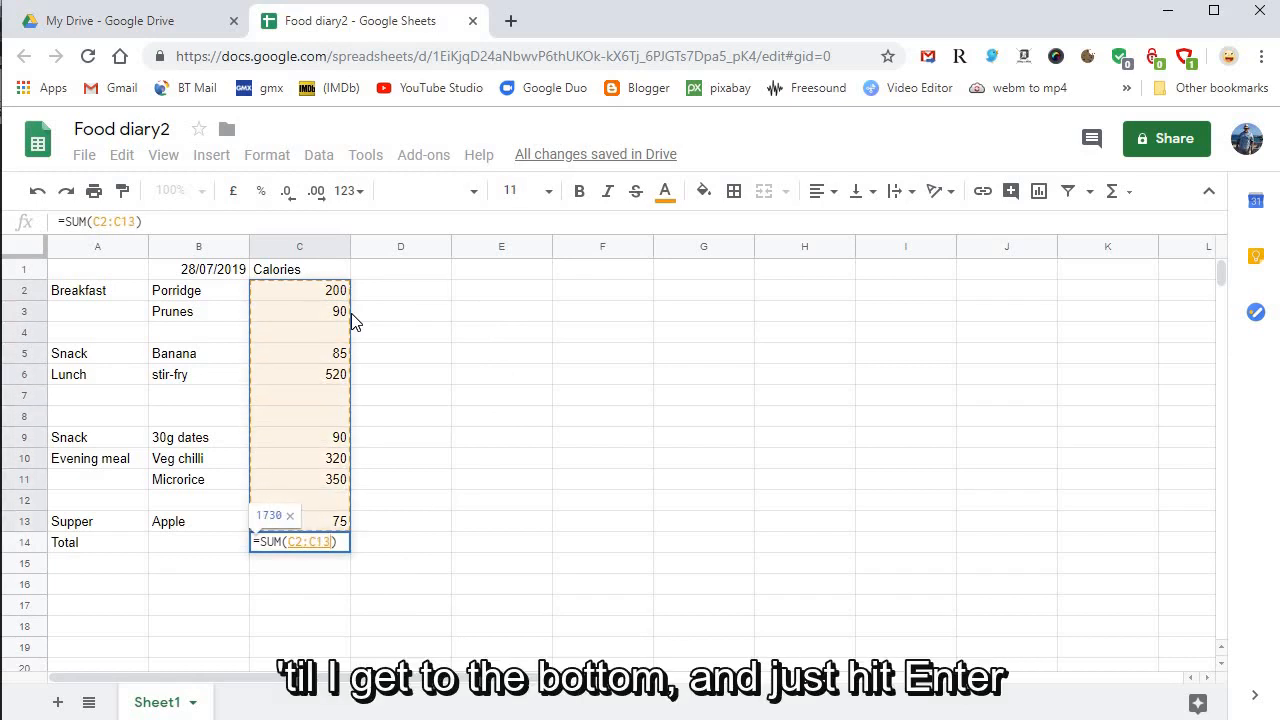
key("enter")
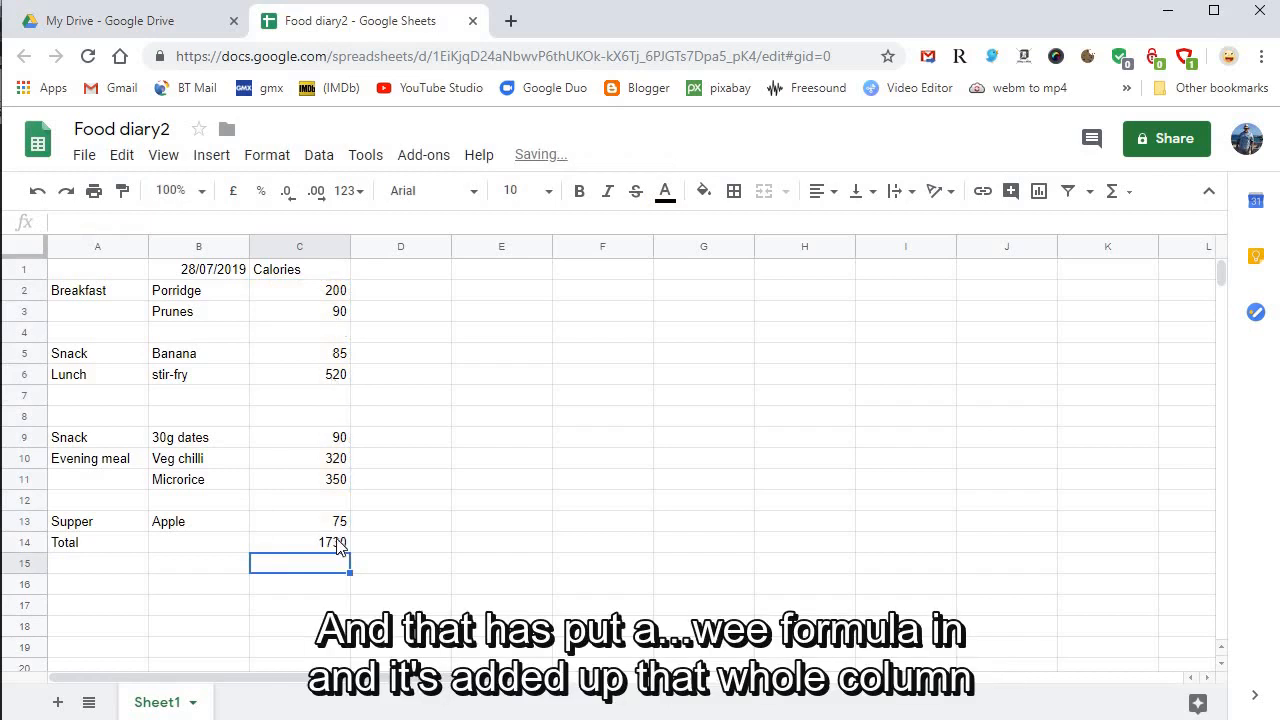
left_click(300, 542)
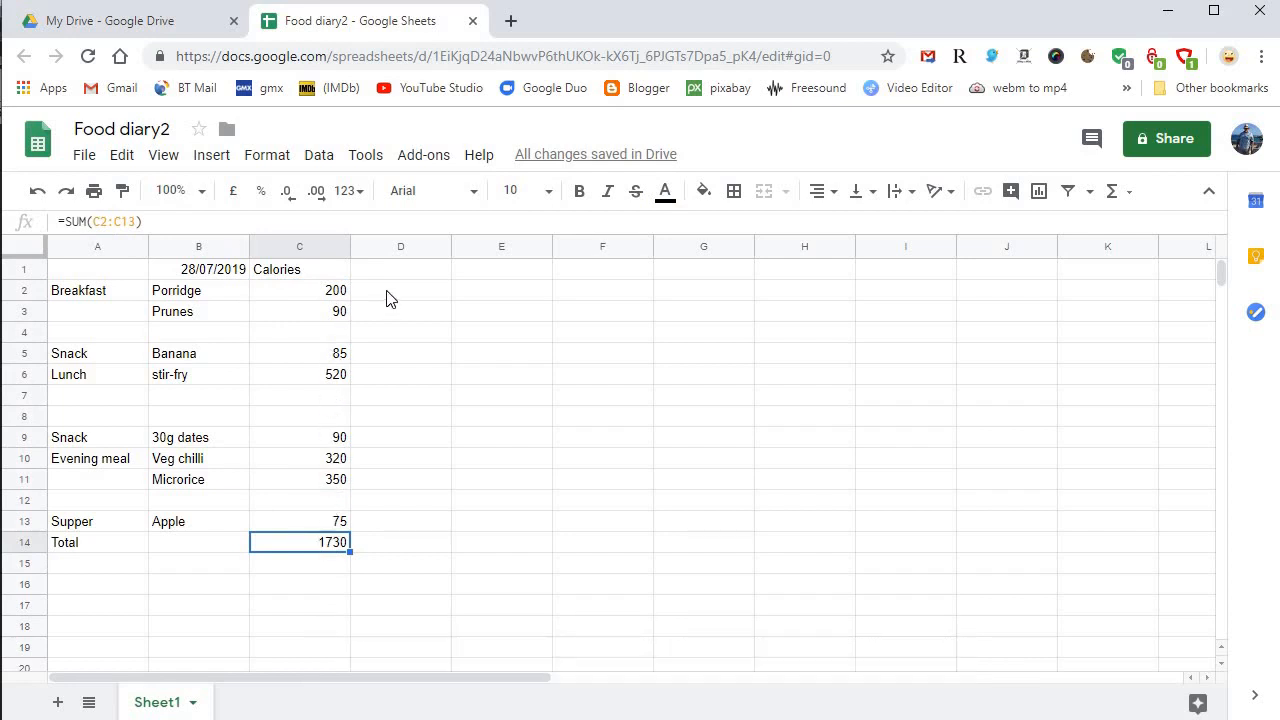
Make the meal names in column A bold and centre-align the food and Calories columns.
left_click(400, 290)
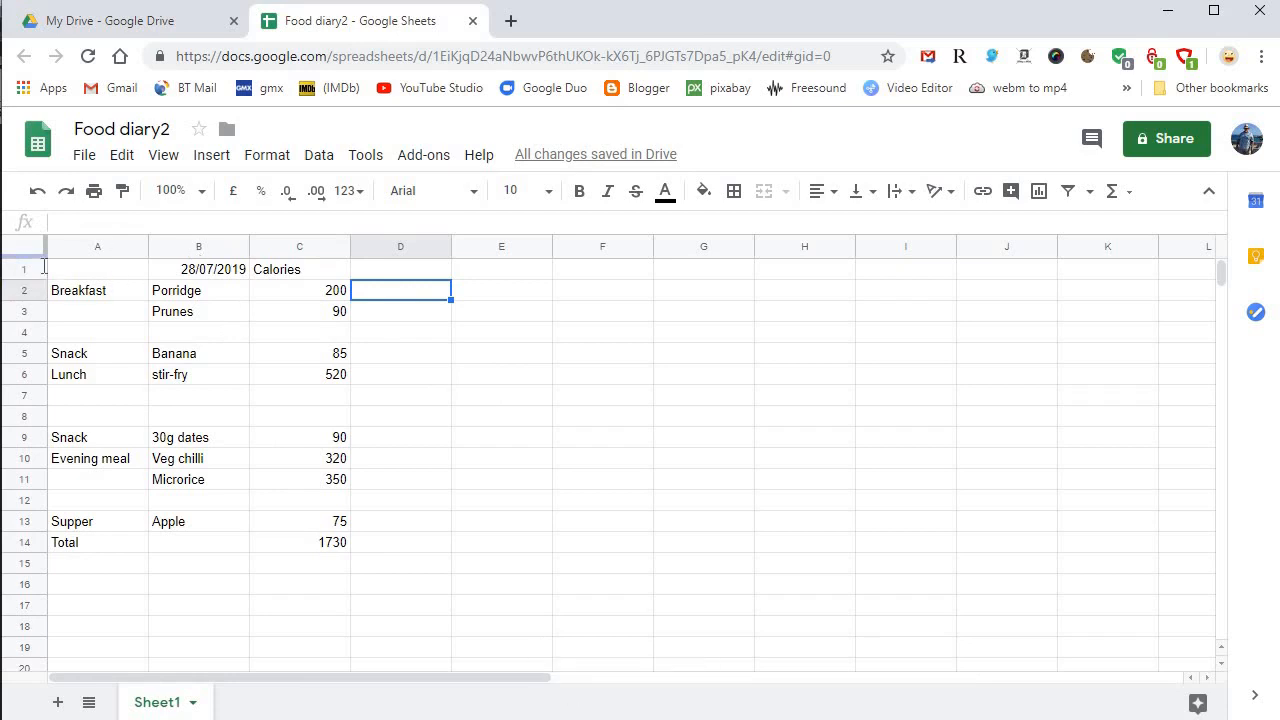
left_click(96, 246)
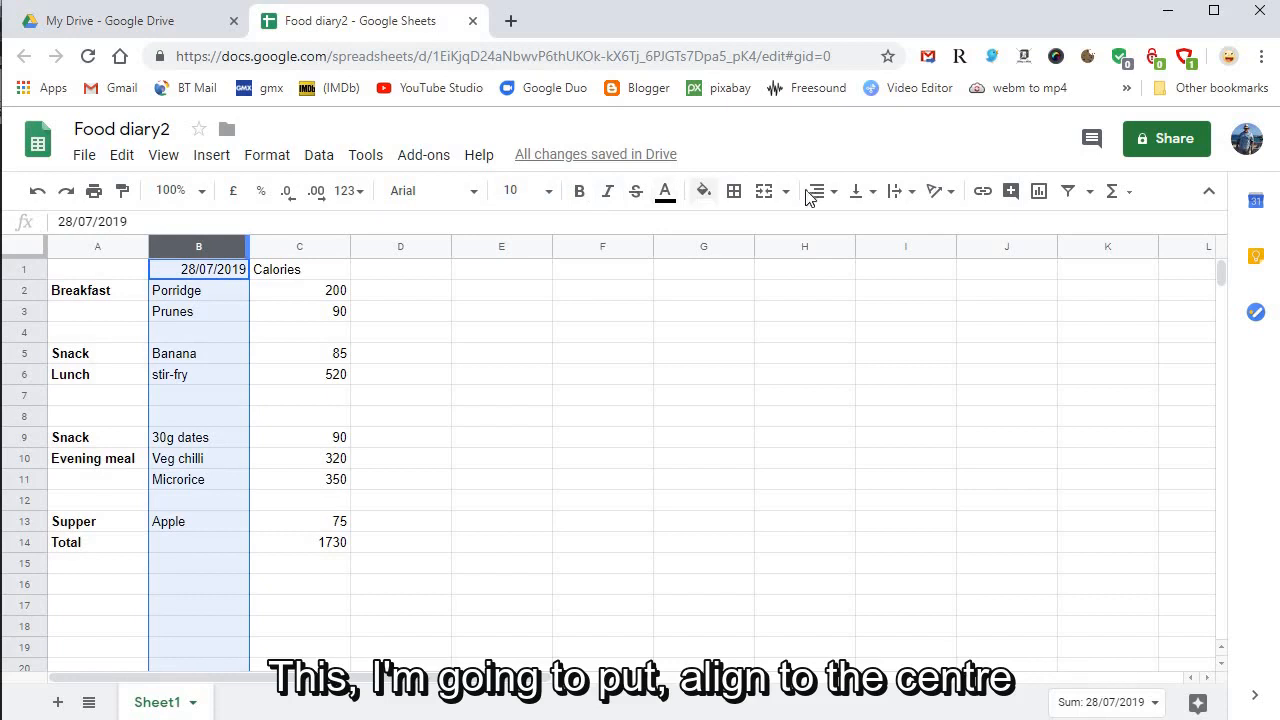
left_click(816, 192)
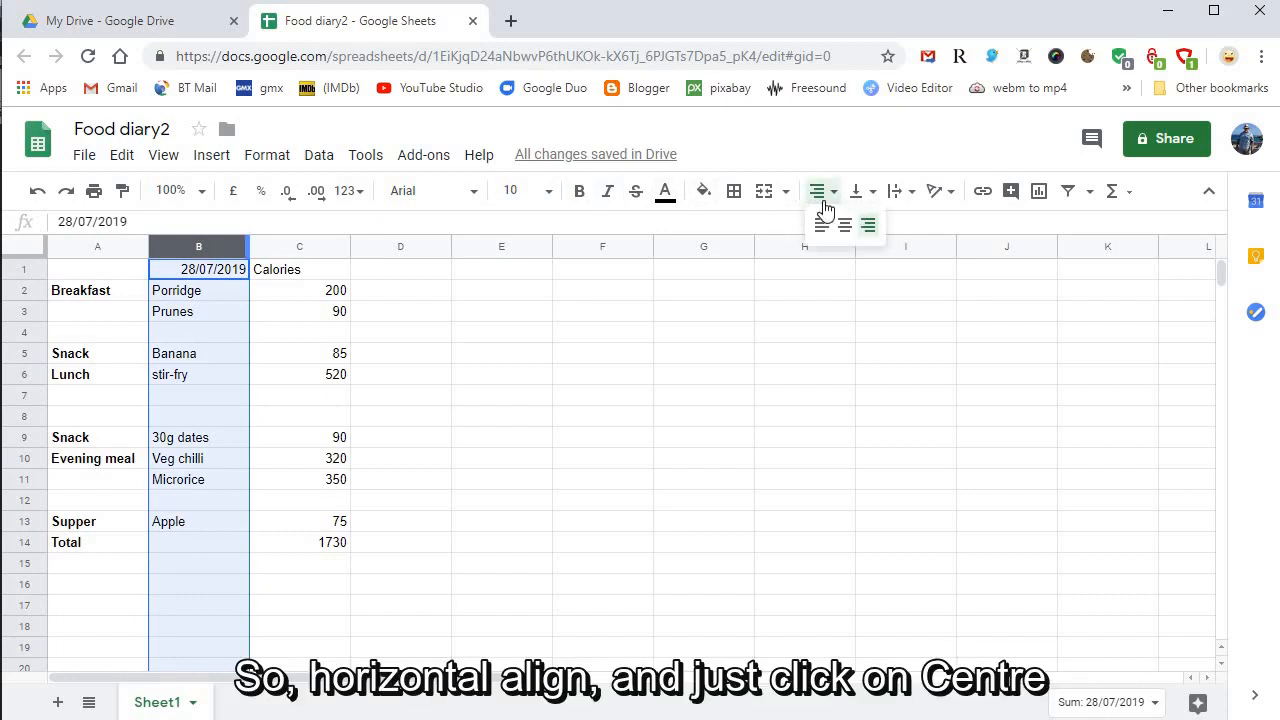
left_click(844, 224)
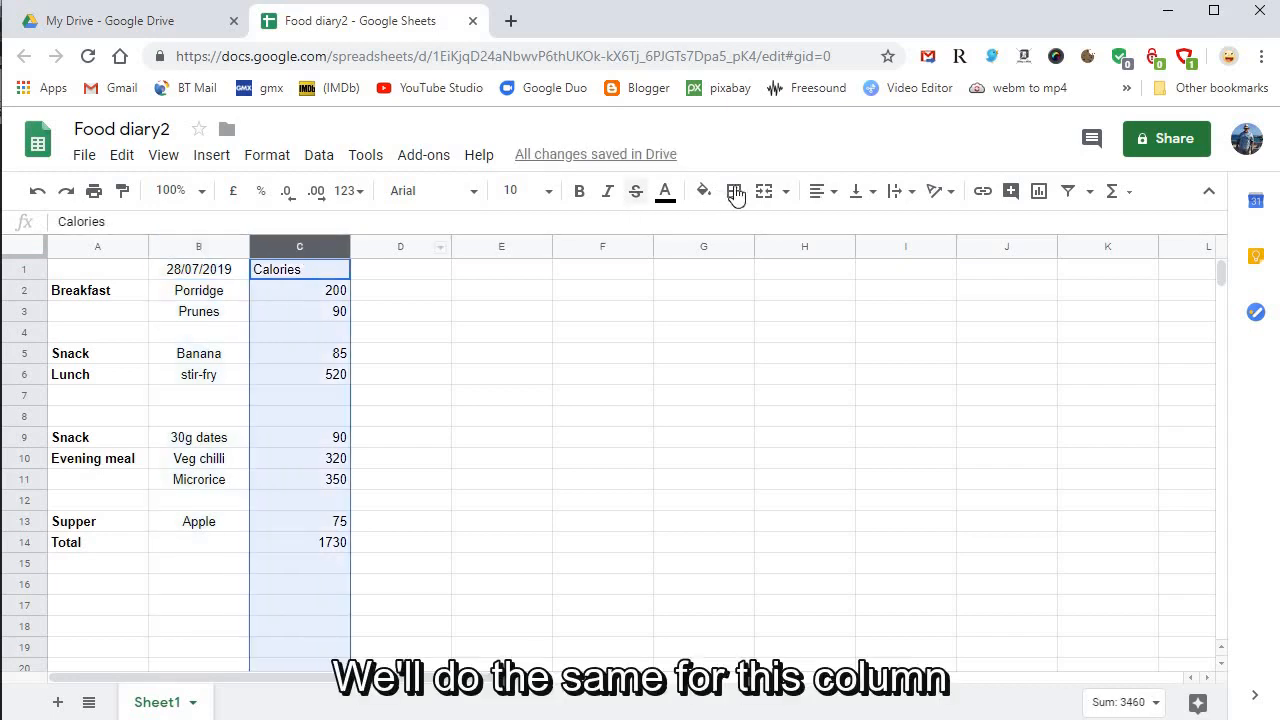
left_click(816, 192)
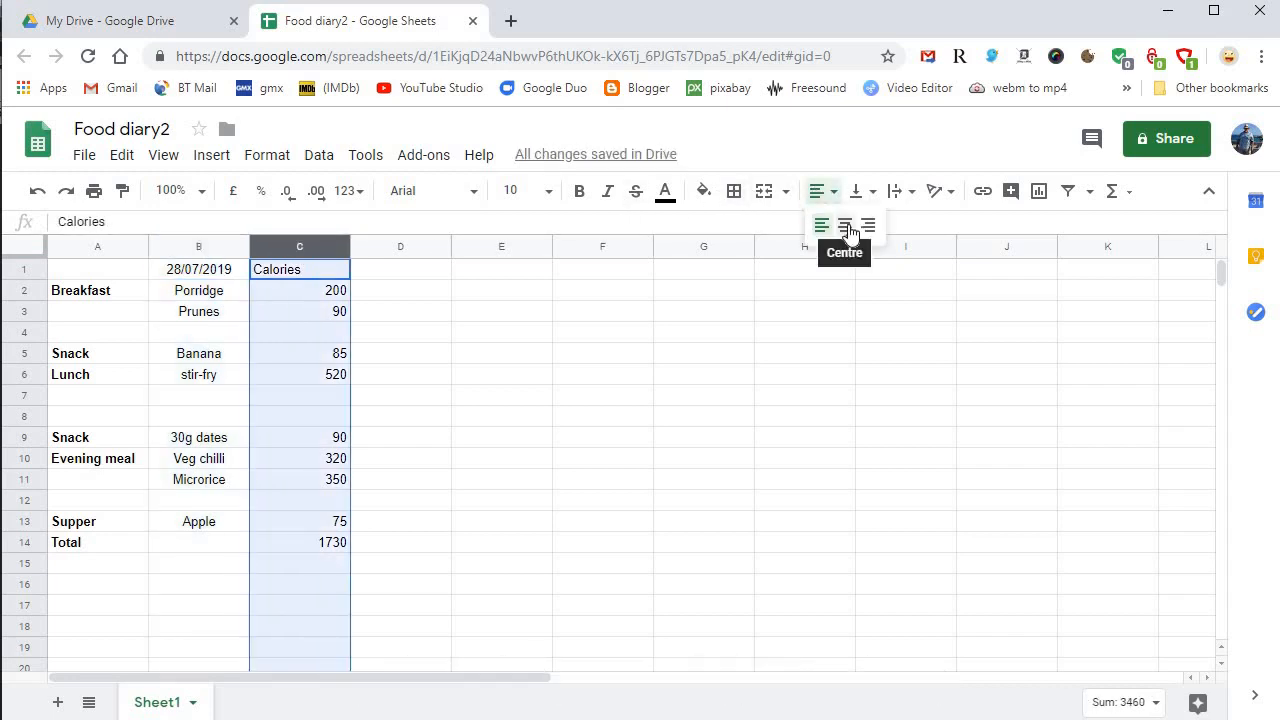
left_click(844, 224)
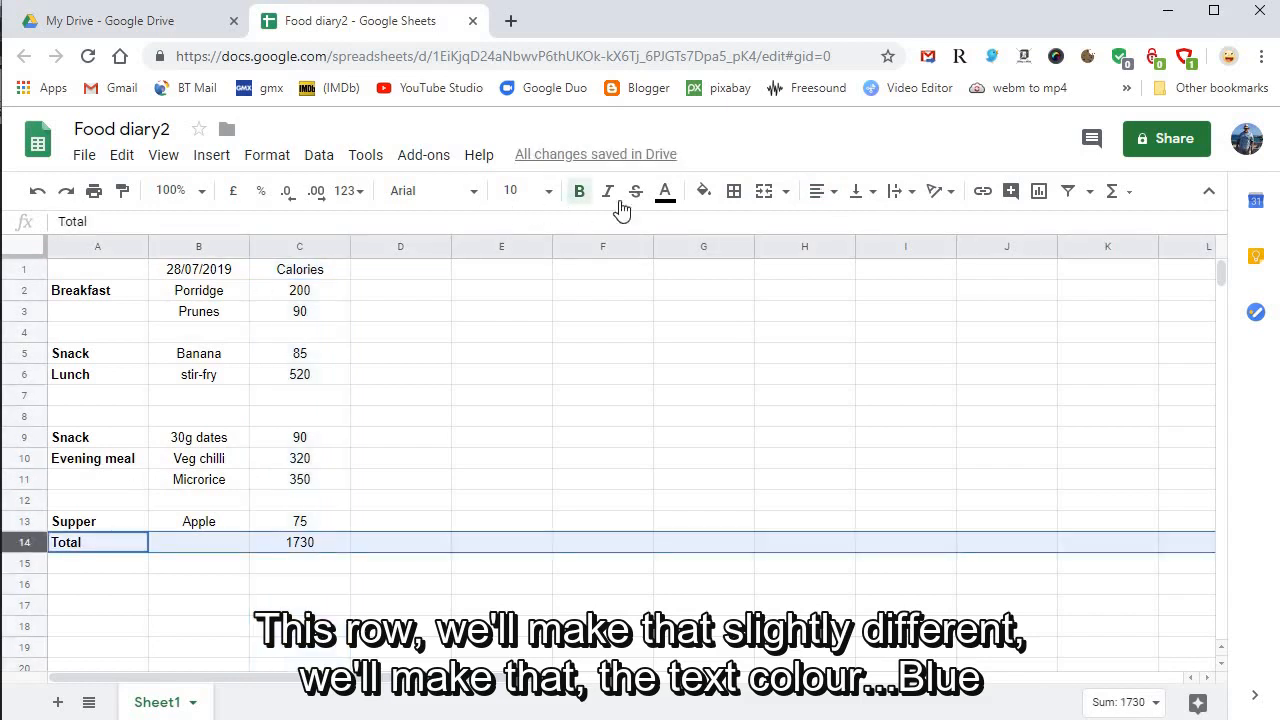
Colour the Total row's text blue.
left_click(664, 192)
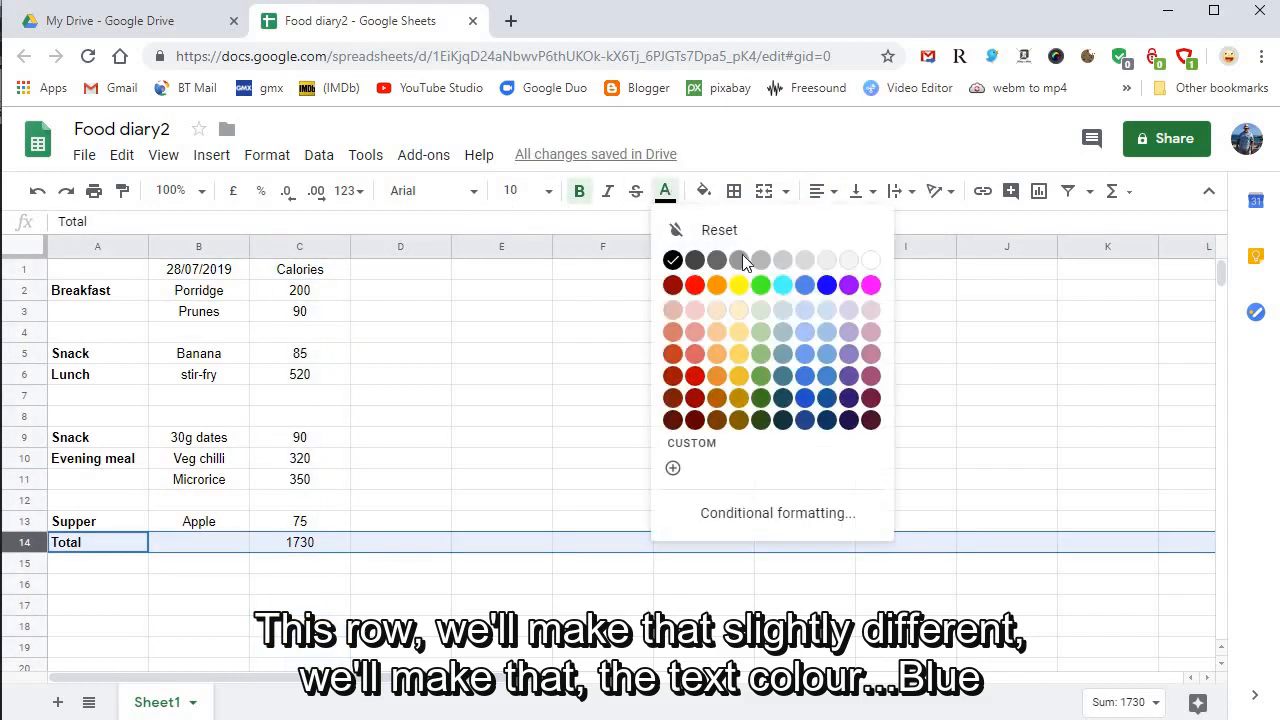
left_click(824, 284)
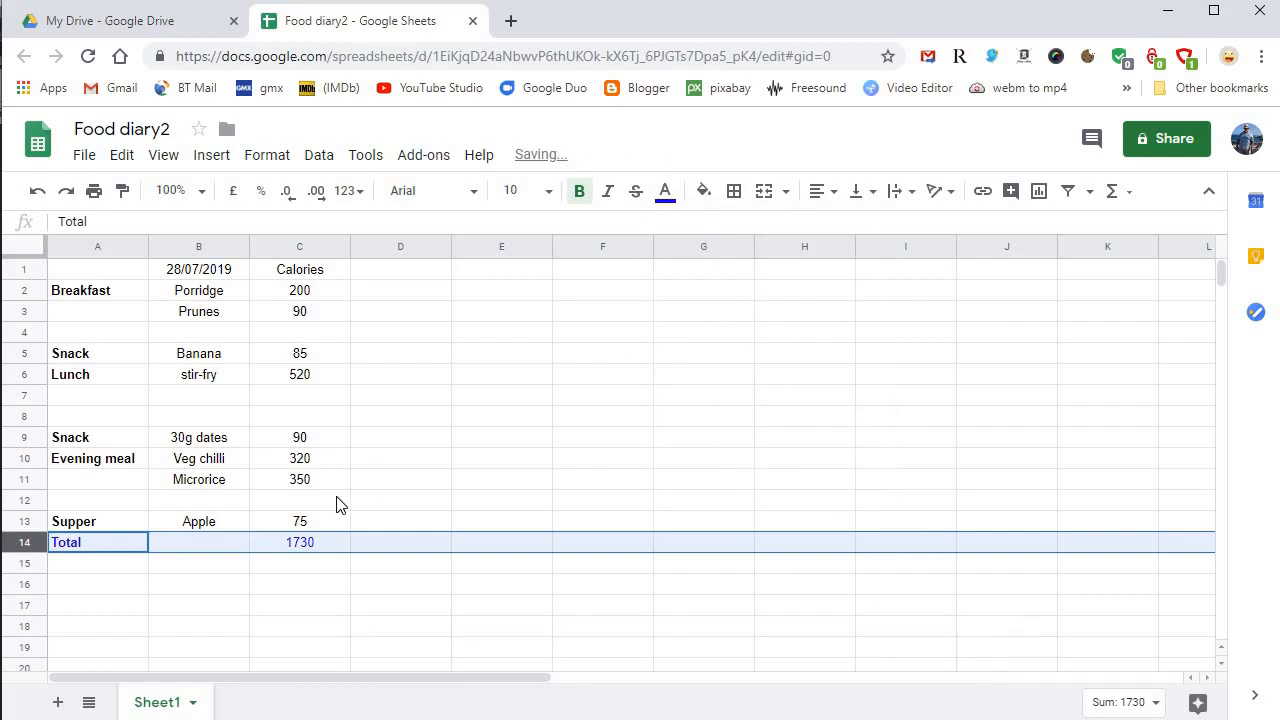
left_click(300, 500)
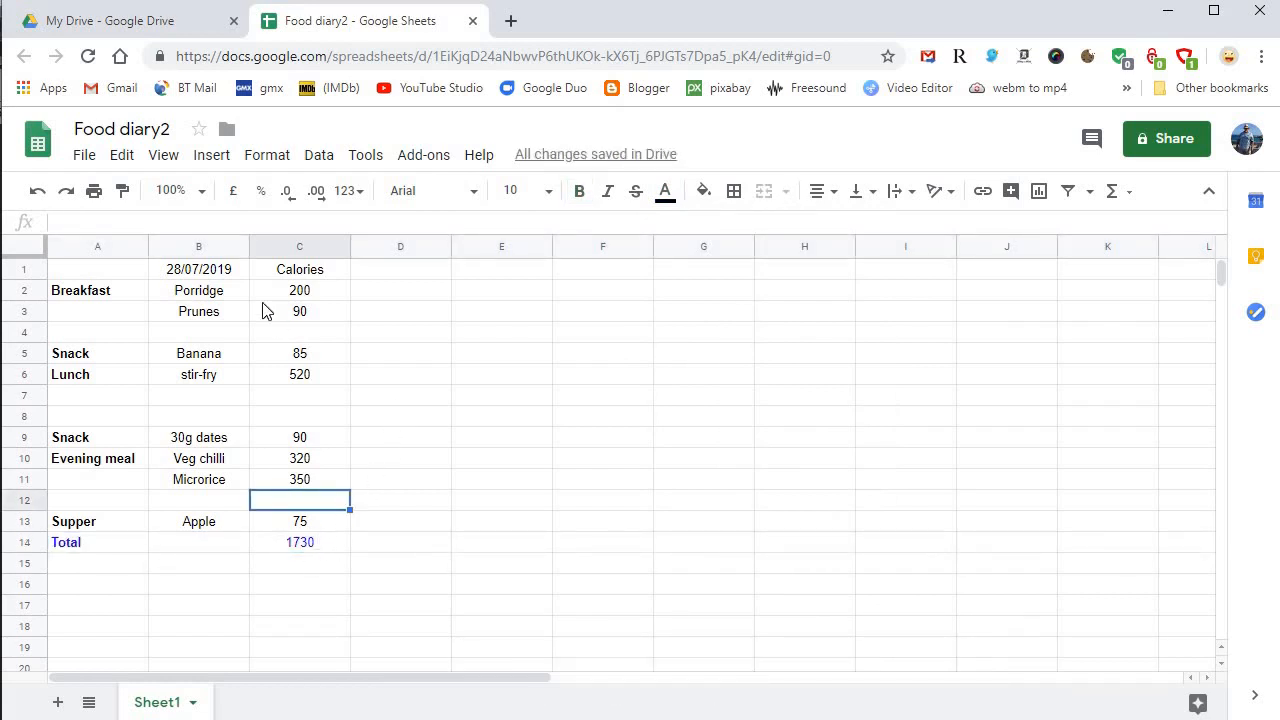
mouse_move(360, 384)
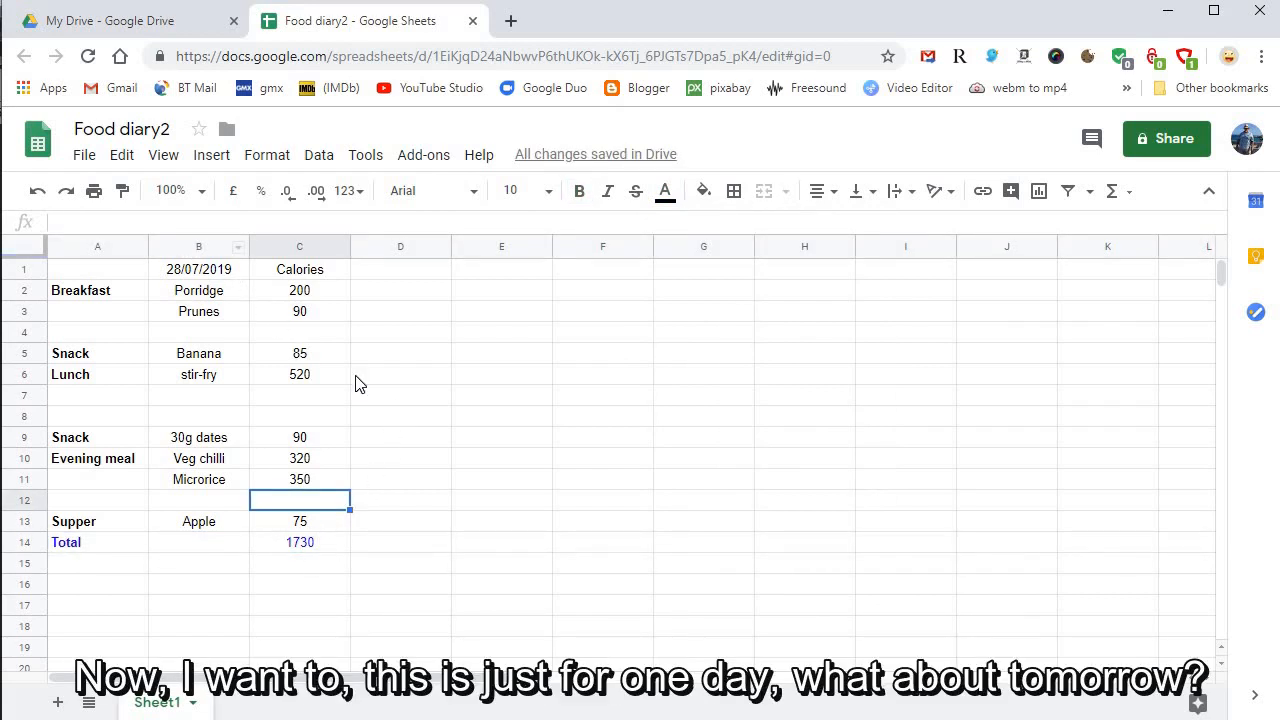
mouse_move(176, 300)
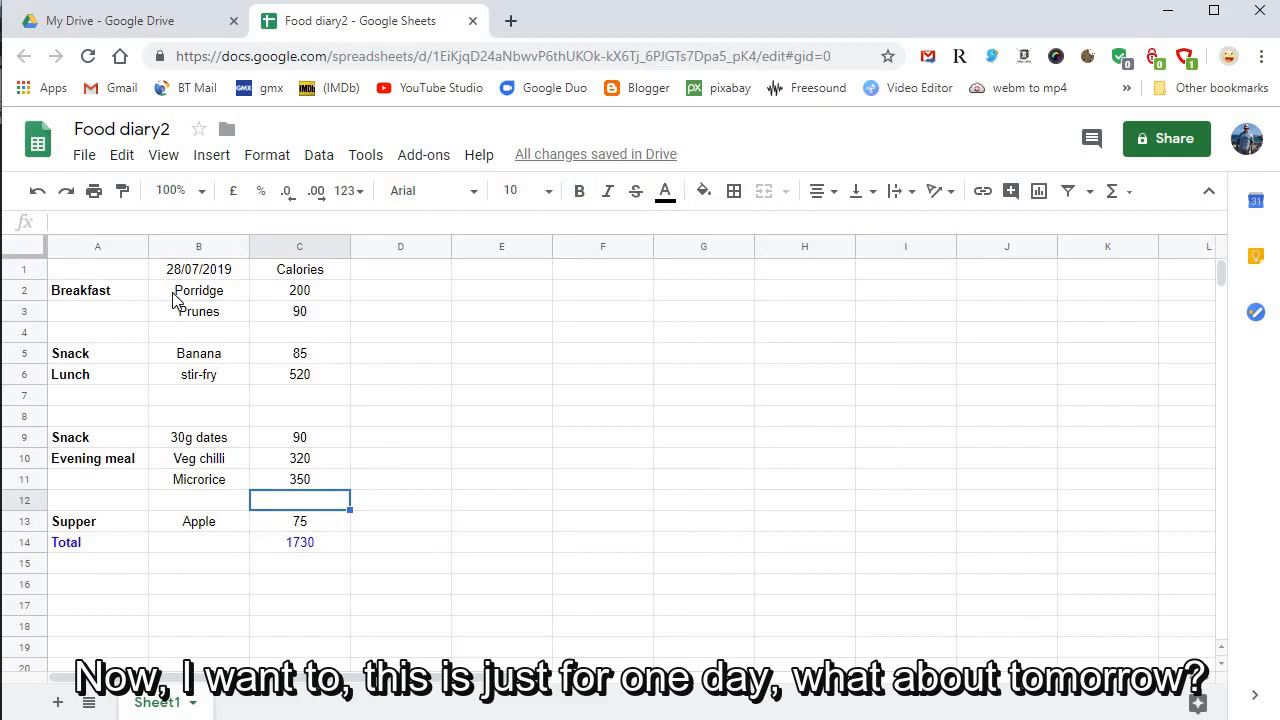
mouse_move(198, 248)
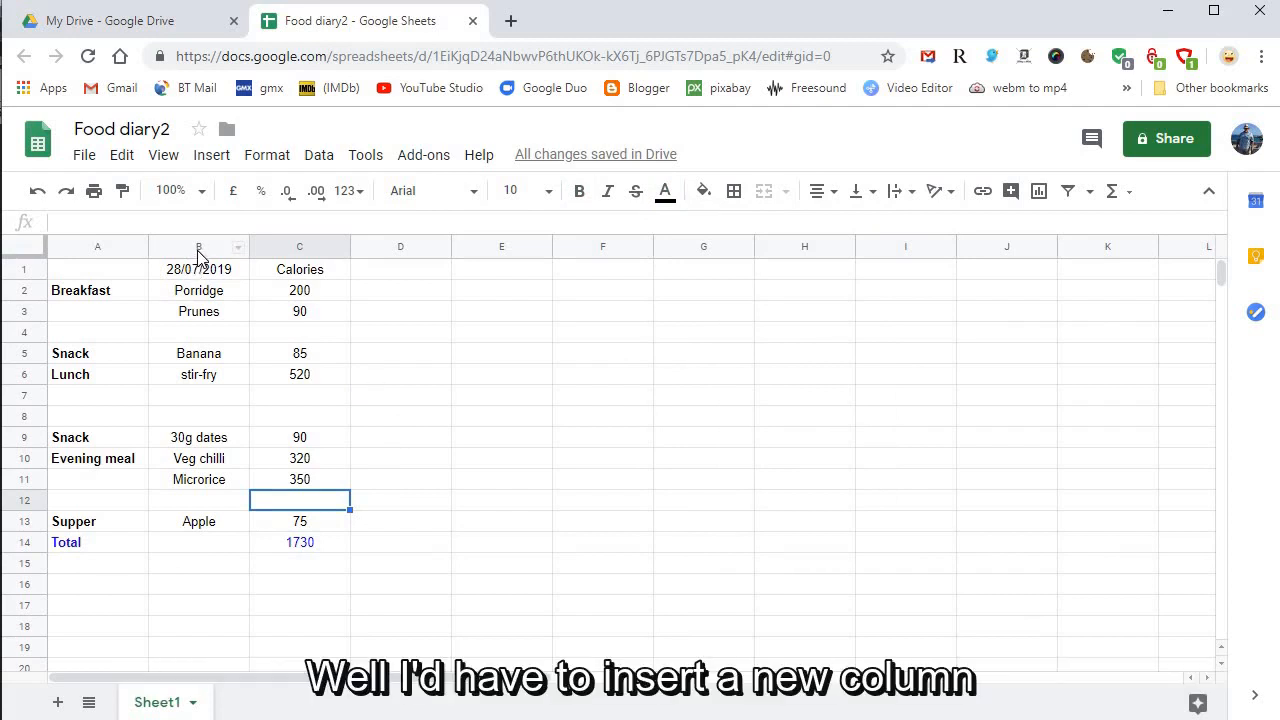
Insert blank columns before the foods so the diary data shifts right, then select the date and Calories headings.
right_click(198, 248)
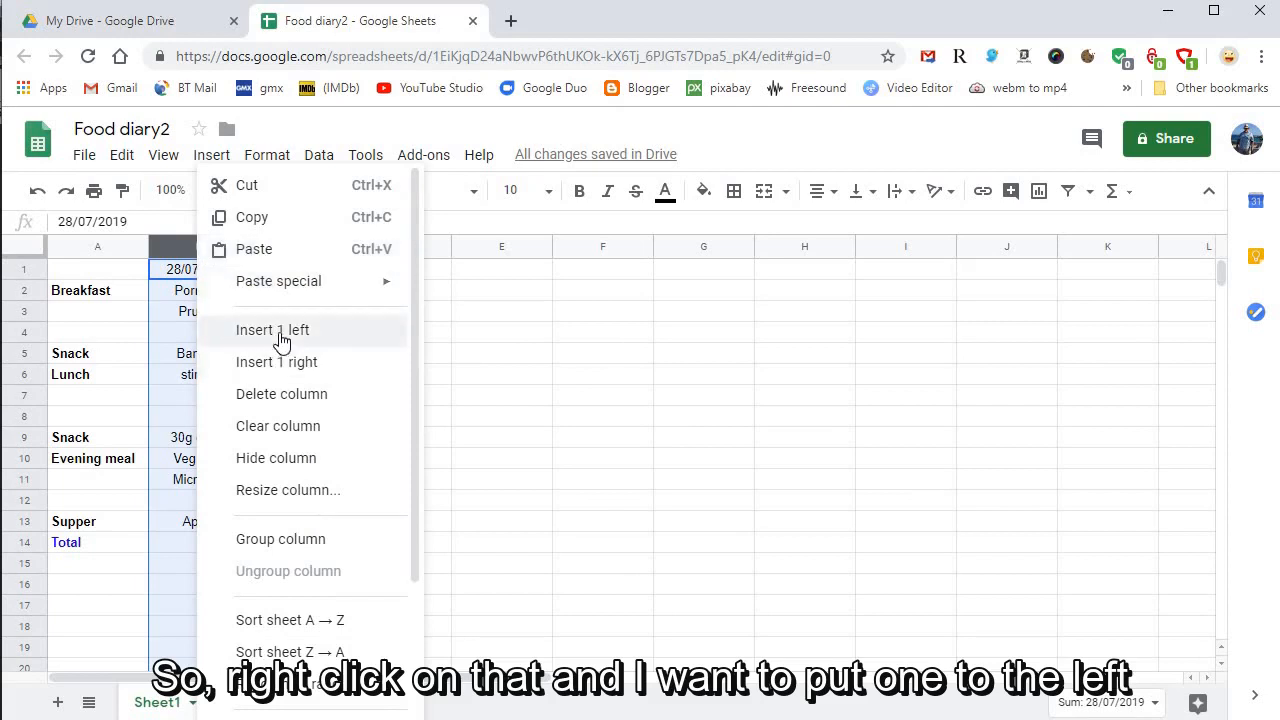
left_click(272, 330)
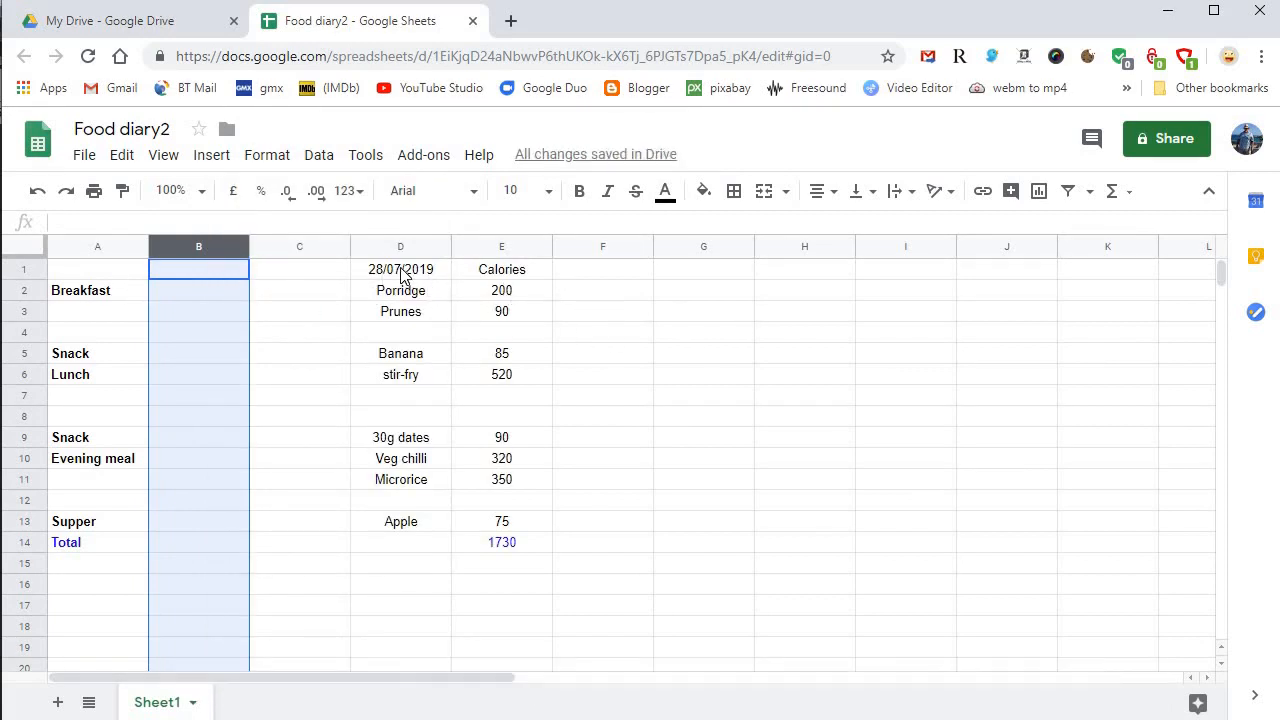
left_click(400, 268)
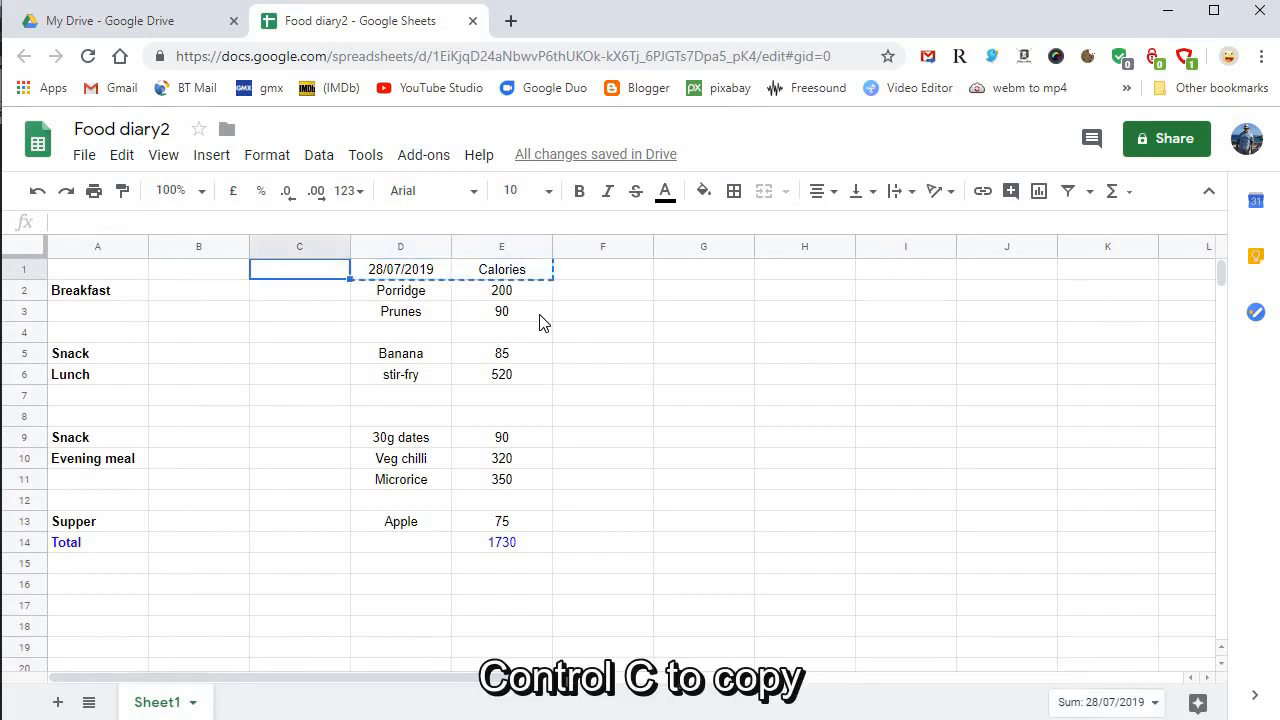
Paste the date and Calories headings into the new columns and set the new date to 29/07/2019.
key("ctrl+v")
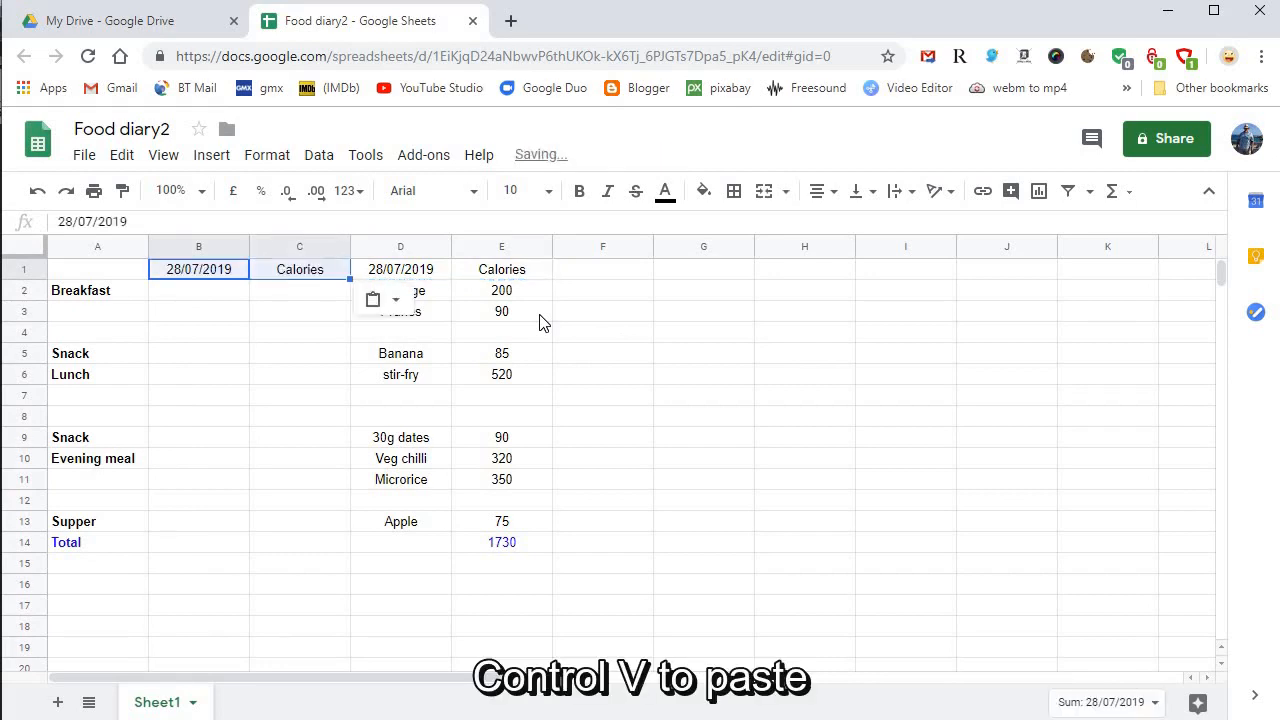
key("ctrl+v")
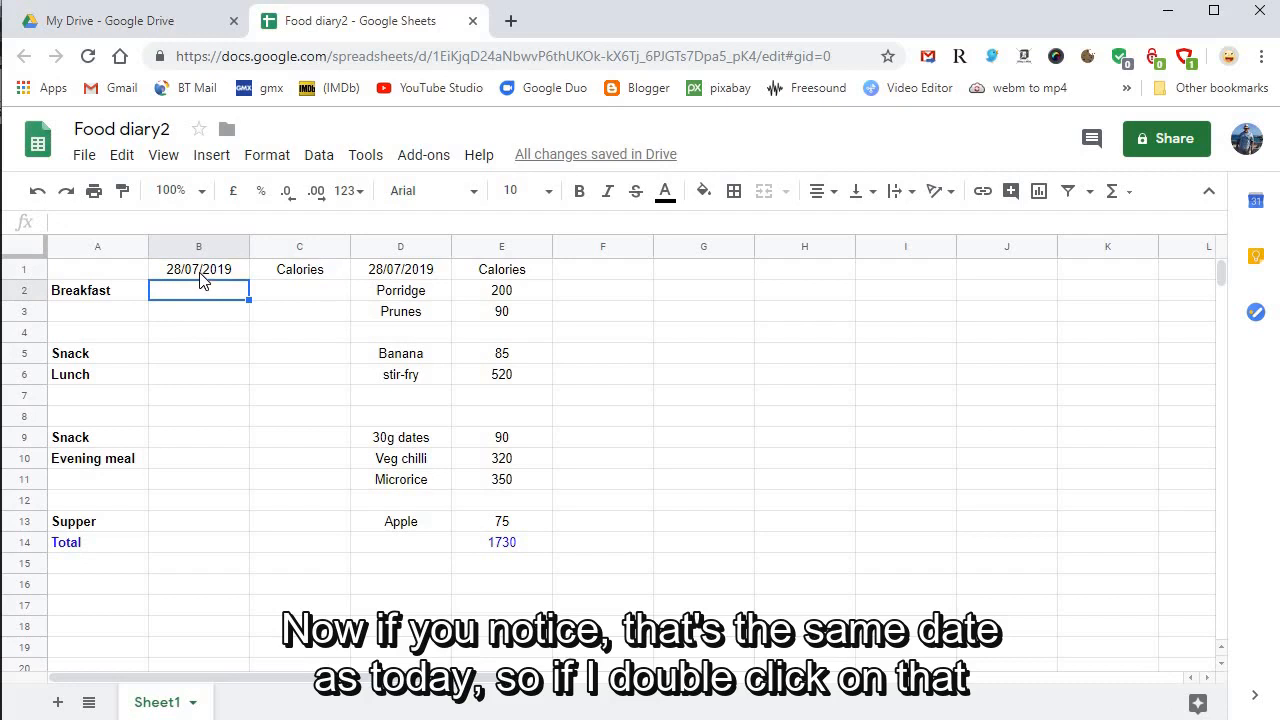
double_click(198, 268)
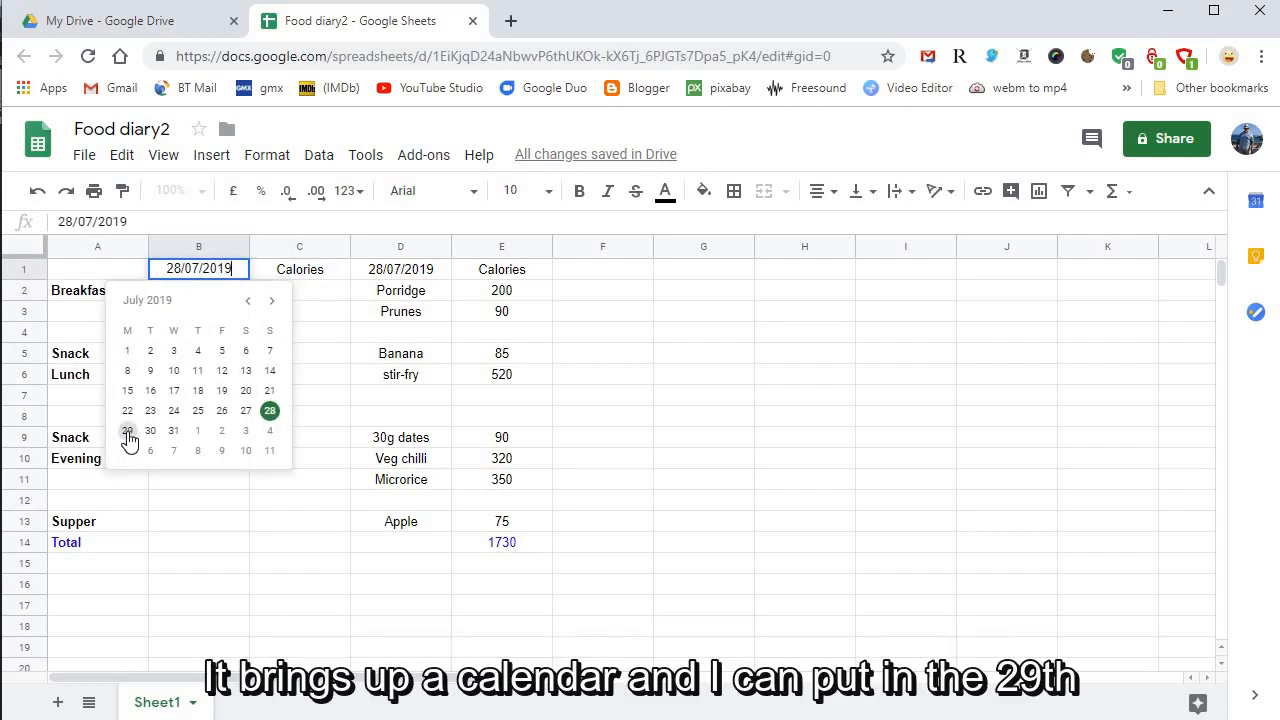
left_click(128, 432)
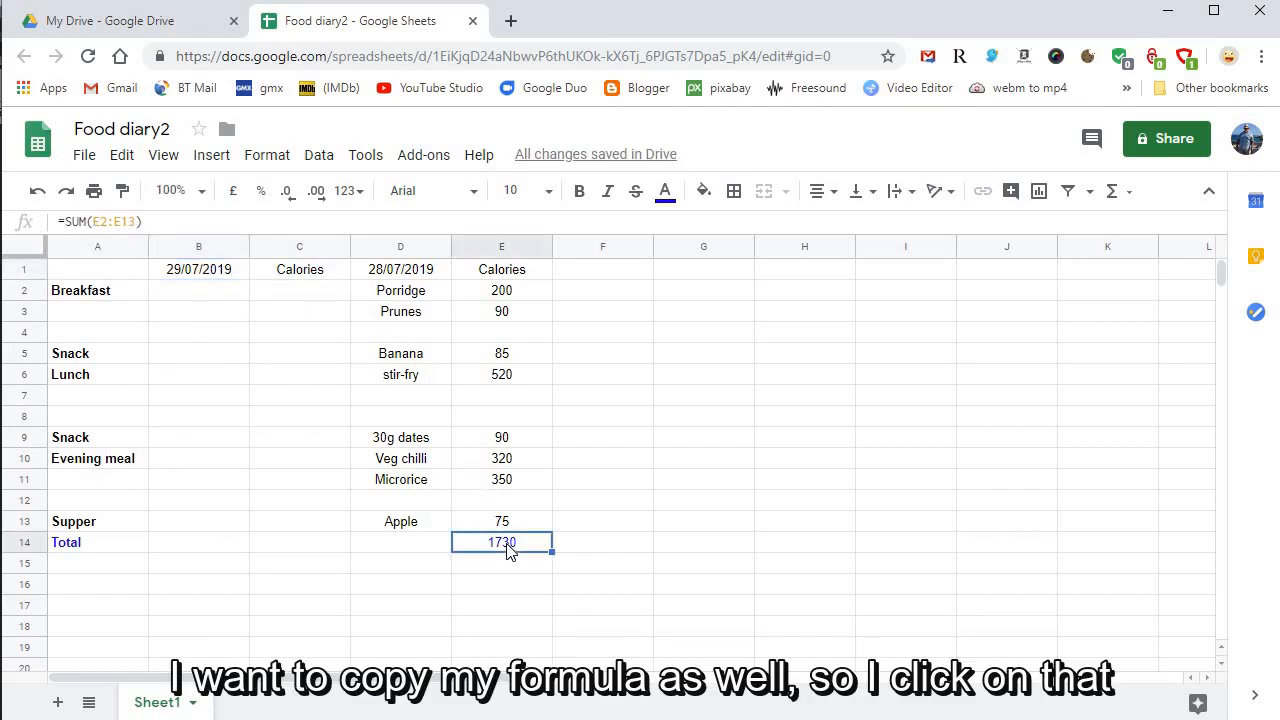
Copy the total SUM formula into the new day's Total cell, where it shows 0.
key("ctrl+c")
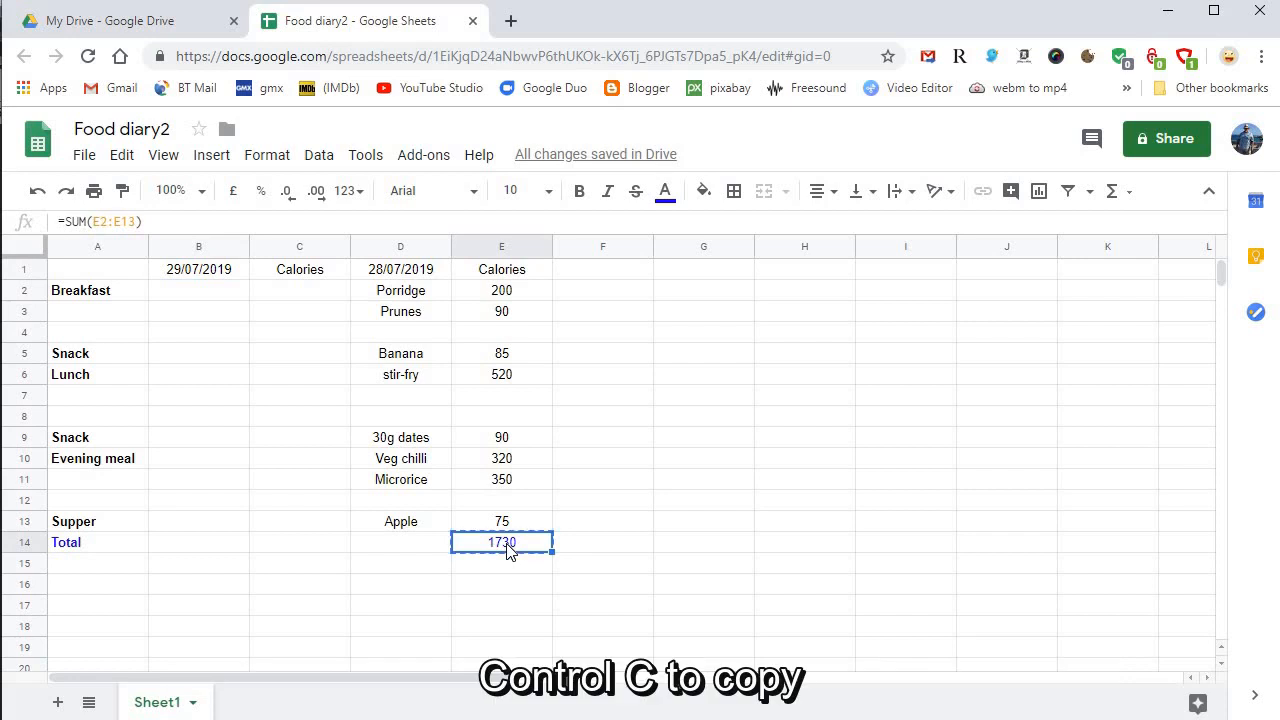
left_click(300, 542)
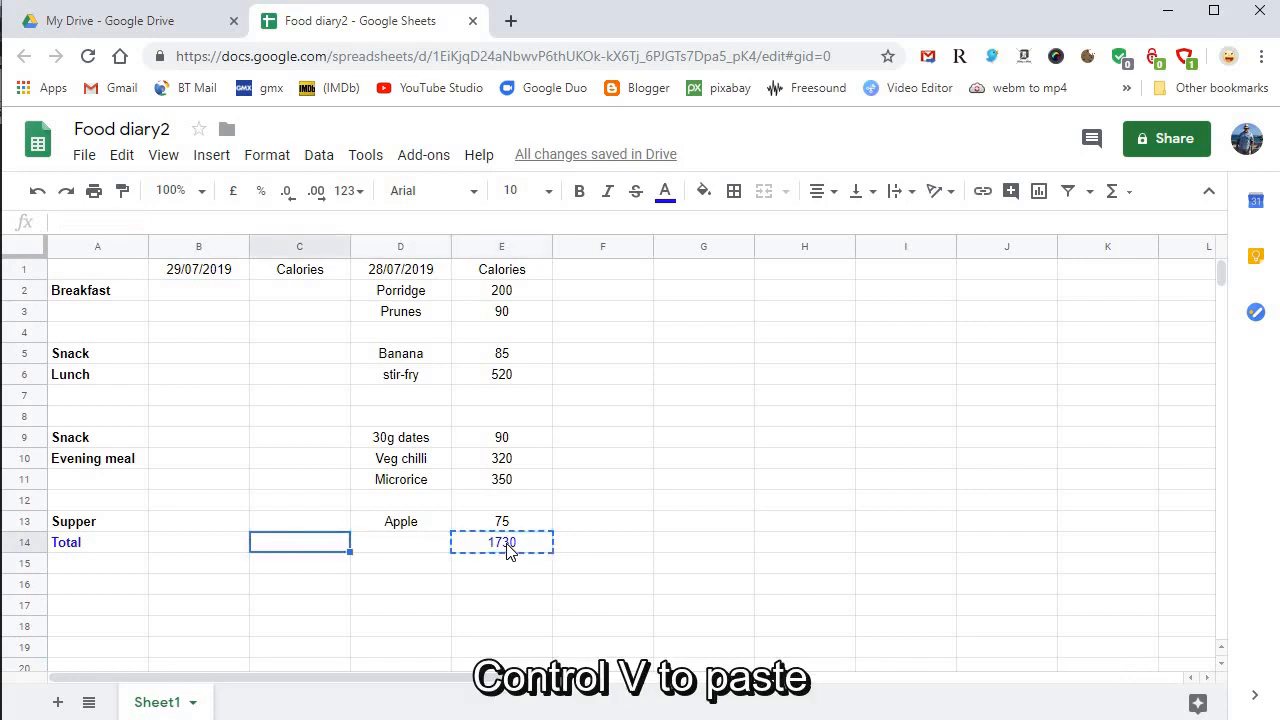
key("ctrl+v")
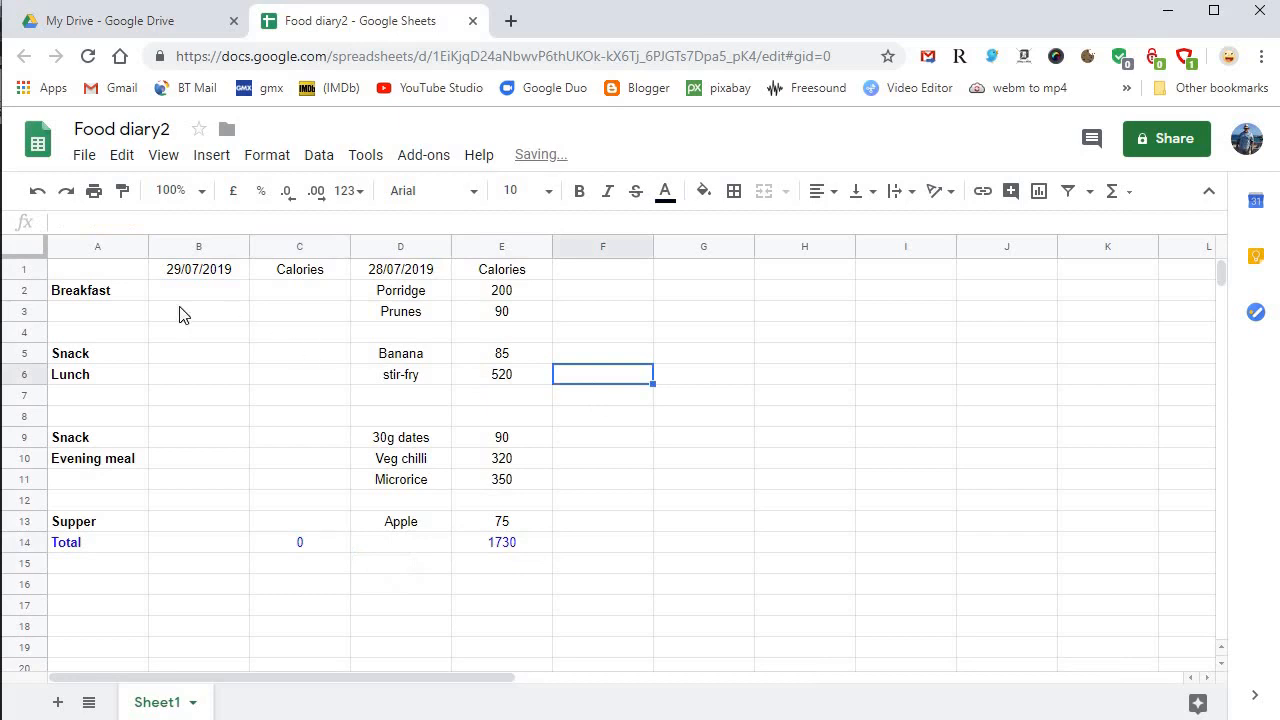
mouse_move(232, 464)
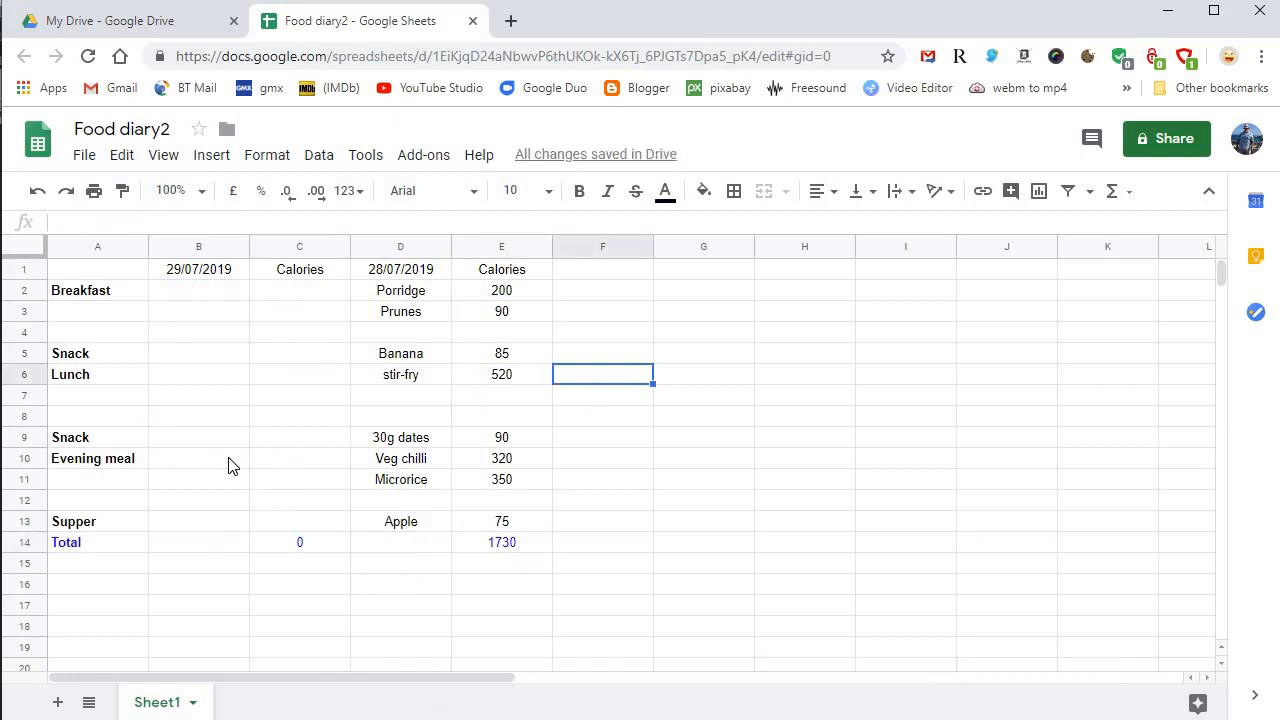